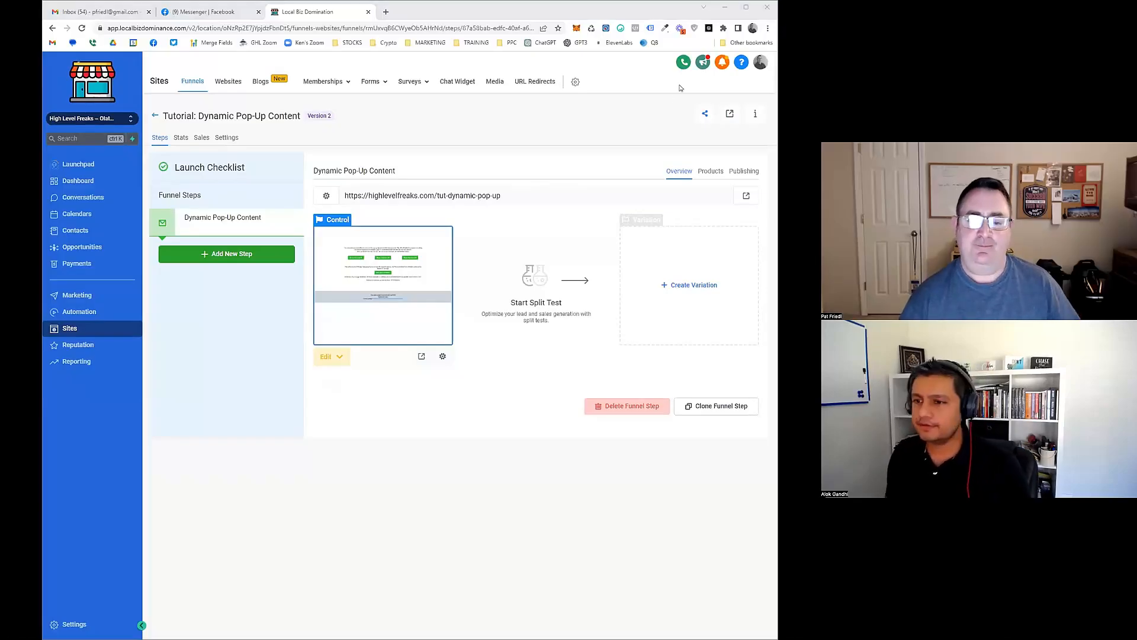
pyautogui.moveTo(608, 532)
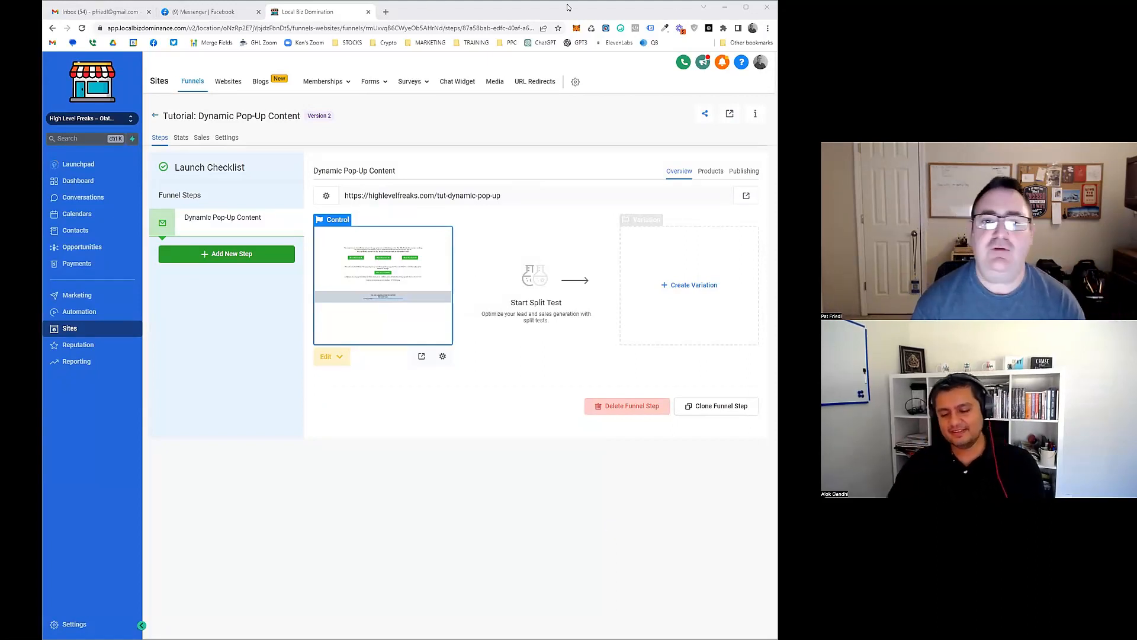
# In a new tab, load reviewgenius.ai after localbizdominance.com/ai-reviews returns a 404.
pyautogui.click(385, 12)
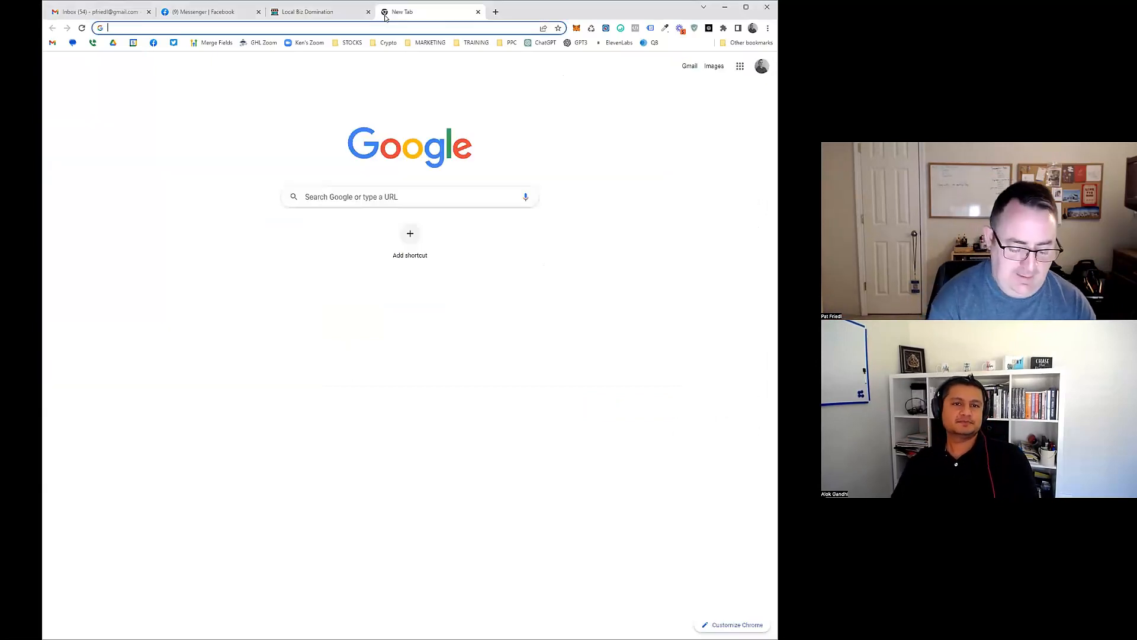
pyautogui.write('localbizdominance.com')
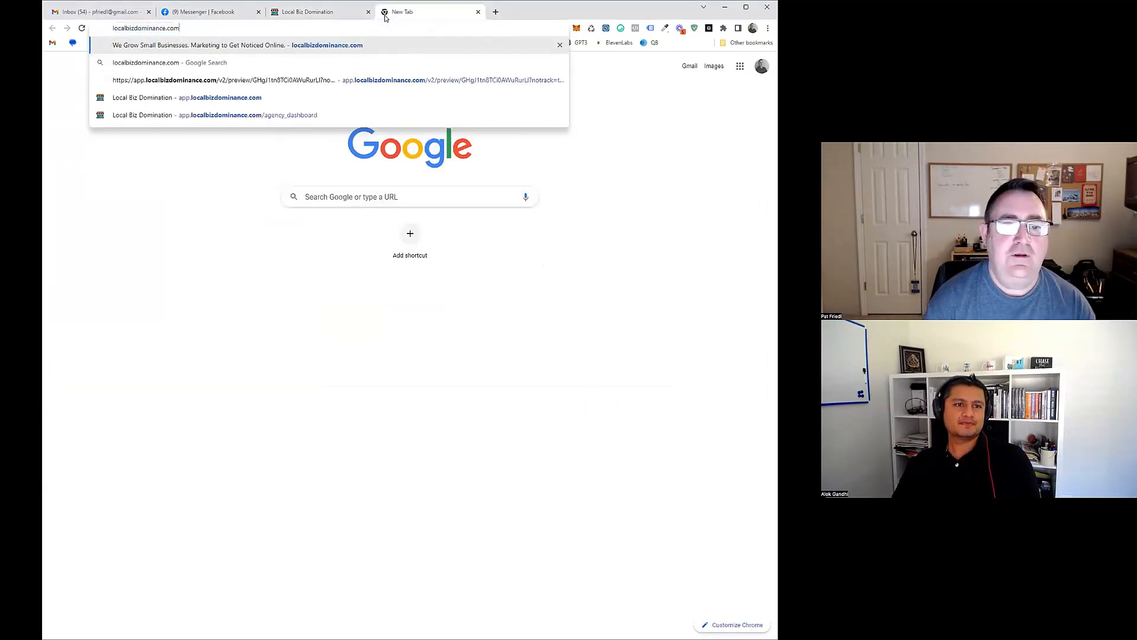
pyautogui.write('/ai-reviews')
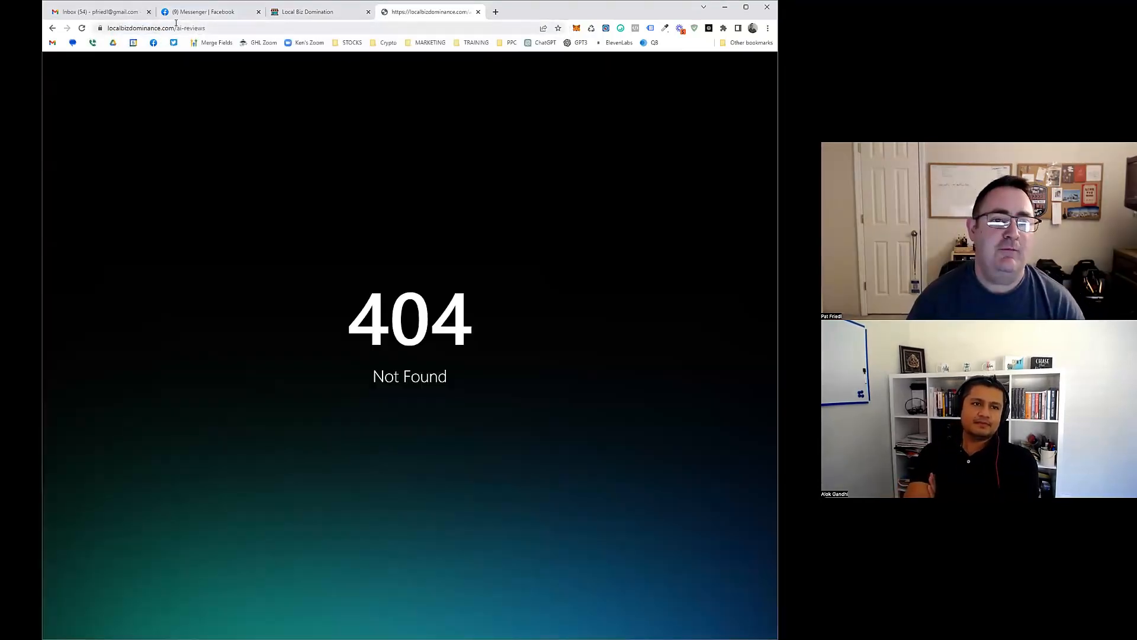
pyautogui.write('reviewgenius.ai')
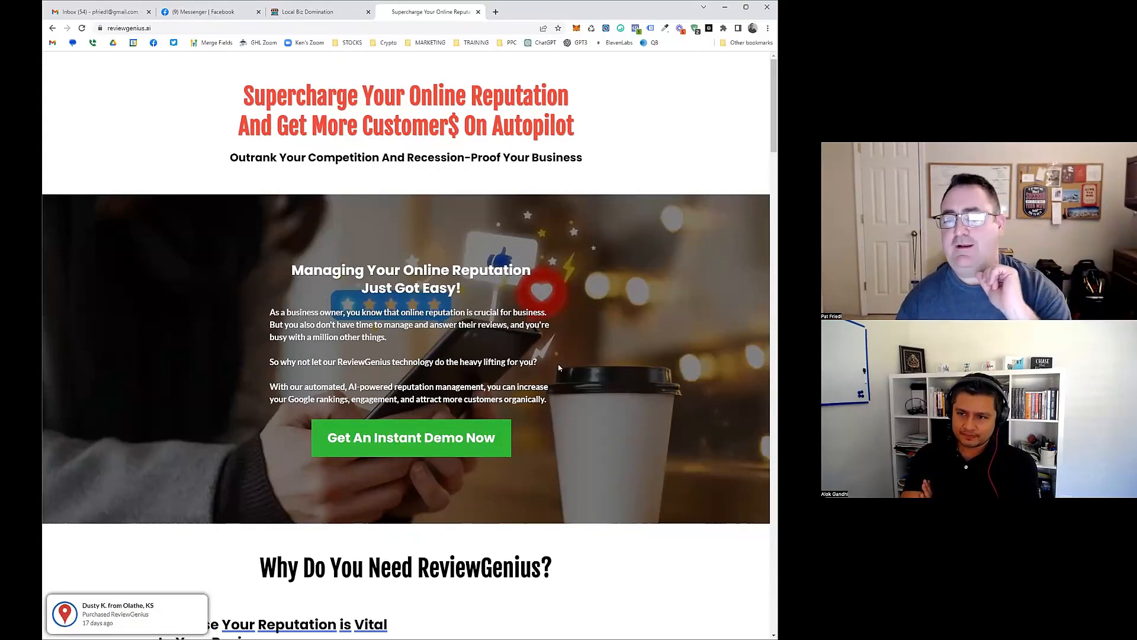
# Open the Get An Instant Demo Now form on ReviewGenius, then close it.
pyautogui.click(410, 437)
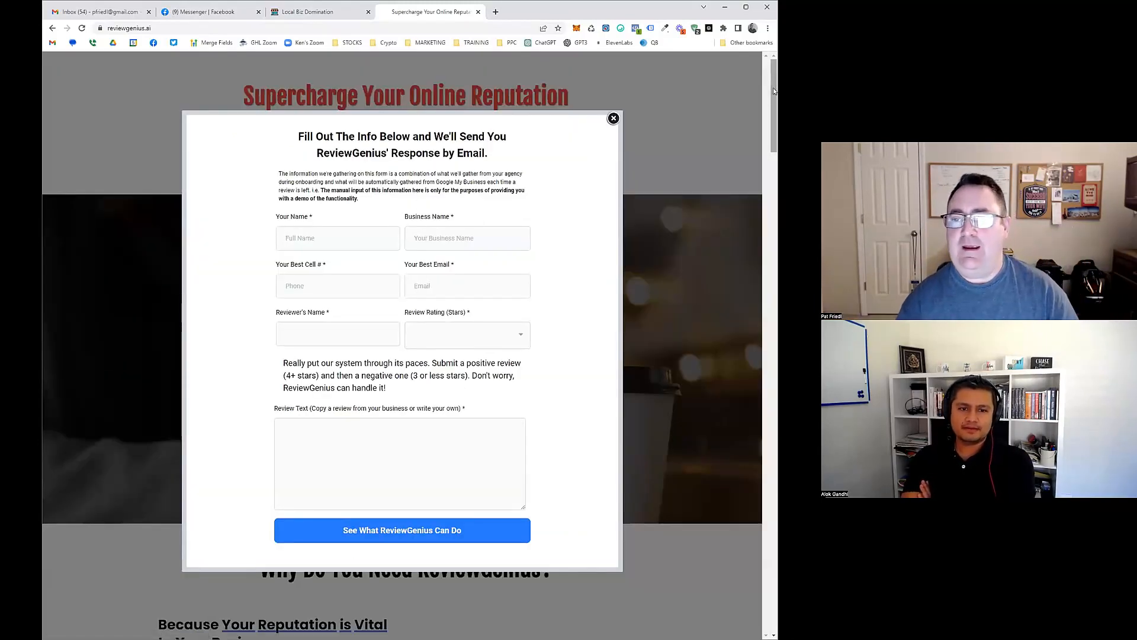
pyautogui.click(613, 119)
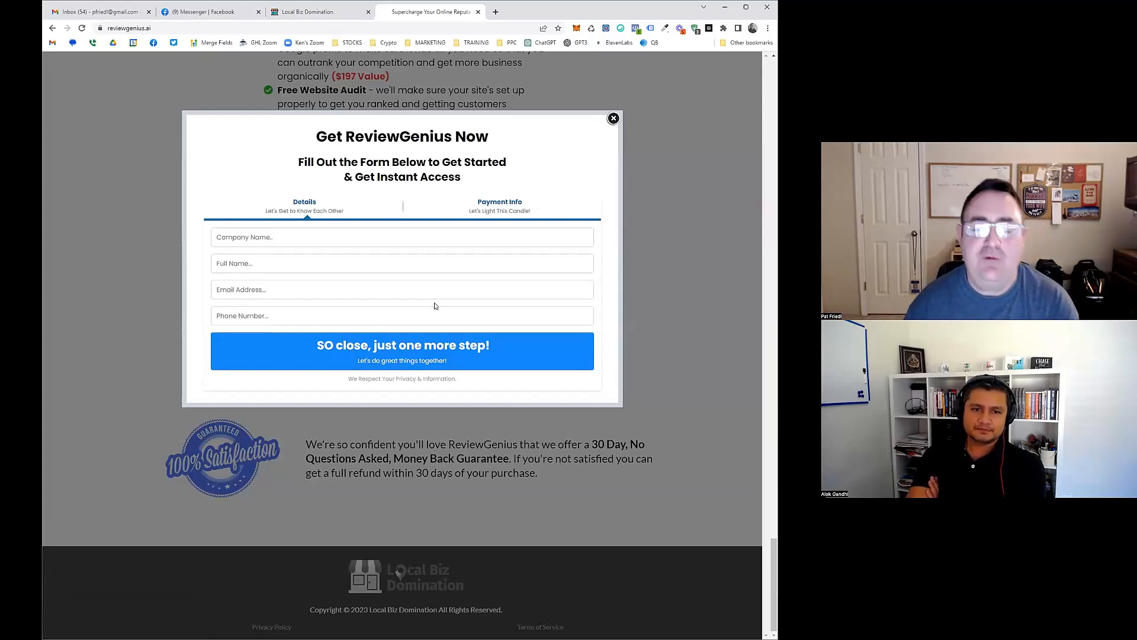
pyautogui.click(612, 117)
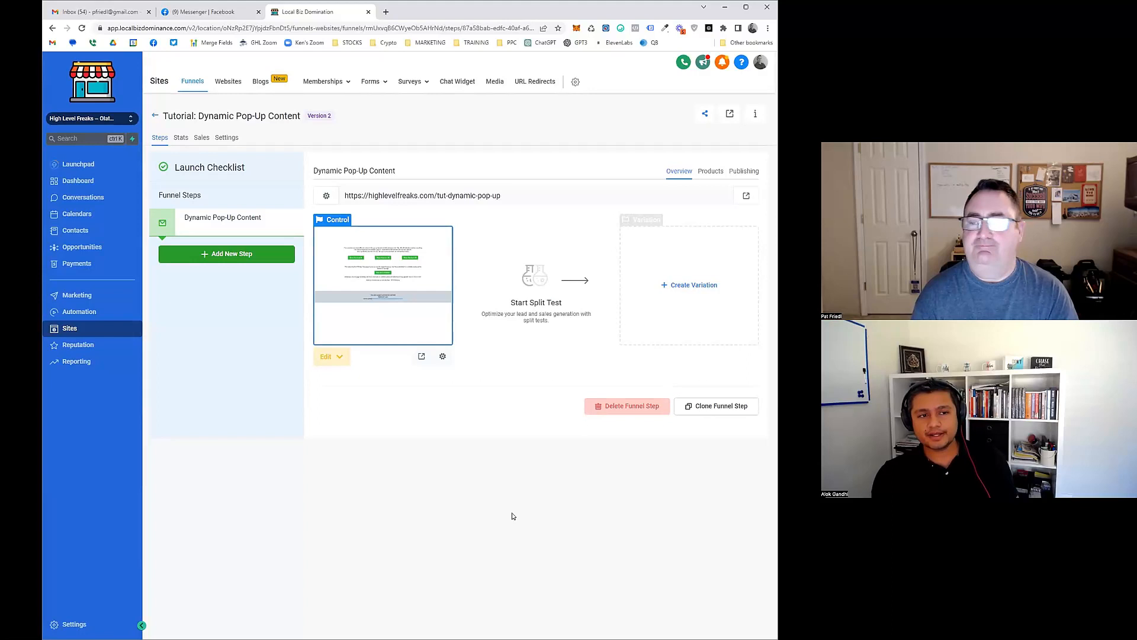
pyautogui.moveTo(82, 621)
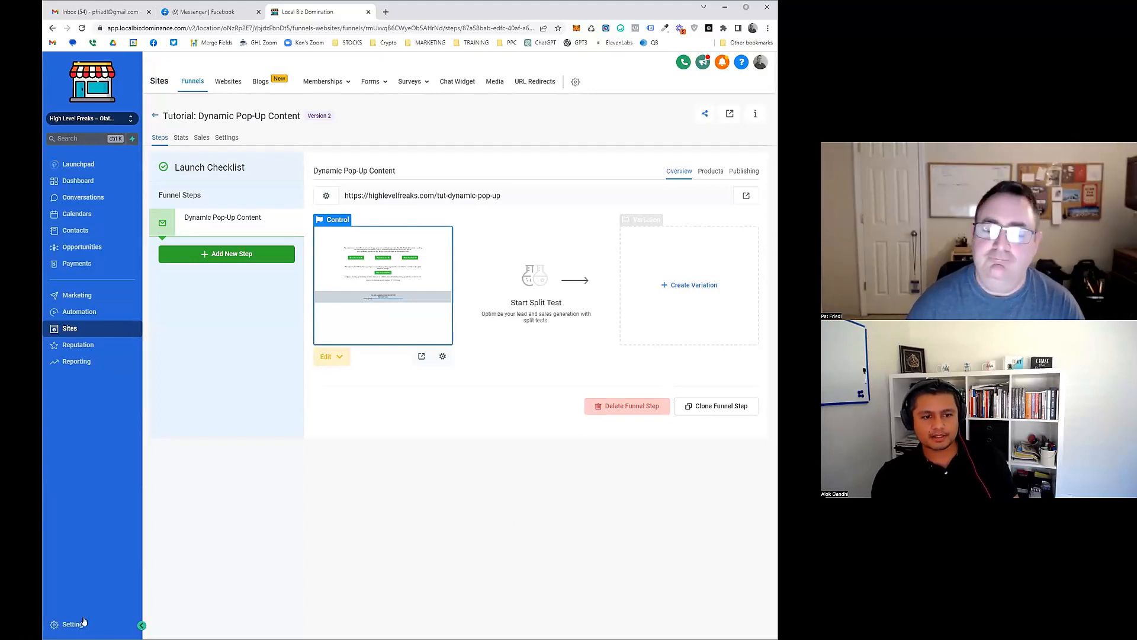
pyautogui.moveTo(490, 469)
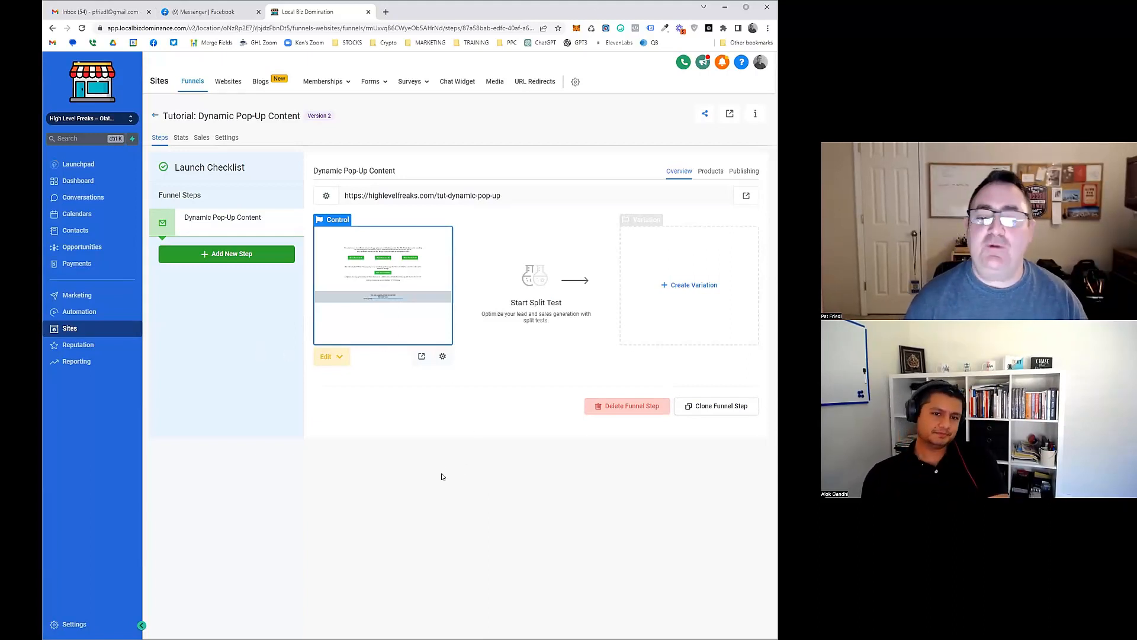
pyautogui.moveTo(433, 446)
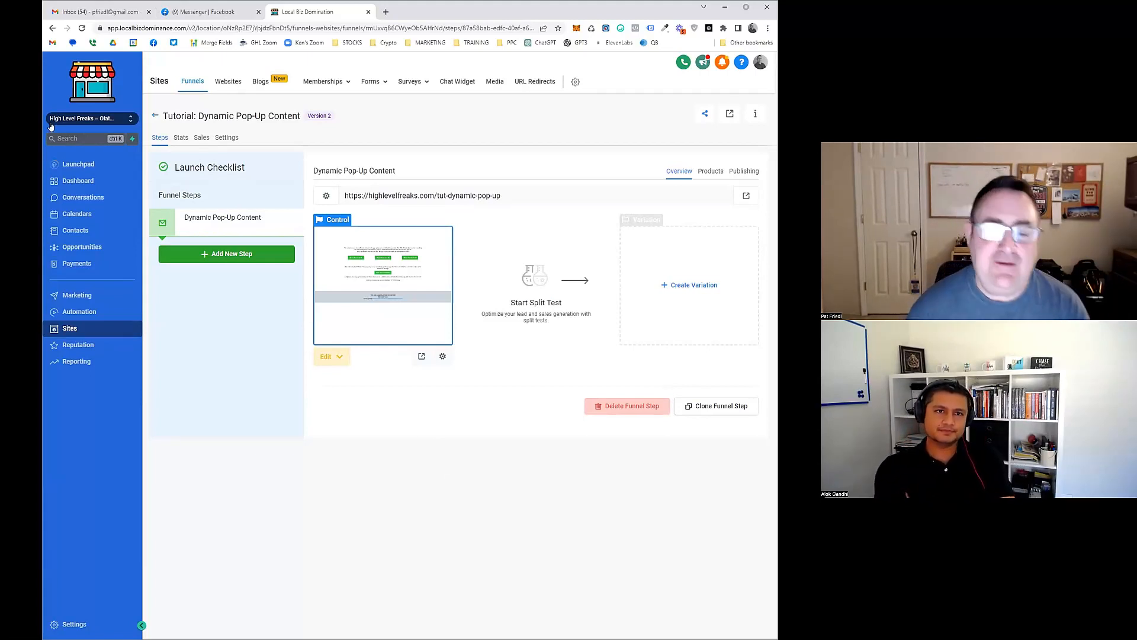
# Open the Dynamic Pop-Up Content funnel step in the page builder.
pyautogui.click(325, 356)
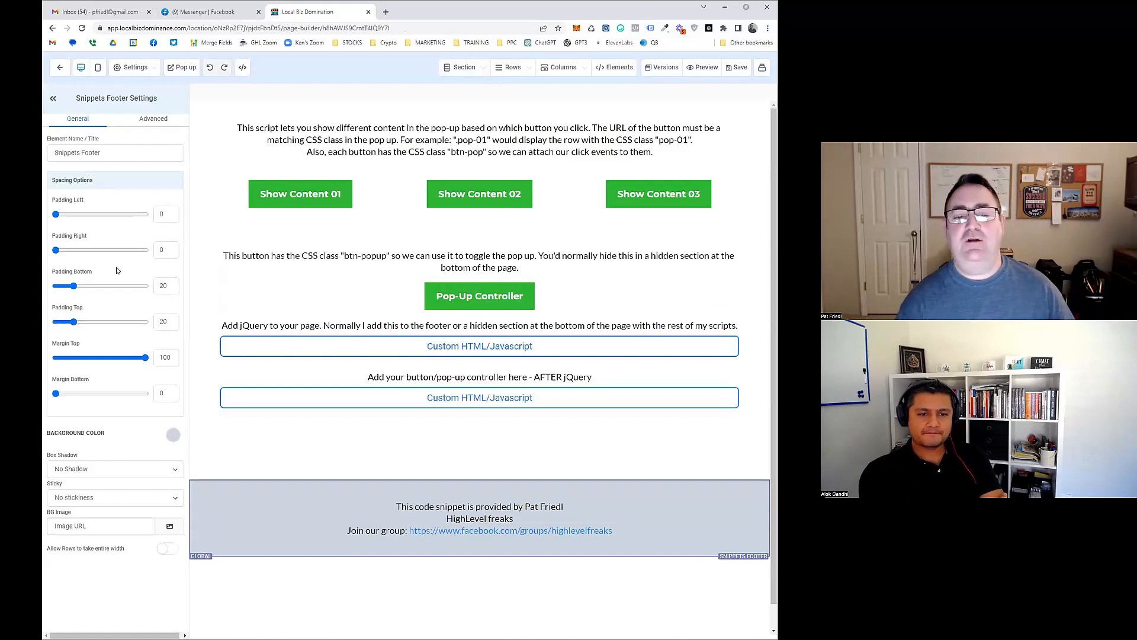
pyautogui.click(657, 194)
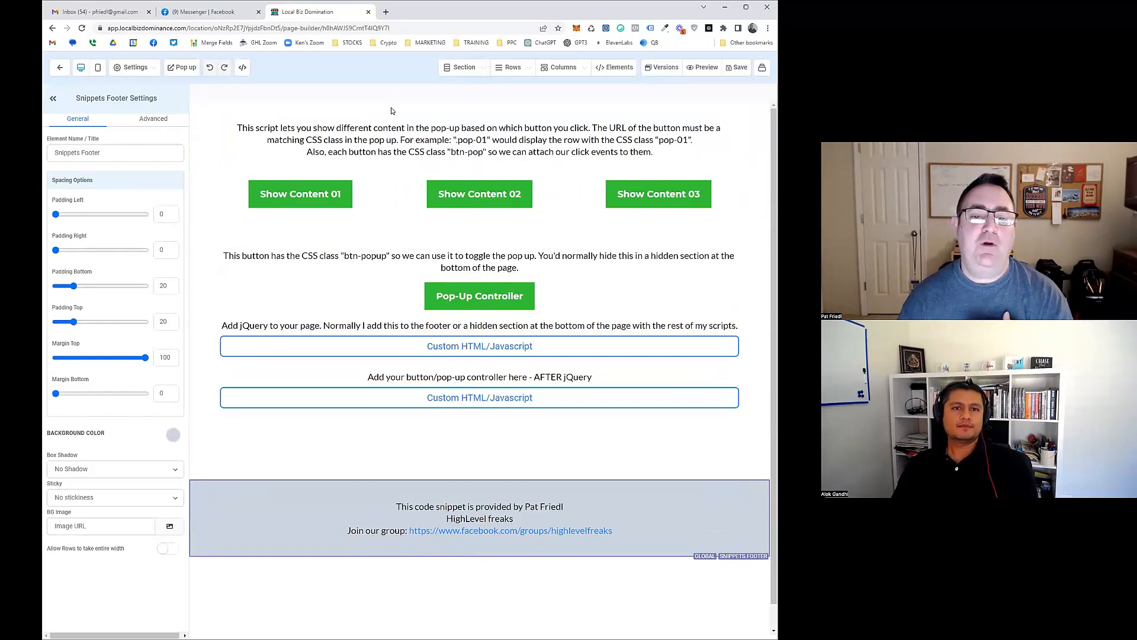
pyautogui.moveTo(679, 65)
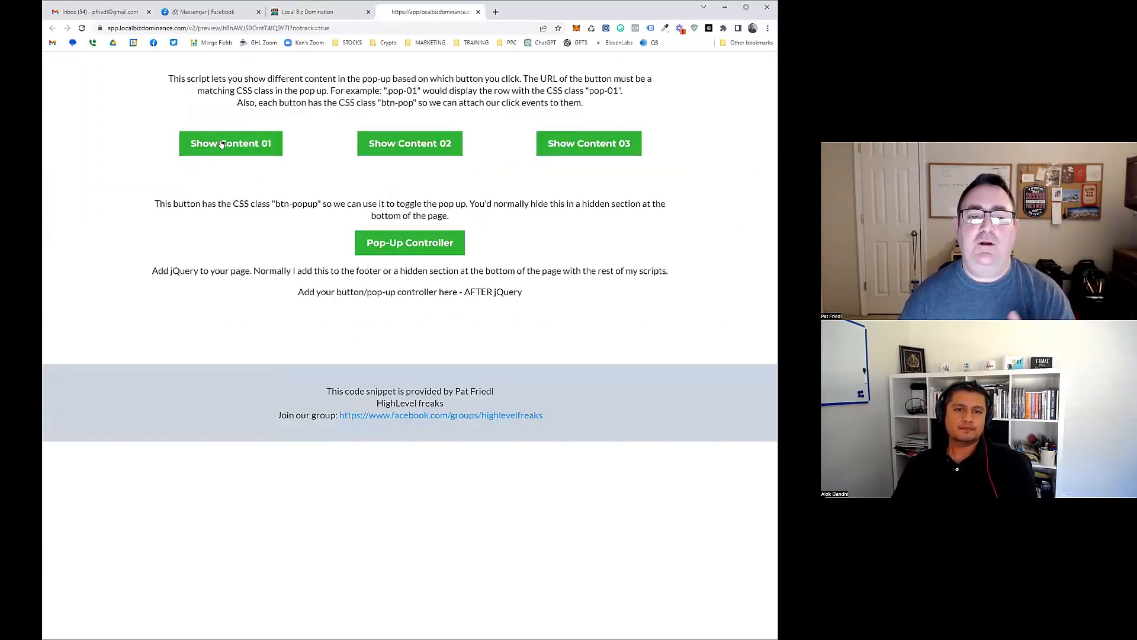
# Open the live page highlevelfreaks.com/tut-dynamic-pop-up in a browser tab.
pyautogui.click(231, 143)
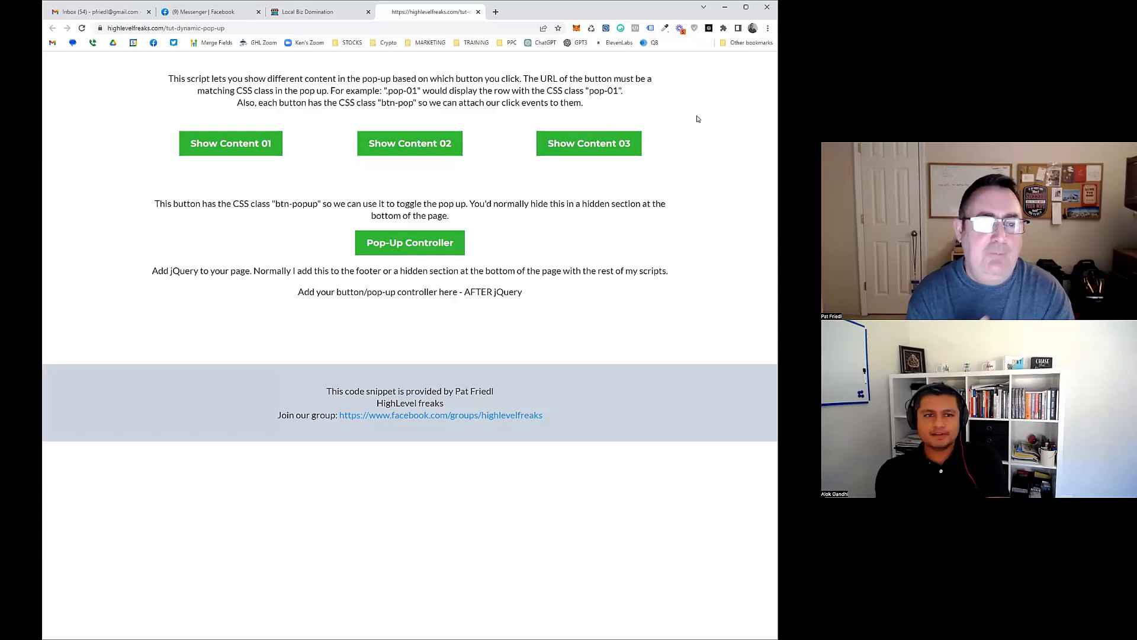
pyautogui.moveTo(456, 214)
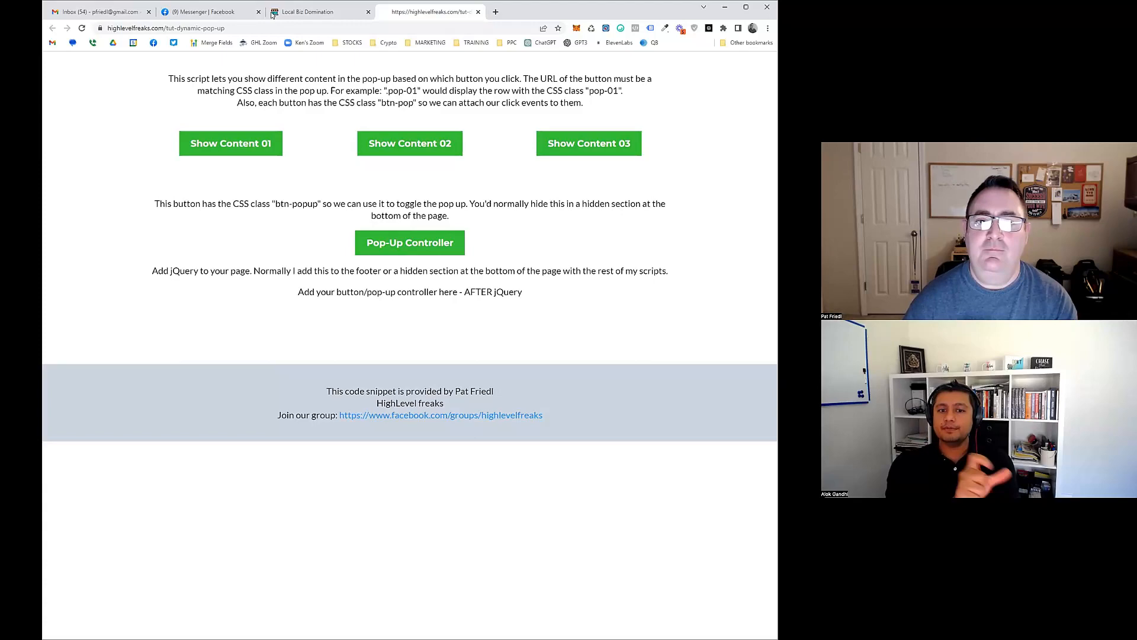
# Return to the funnel step, reopen the page editor and launch Preview.
pyautogui.click(315, 12)
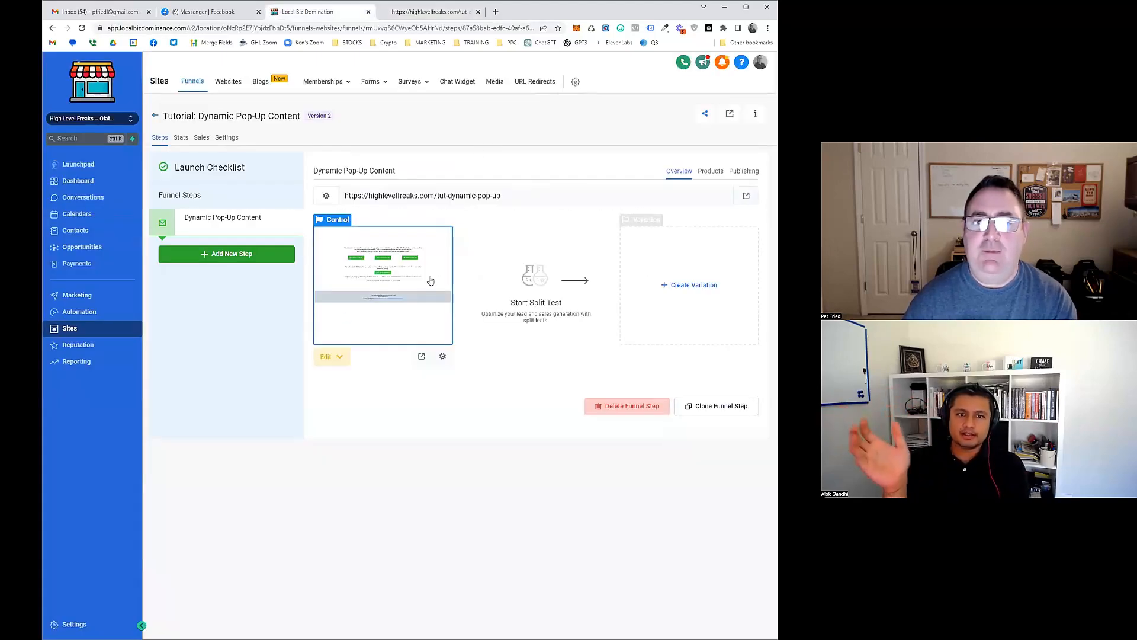
pyautogui.click(326, 356)
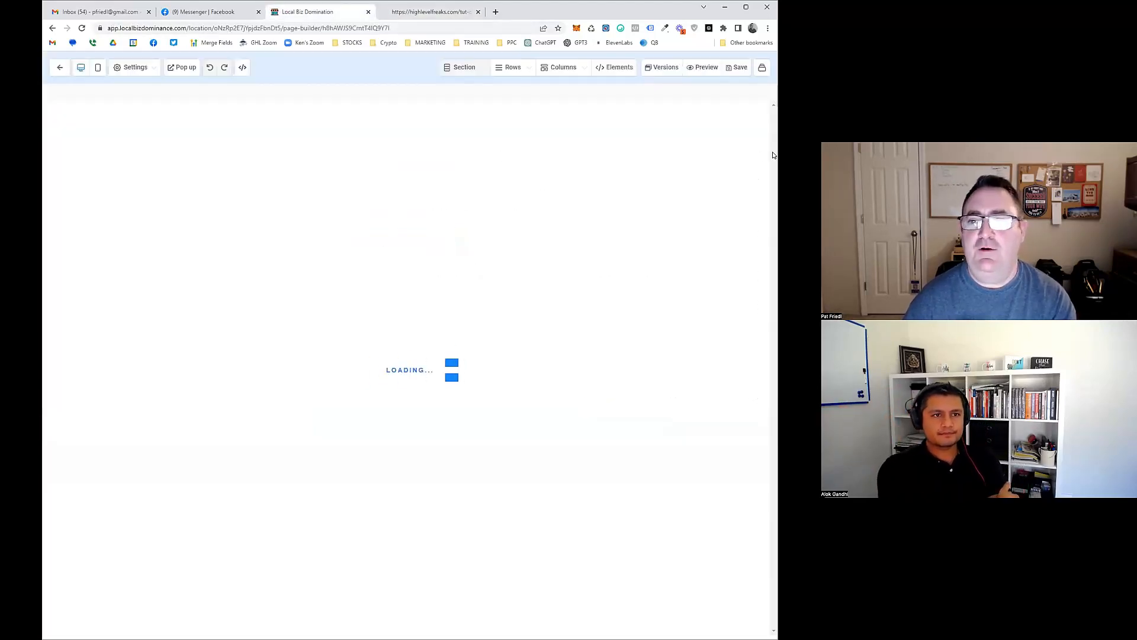
pyautogui.click(701, 67)
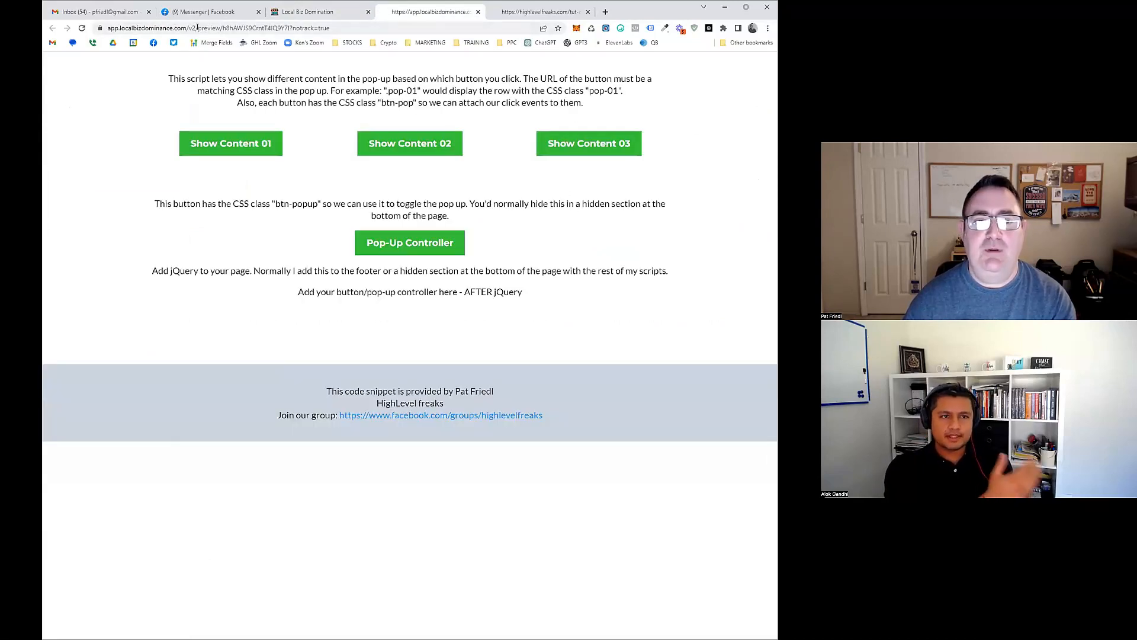
# Trigger the Show Content 01, 02 and 03 pop-ups in the preview, closing each.
pyautogui.click(410, 142)
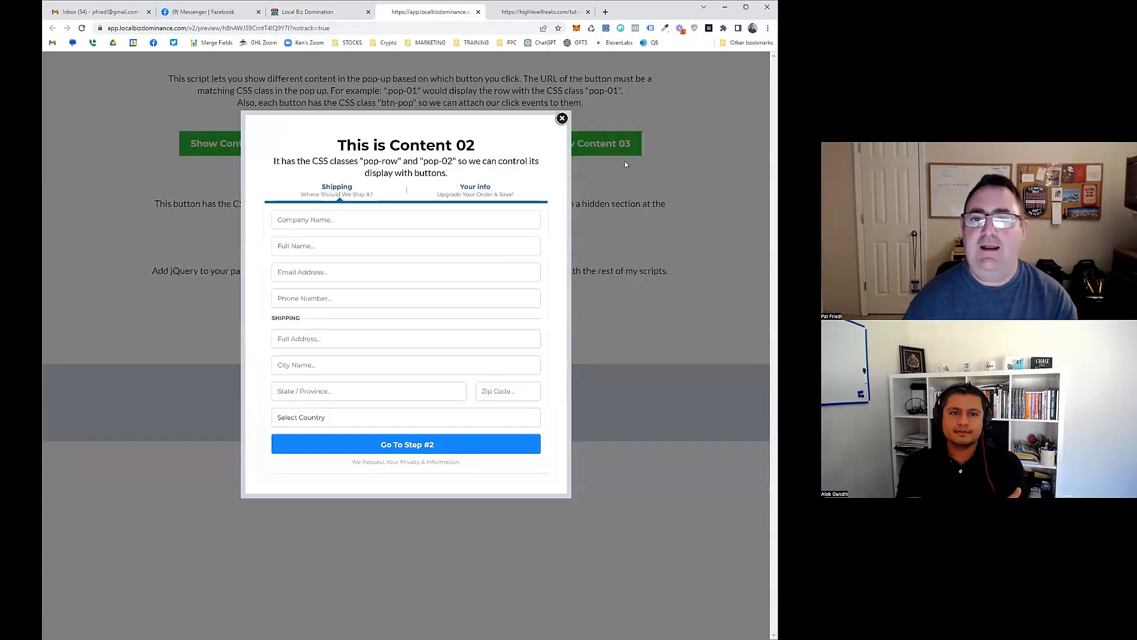
pyautogui.click(562, 119)
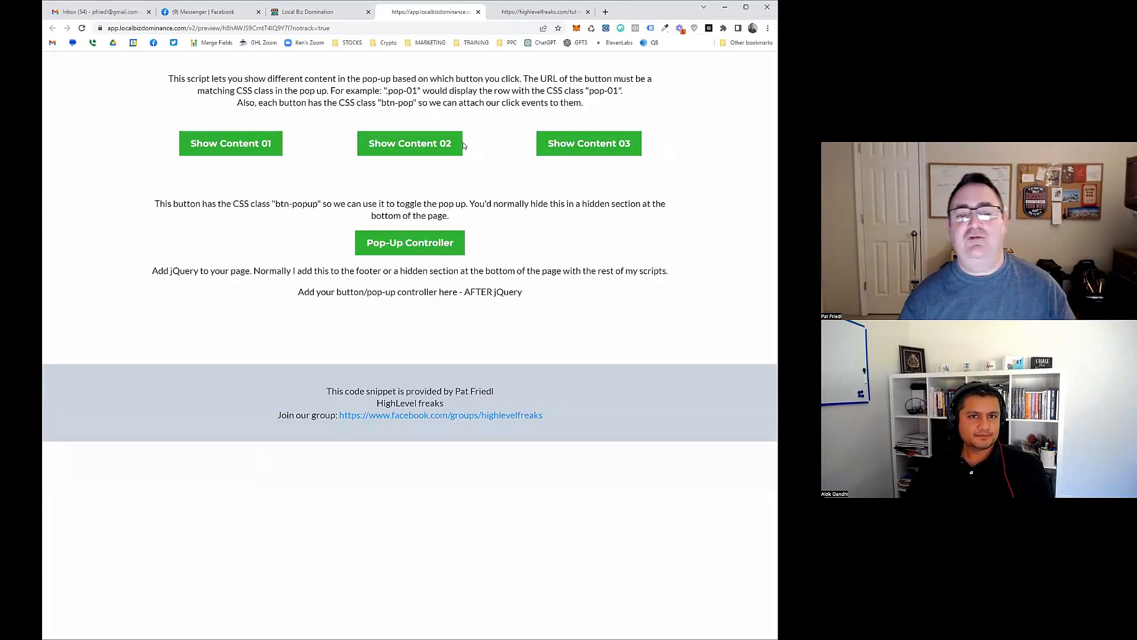
pyautogui.moveTo(255, 143)
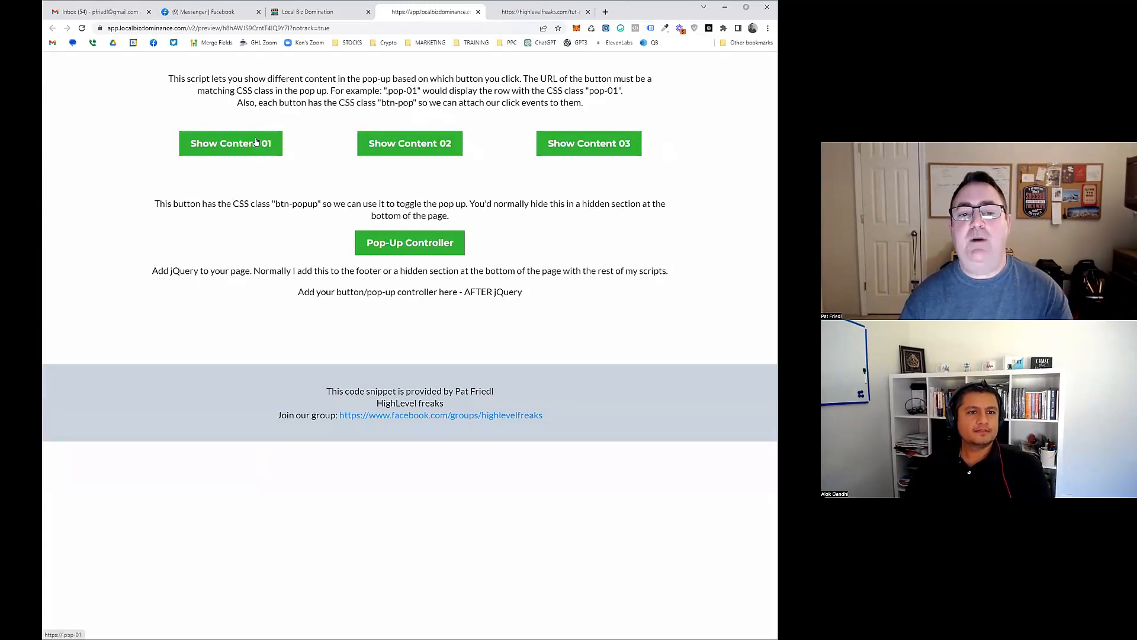
pyautogui.click(230, 142)
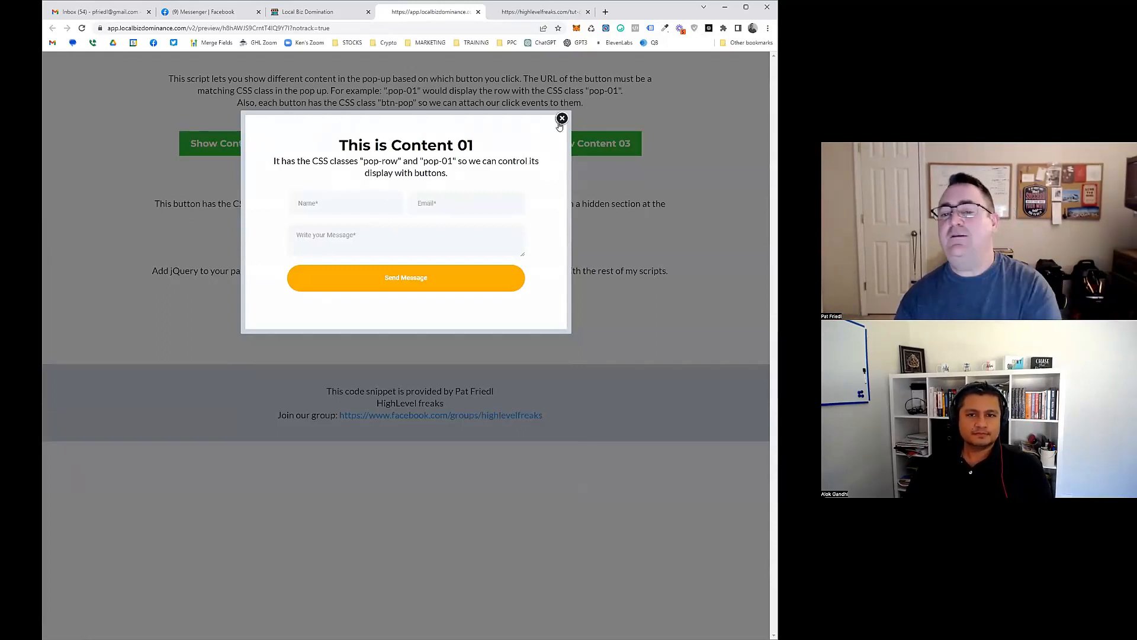
pyautogui.click(562, 119)
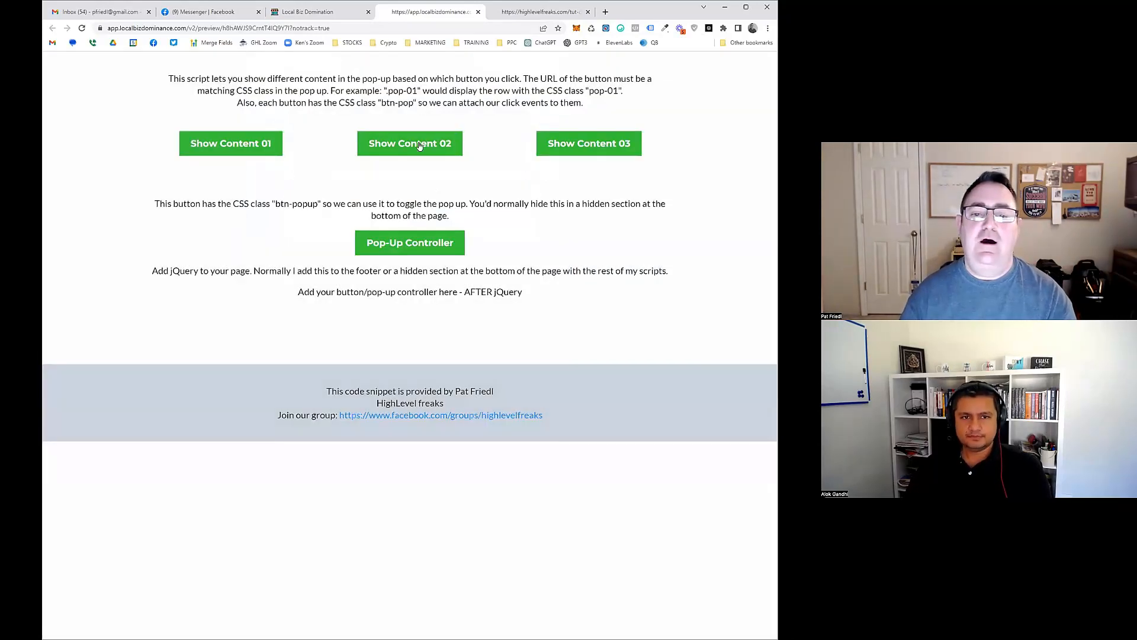
pyautogui.click(409, 143)
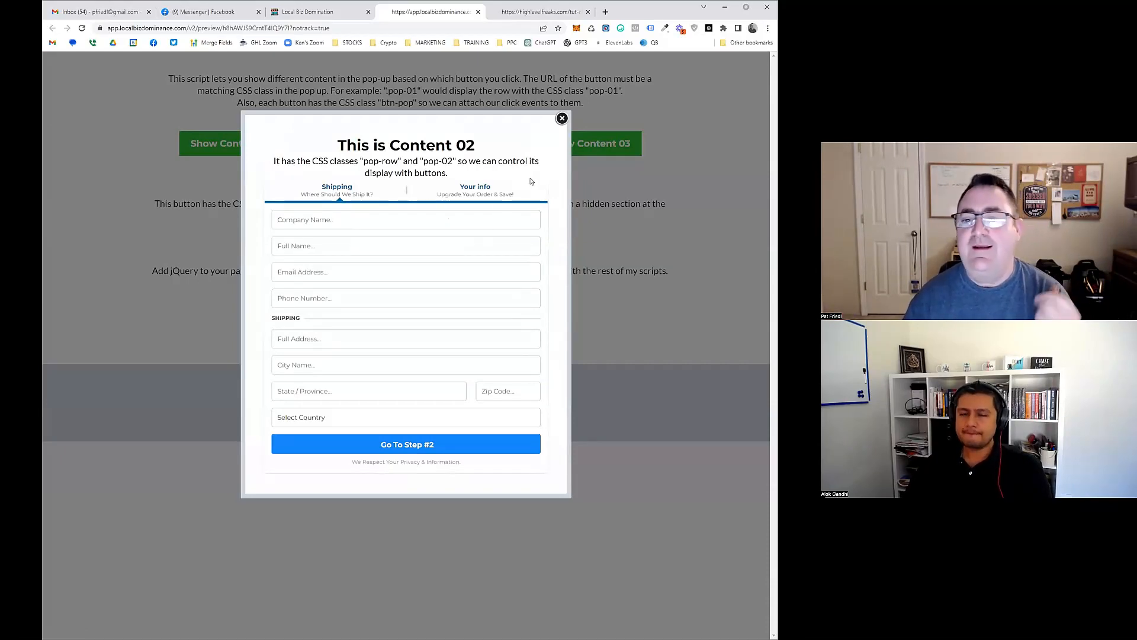
pyautogui.click(601, 143)
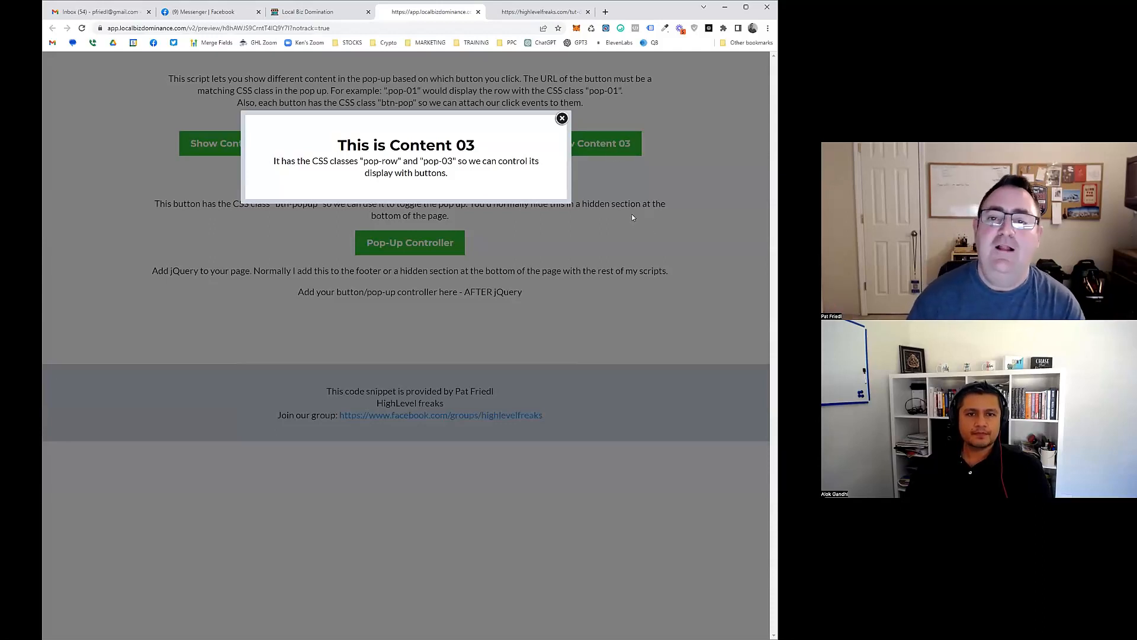
pyautogui.click(561, 118)
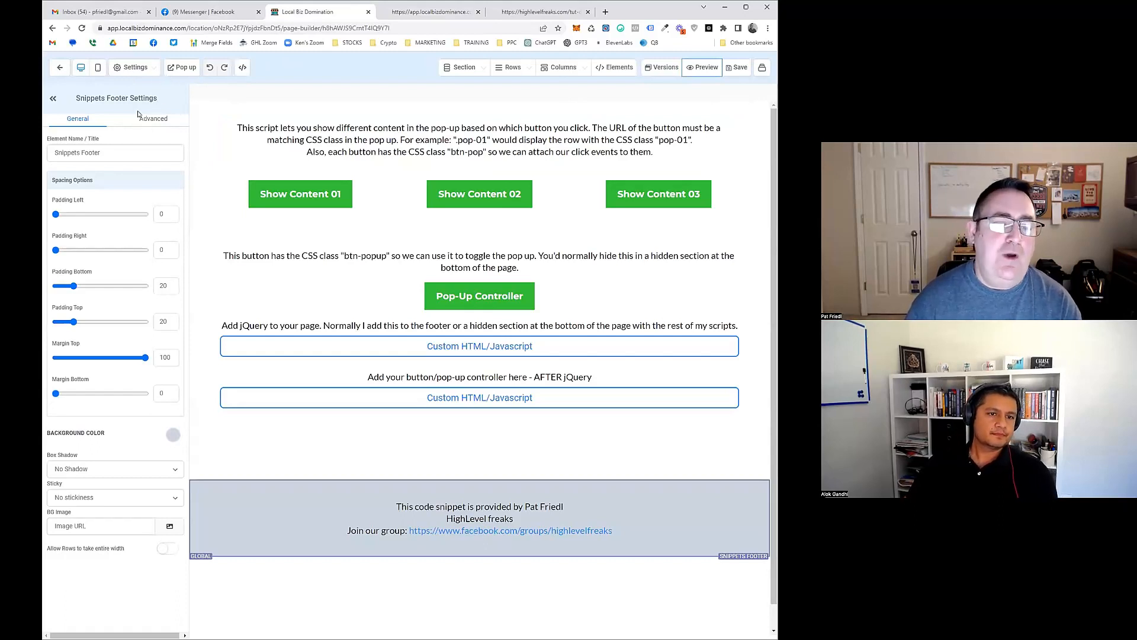
# Inspect the footer's Advanced CSS selector, then open the pop-up editor and scroll its rows.
pyautogui.click(152, 118)
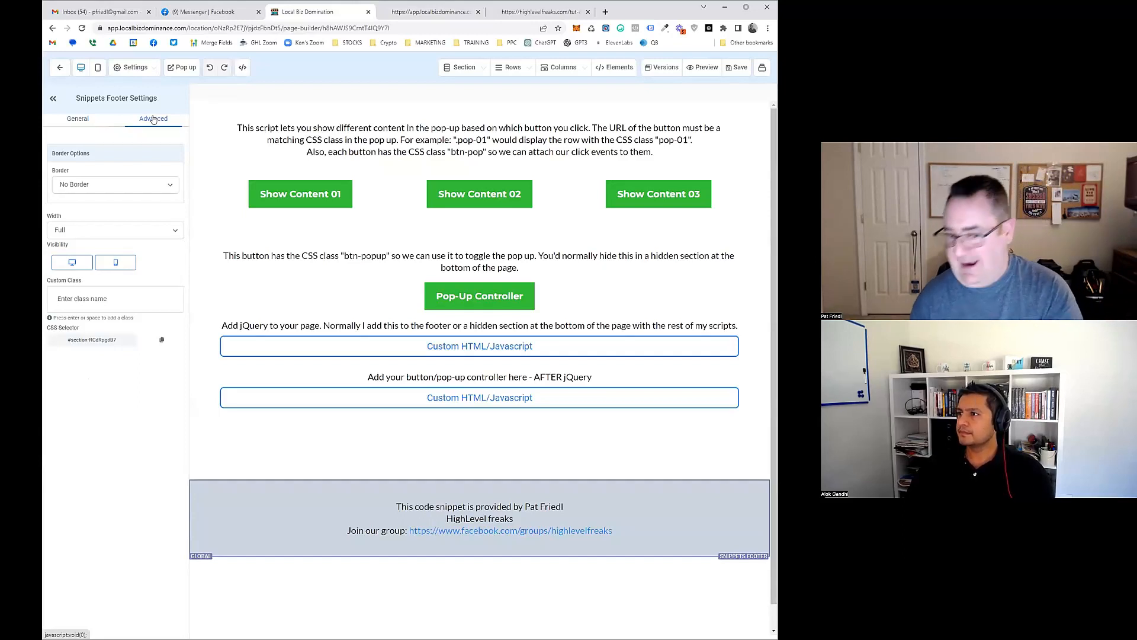
pyautogui.moveTo(169, 155)
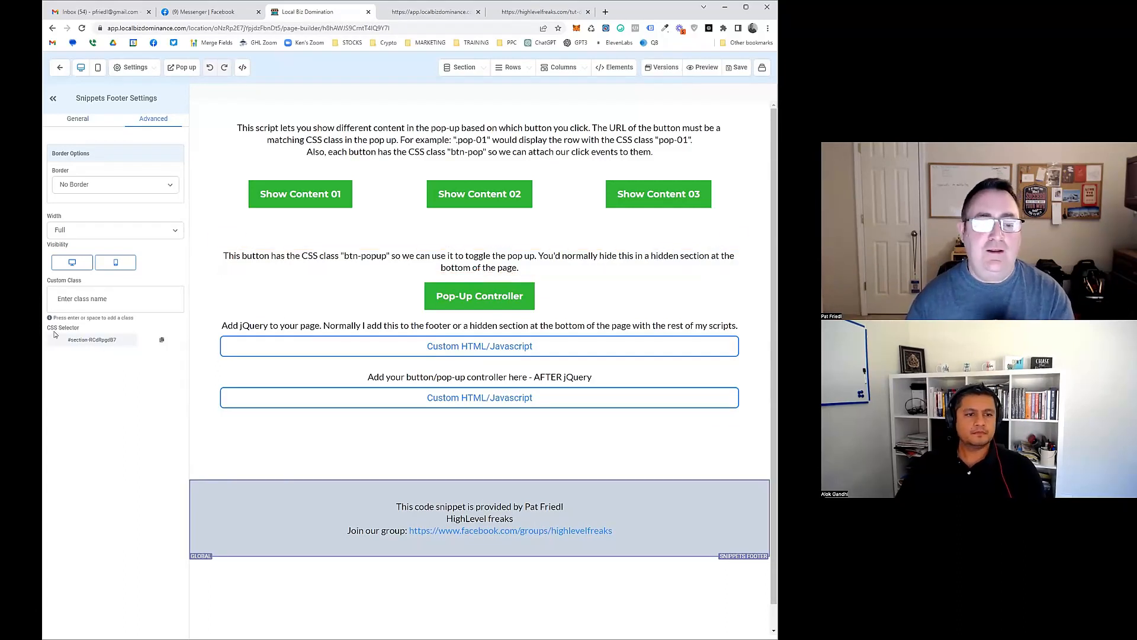
pyautogui.doubleClick(62, 327)
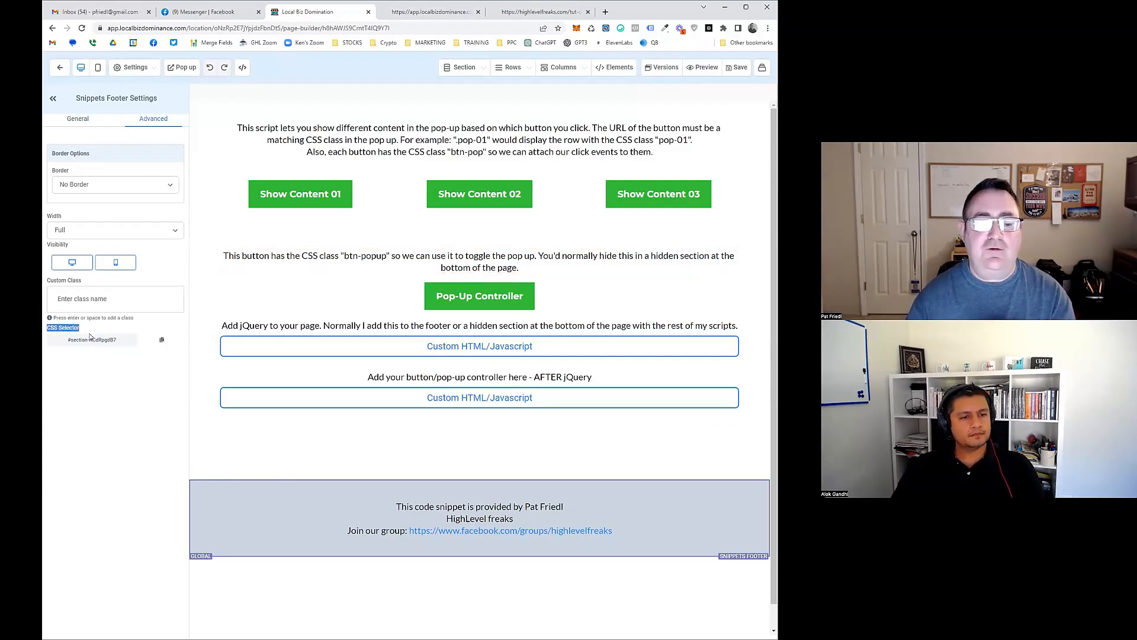
pyautogui.doubleClick(91, 339)
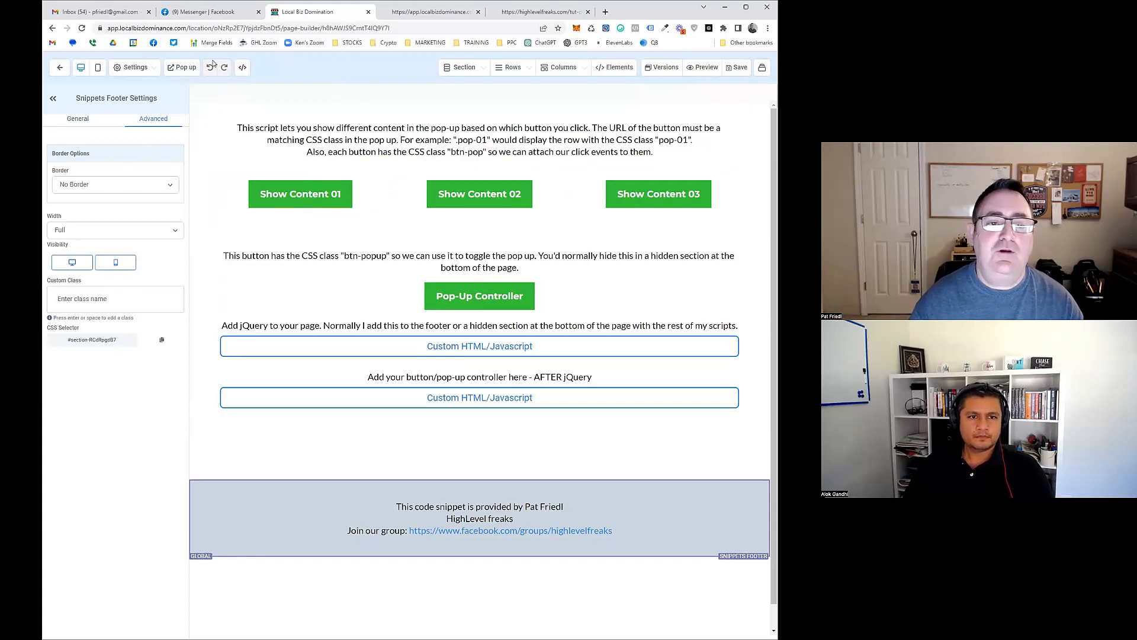
pyautogui.click(184, 67)
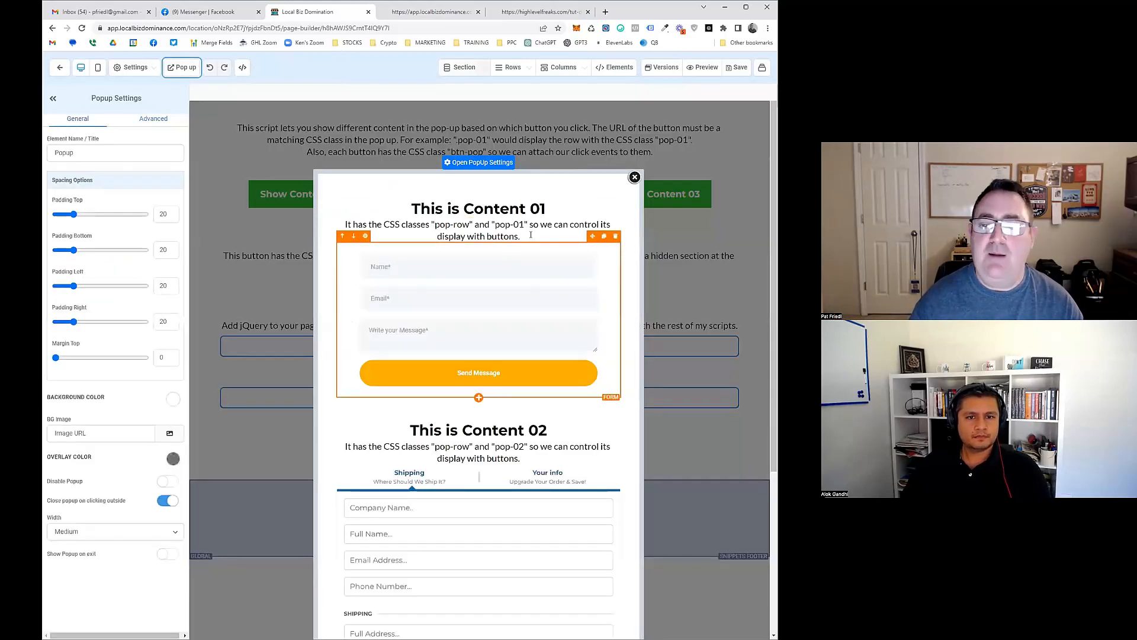
pyautogui.scroll(-3)
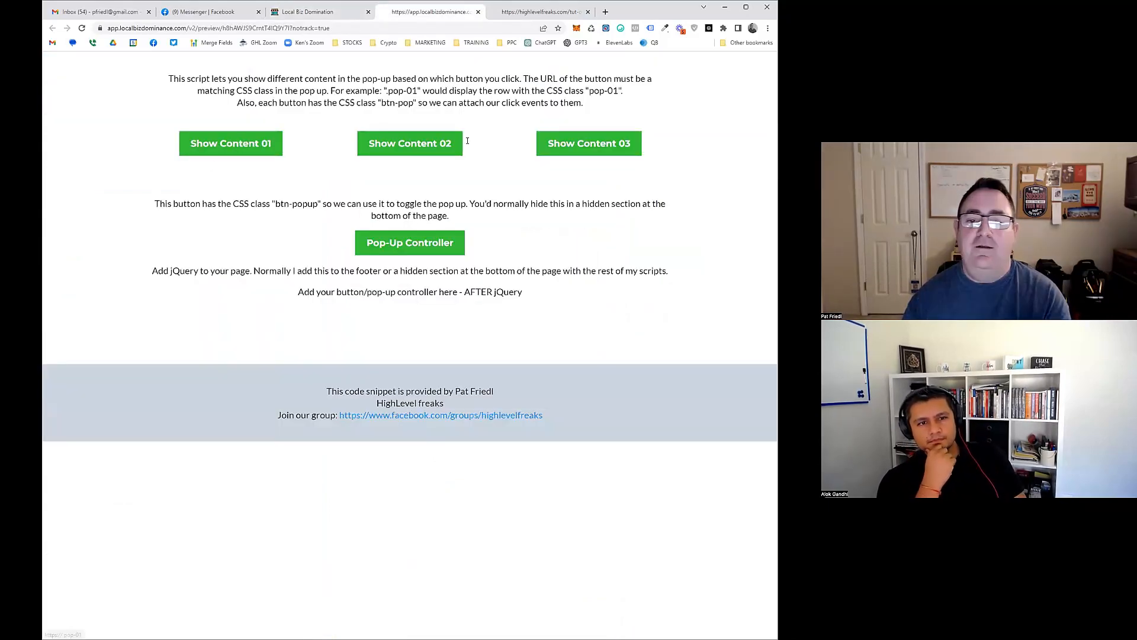
# Show the Content 02 and Content 03 pop-ups in preview, then return to the editor.
pyautogui.click(409, 143)
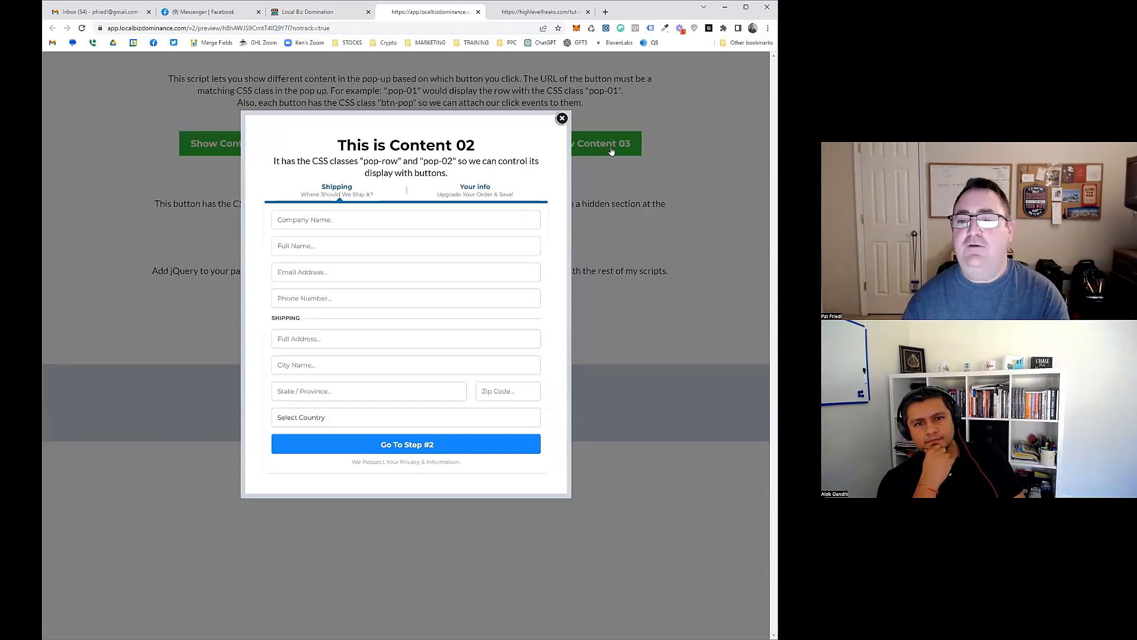
pyautogui.click(601, 143)
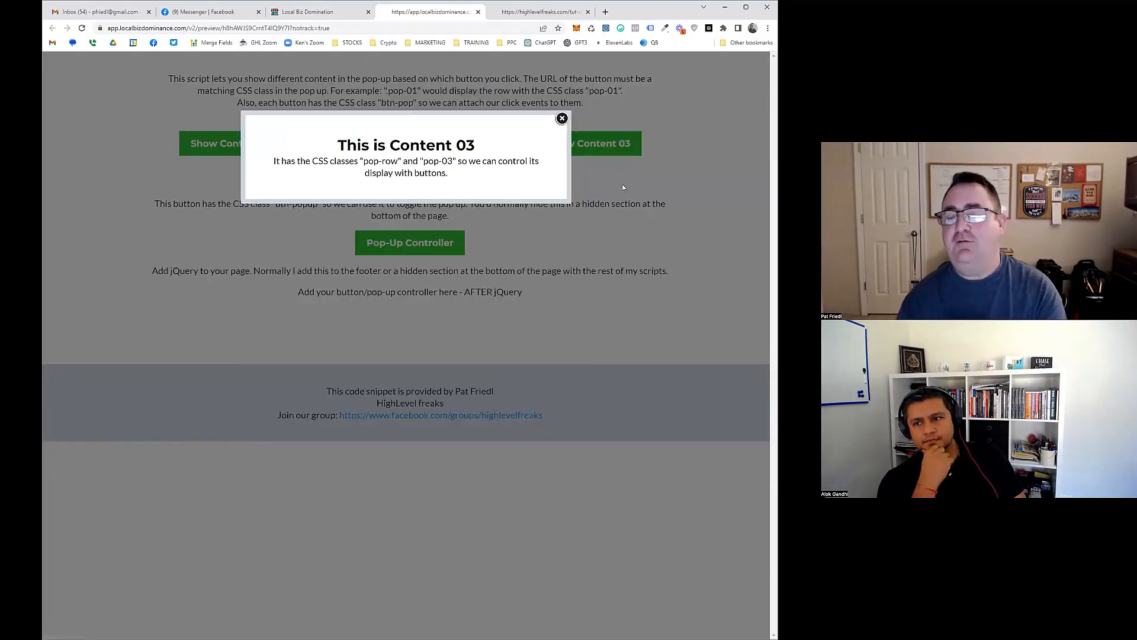
pyautogui.moveTo(545, 200)
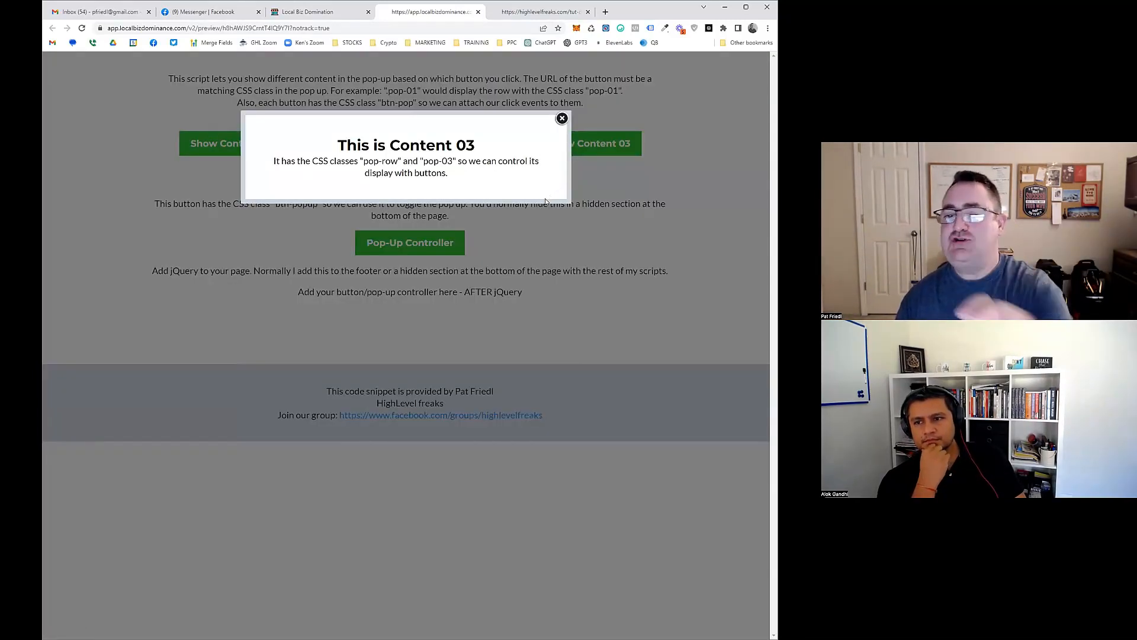
pyautogui.click(307, 12)
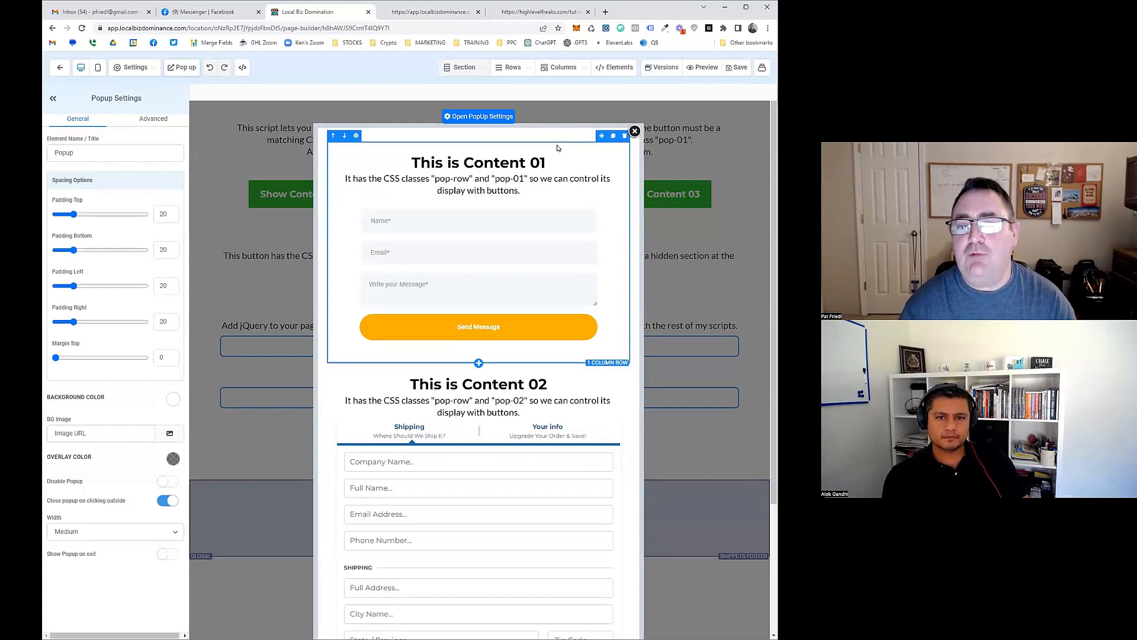
# Inspect Custom Class on Content 01, 02 and 03 rows: pop-row plus pop-01/02/03.
pyautogui.click(607, 362)
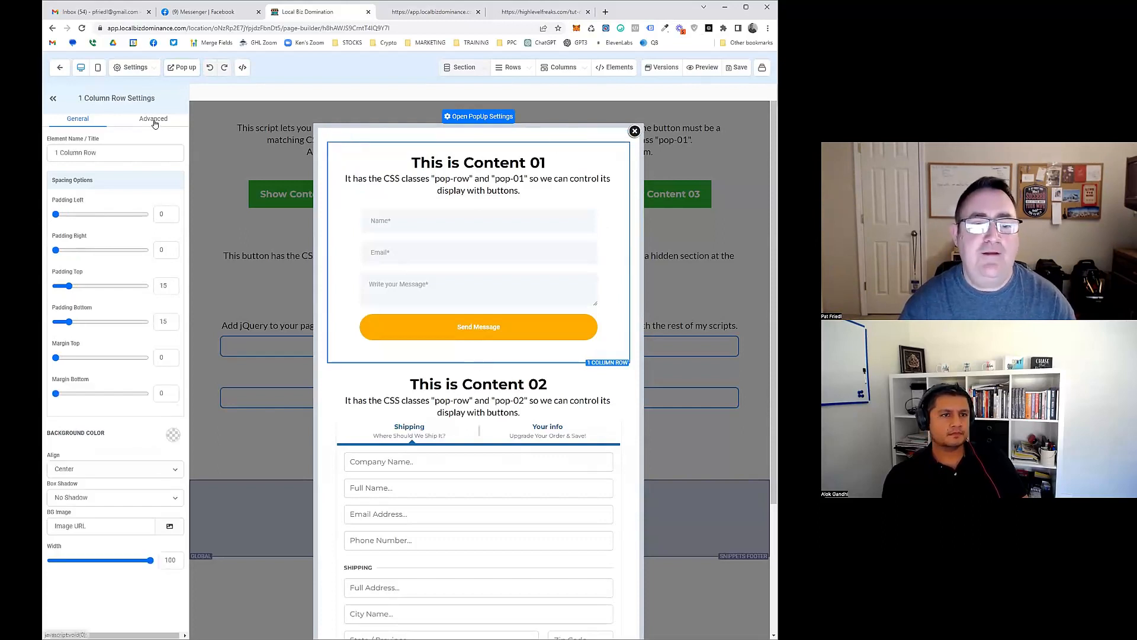
pyautogui.click(152, 119)
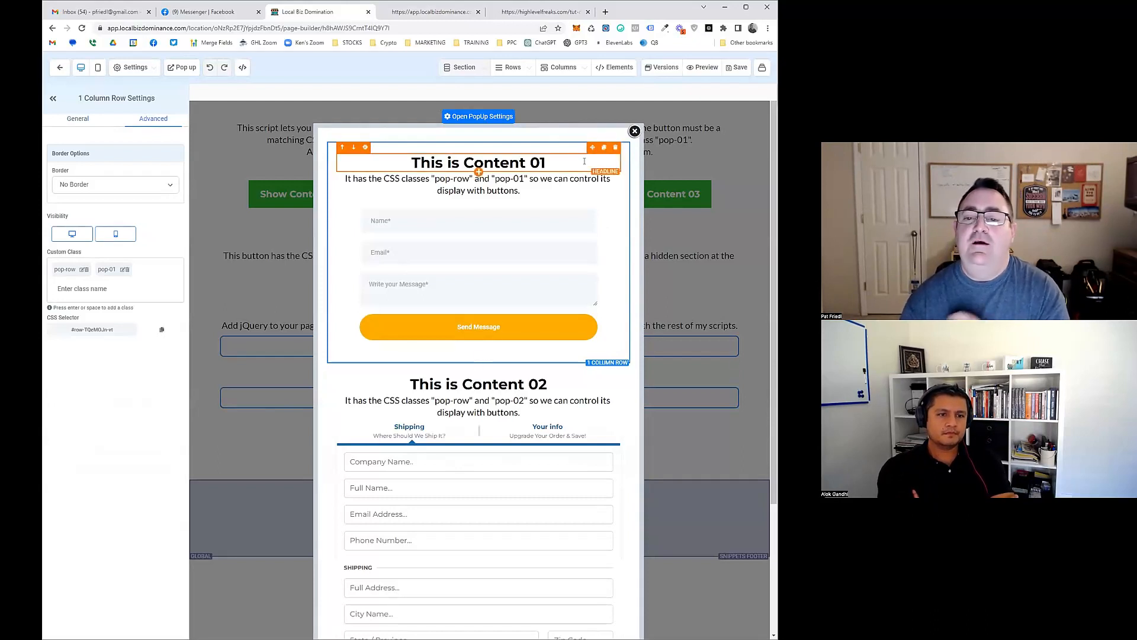
pyautogui.click(479, 254)
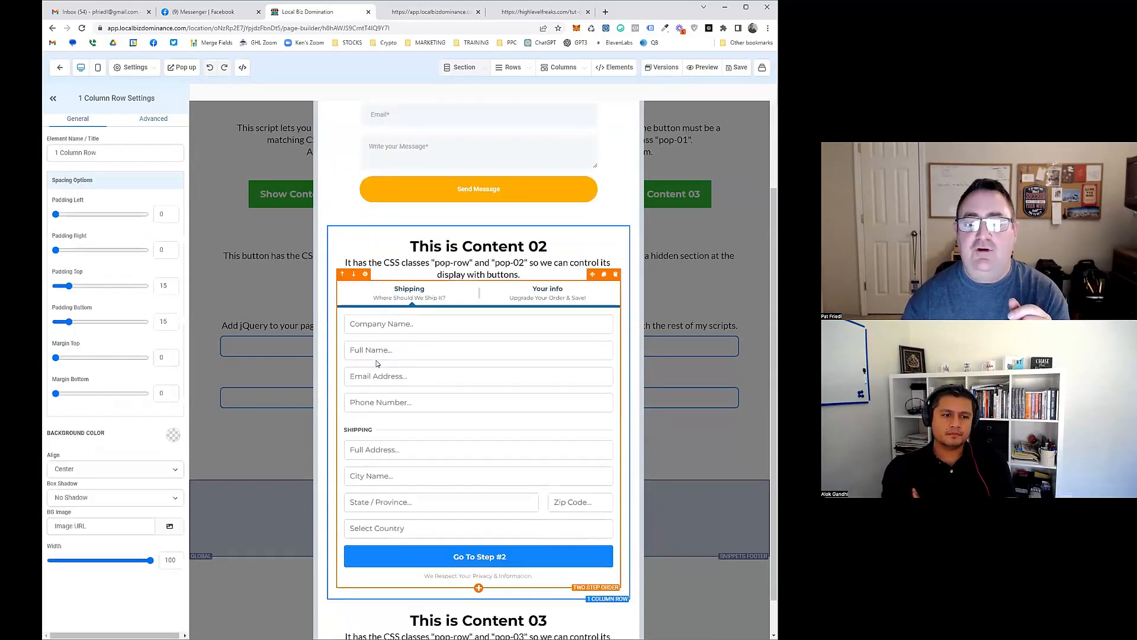
pyautogui.click(153, 119)
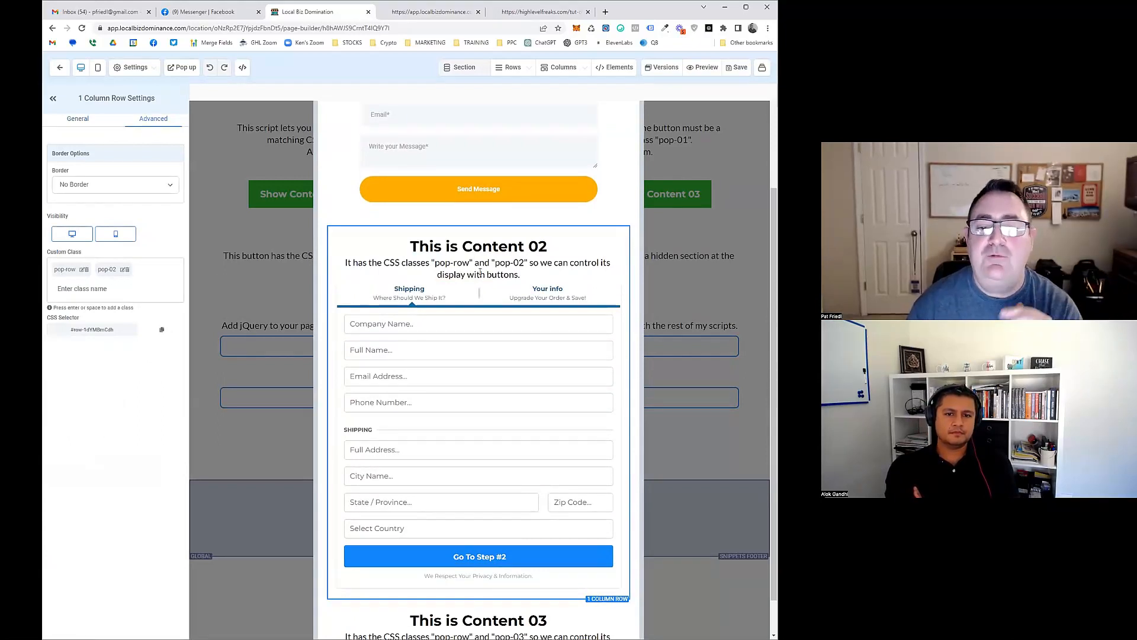
pyautogui.scroll(-3)
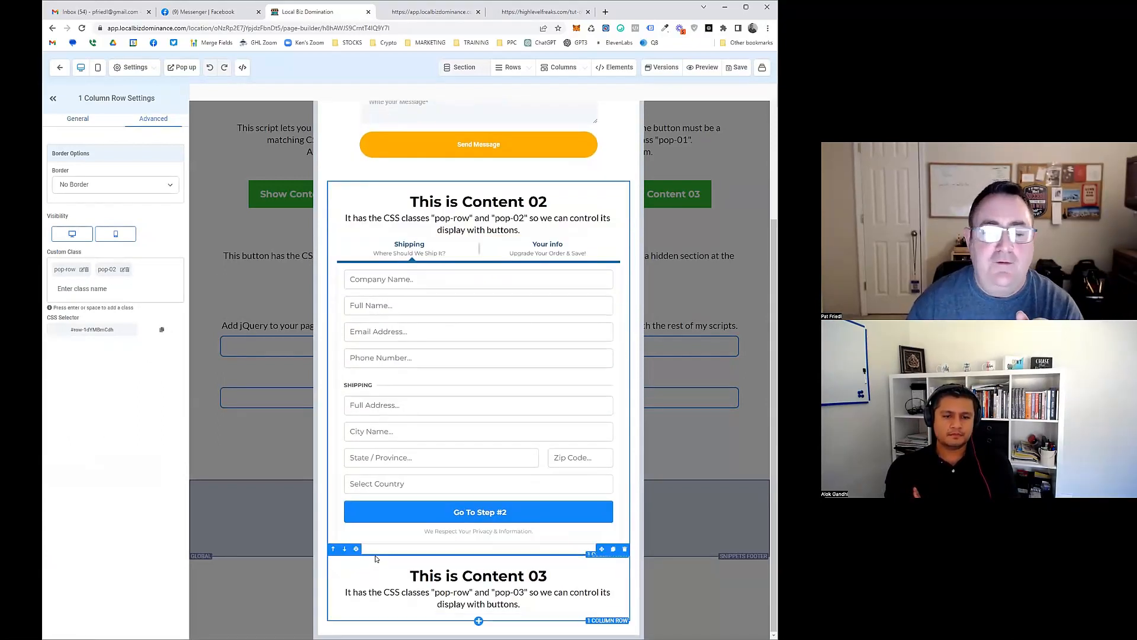
pyautogui.click(478, 588)
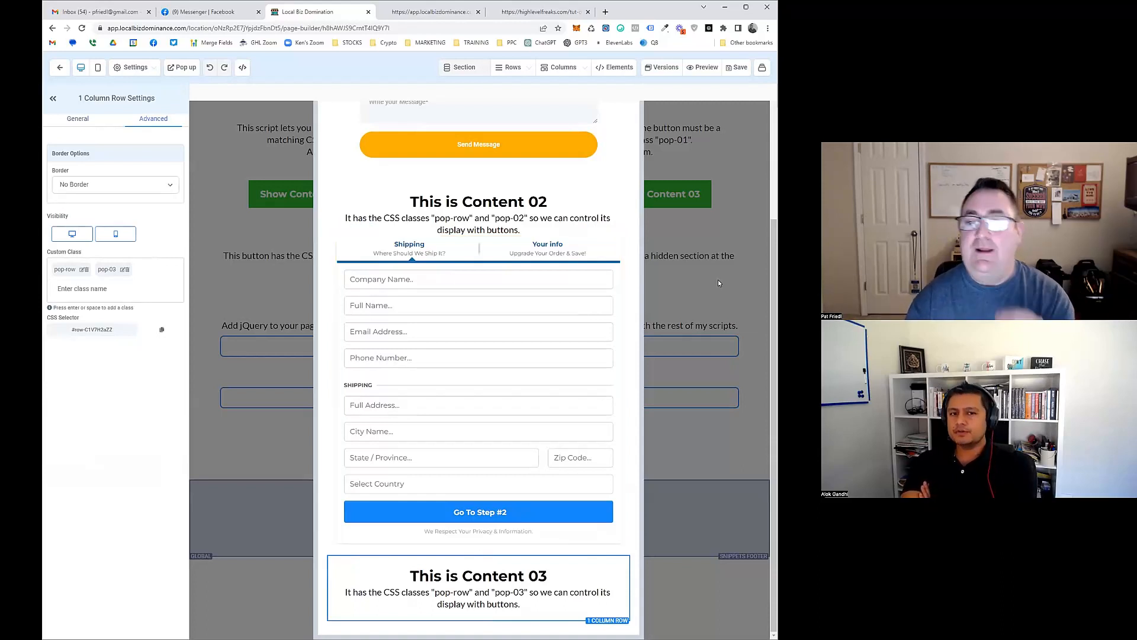
pyautogui.moveTo(709, 287)
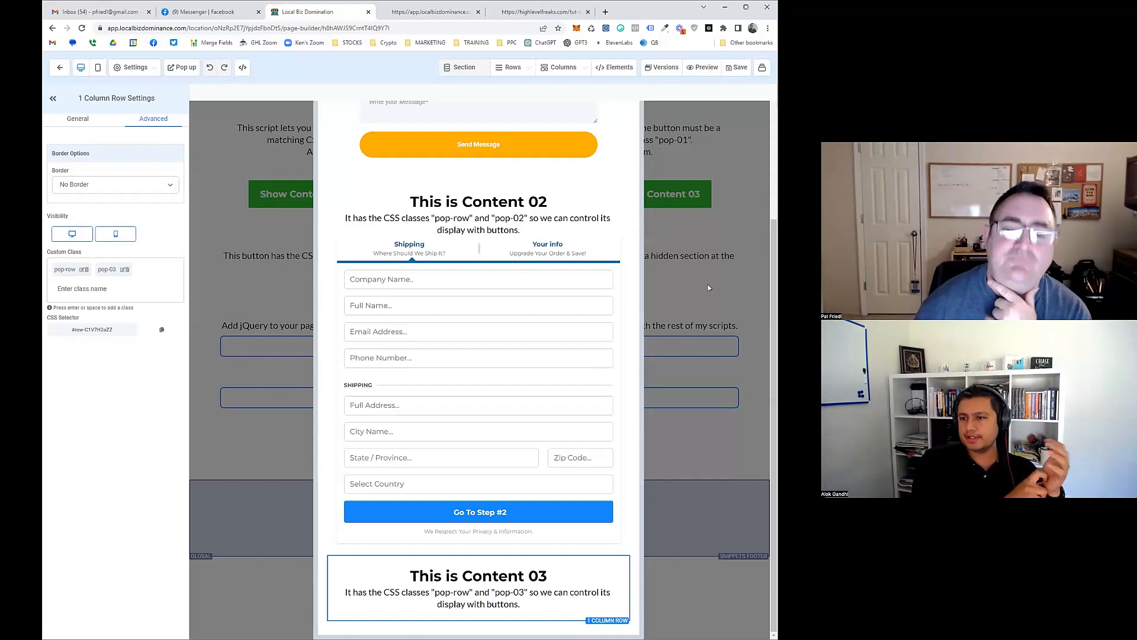
pyautogui.scroll(3)
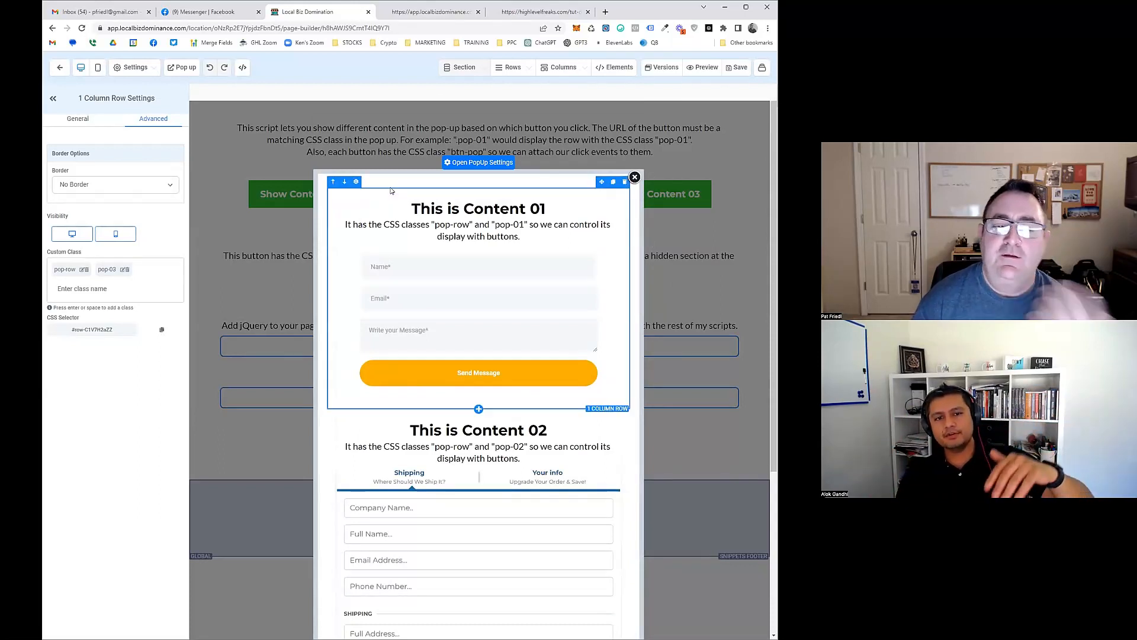
pyautogui.click(77, 118)
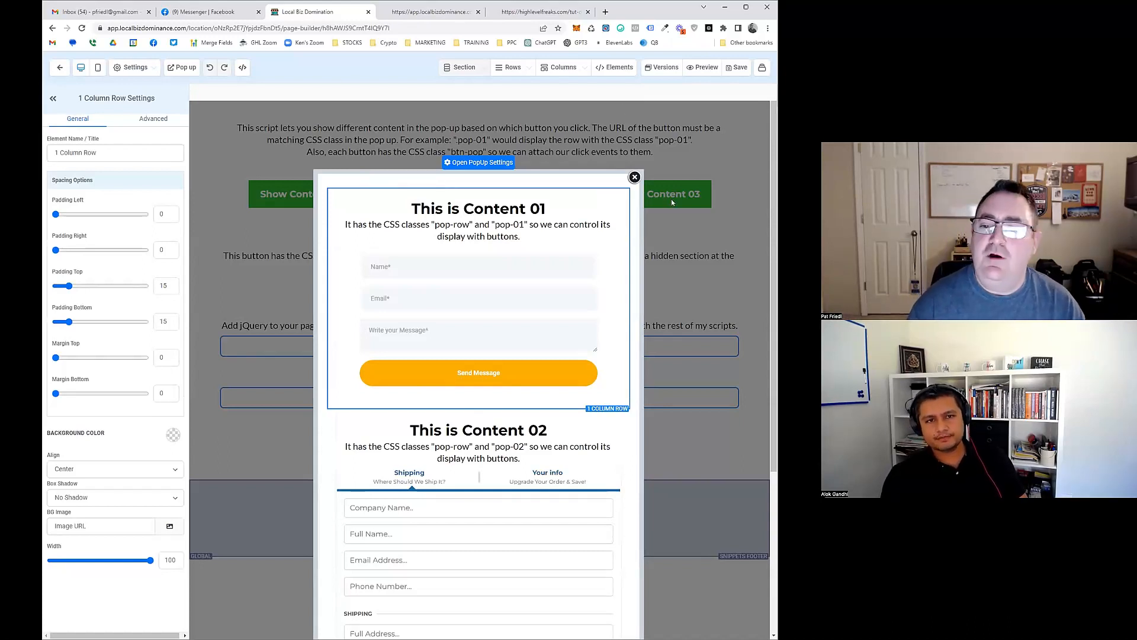
pyautogui.moveTo(191, 106)
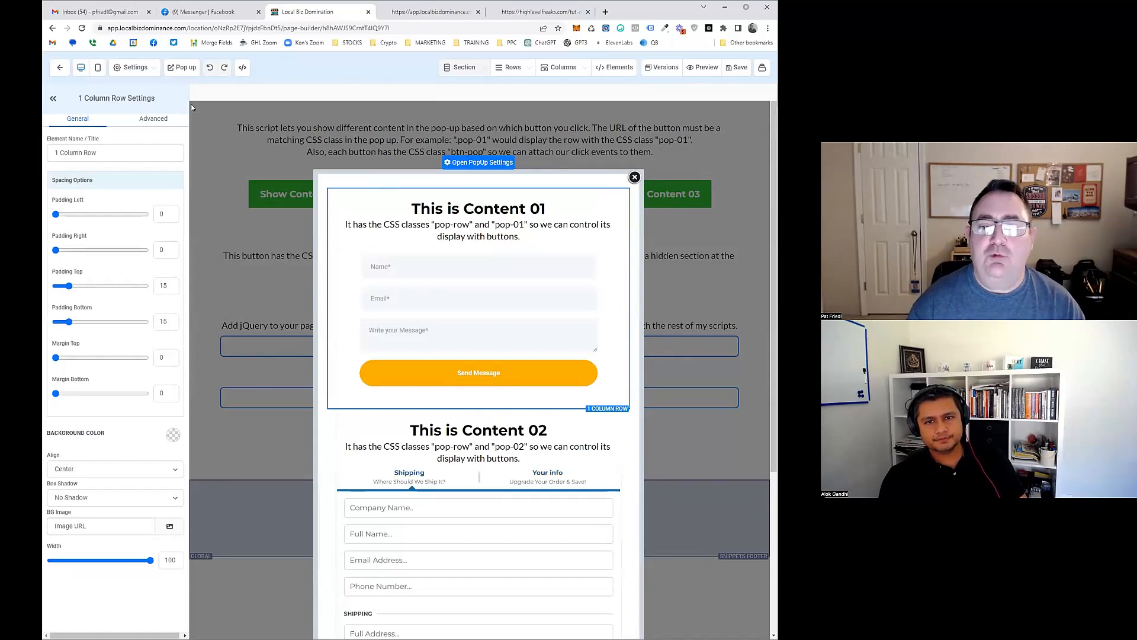
pyautogui.scroll(-3)
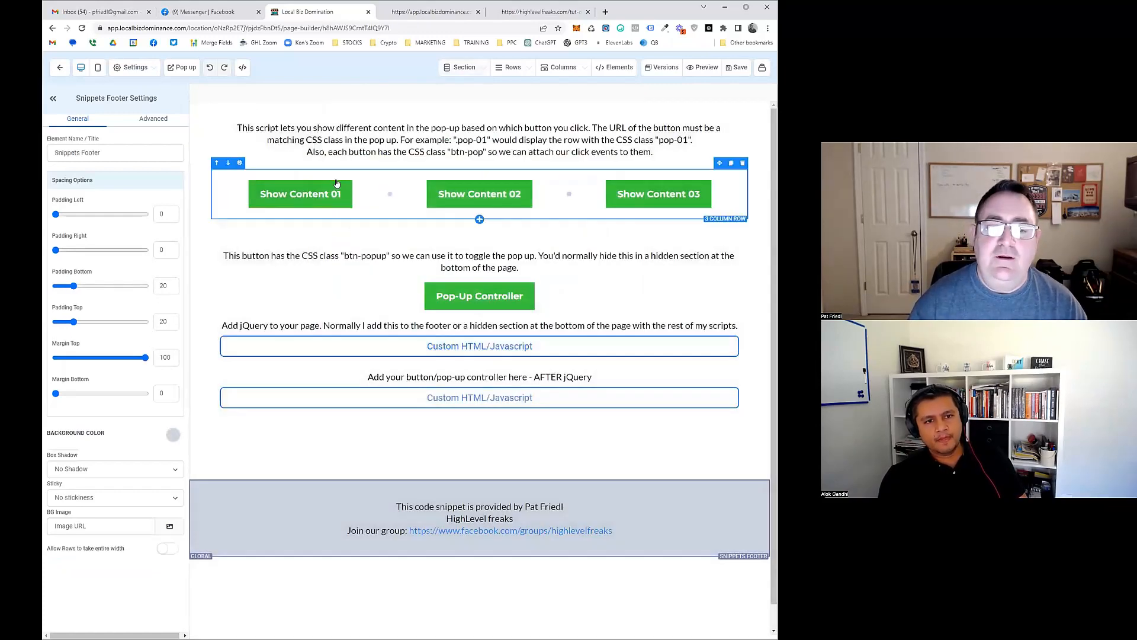
# Confirm the Show Content 01 button carries the btn-pop custom class.
pyautogui.click(300, 194)
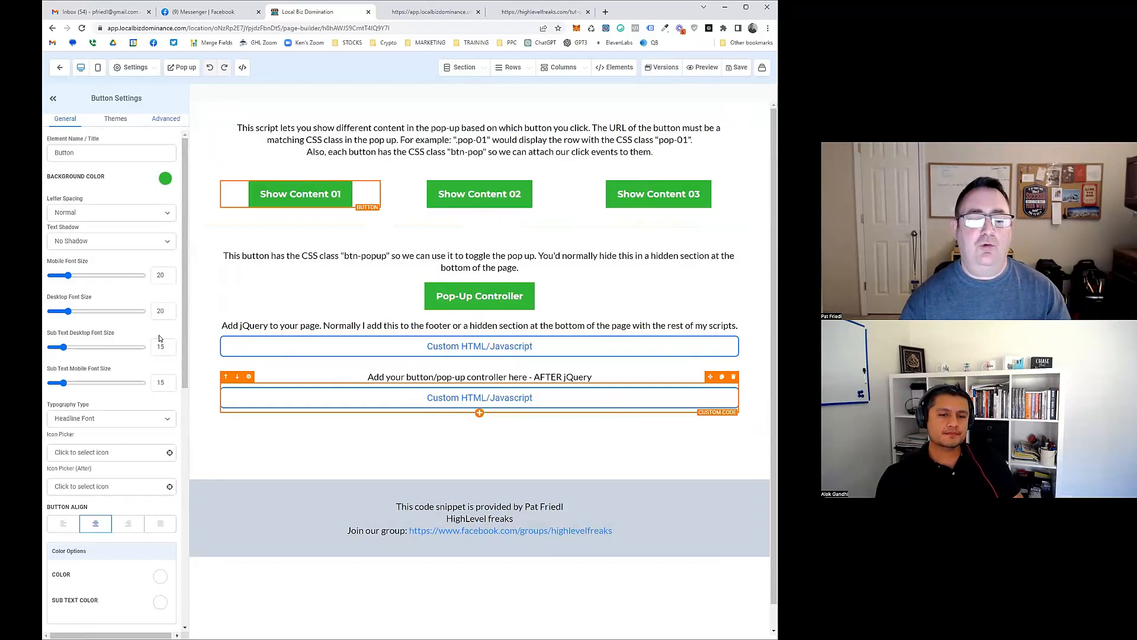
pyautogui.scroll(-3)
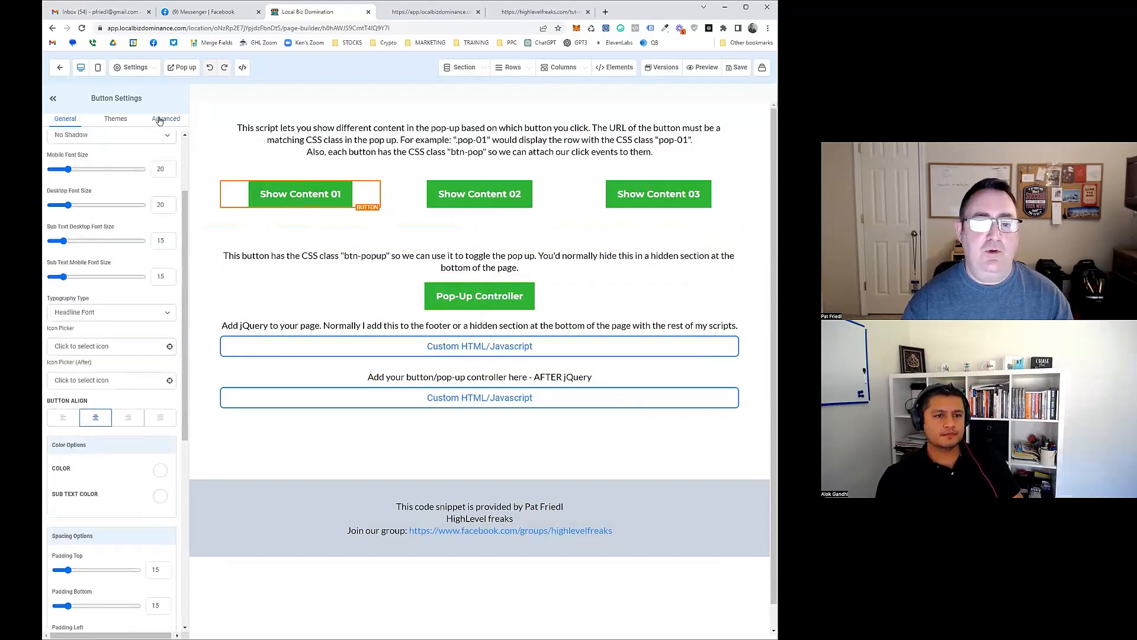
pyautogui.click(166, 119)
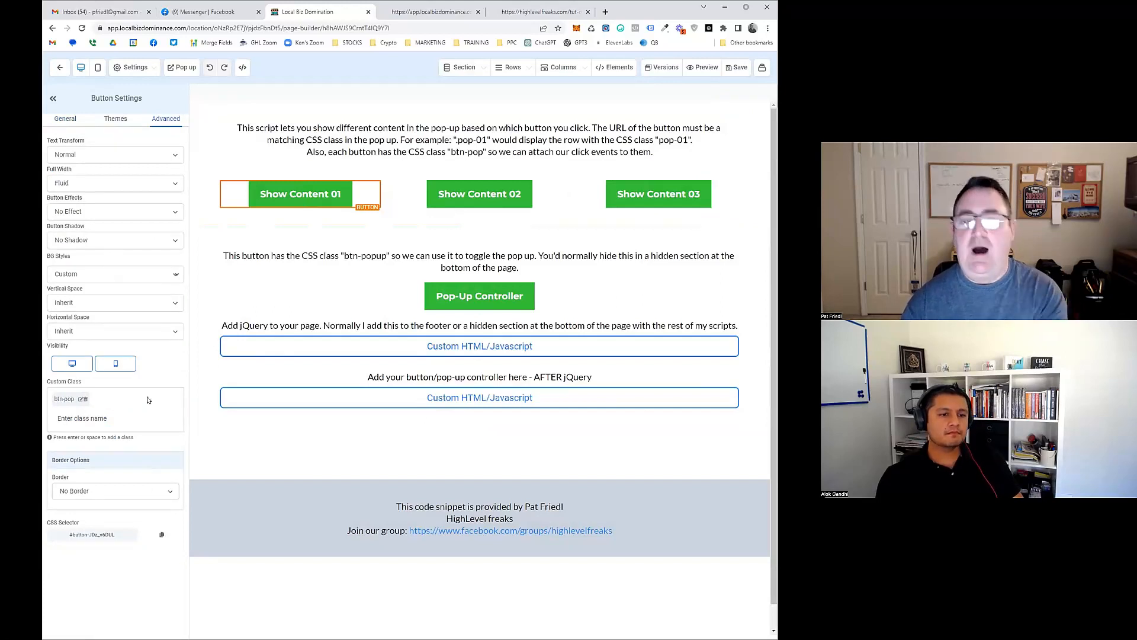
pyautogui.click(479, 296)
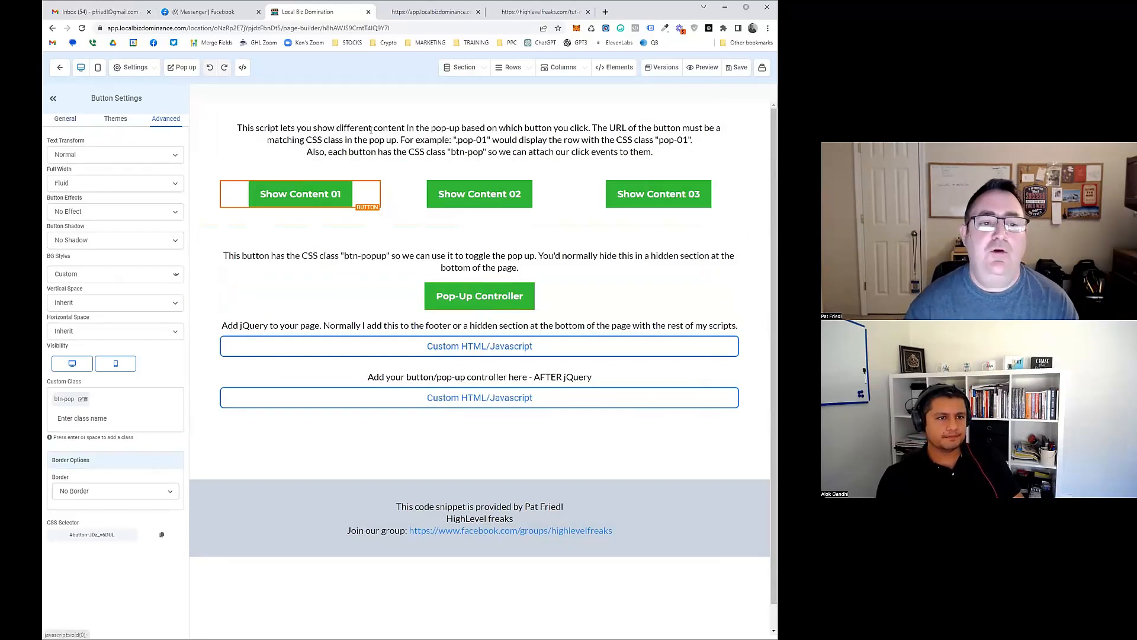
# Verify Show Content 01's Website URL is .pop-01, then select Show Content 02.
pyautogui.click(64, 118)
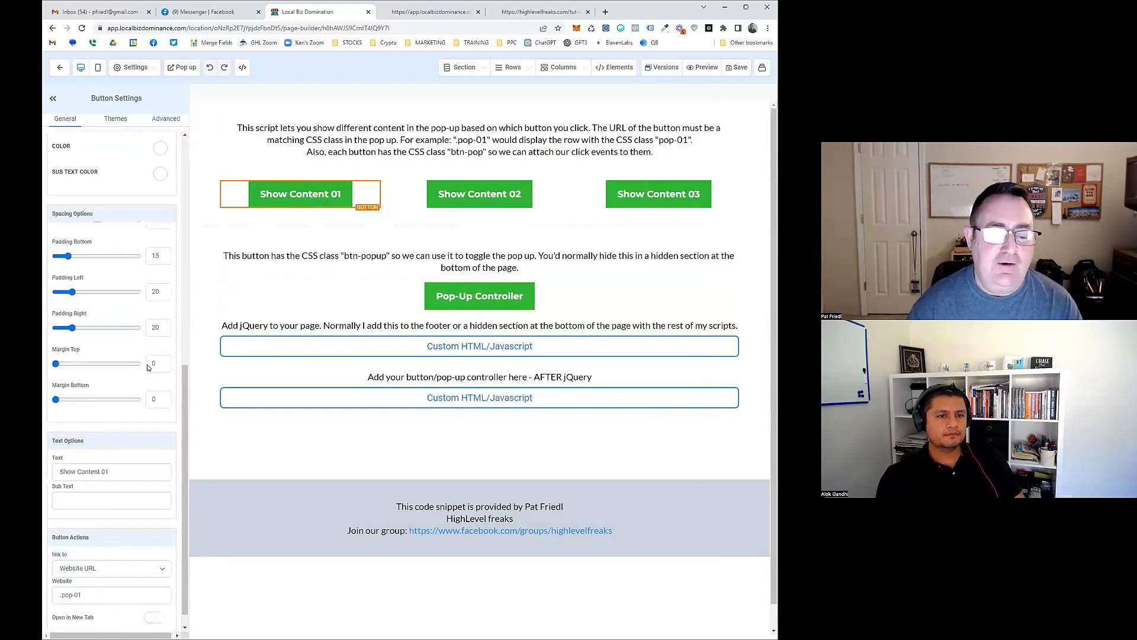
pyautogui.scroll(-3)
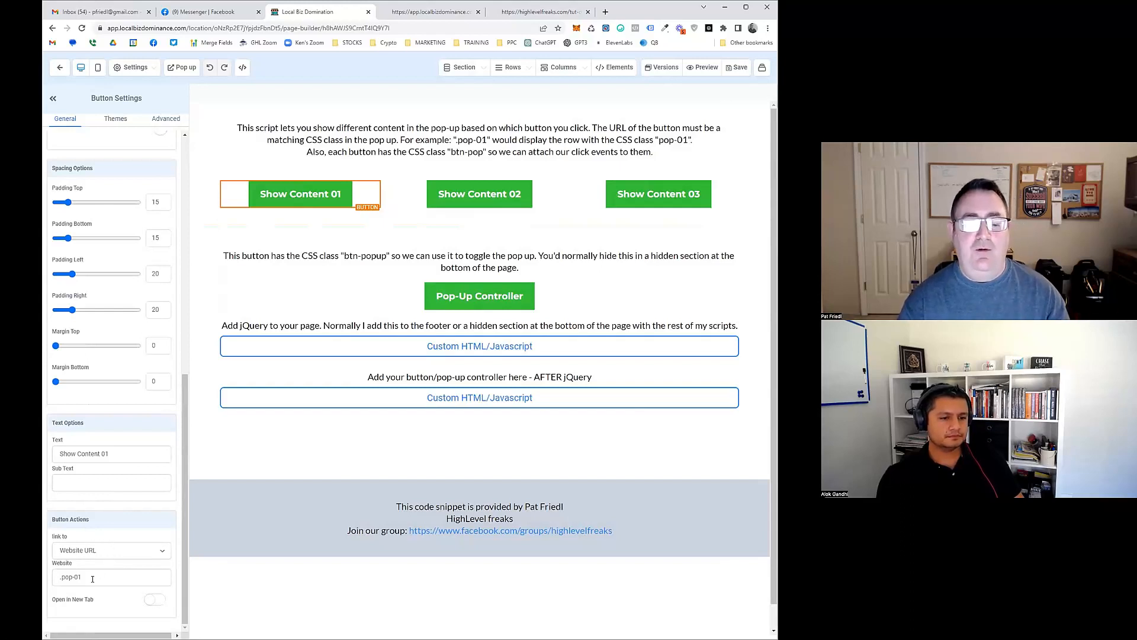
pyautogui.click(111, 577)
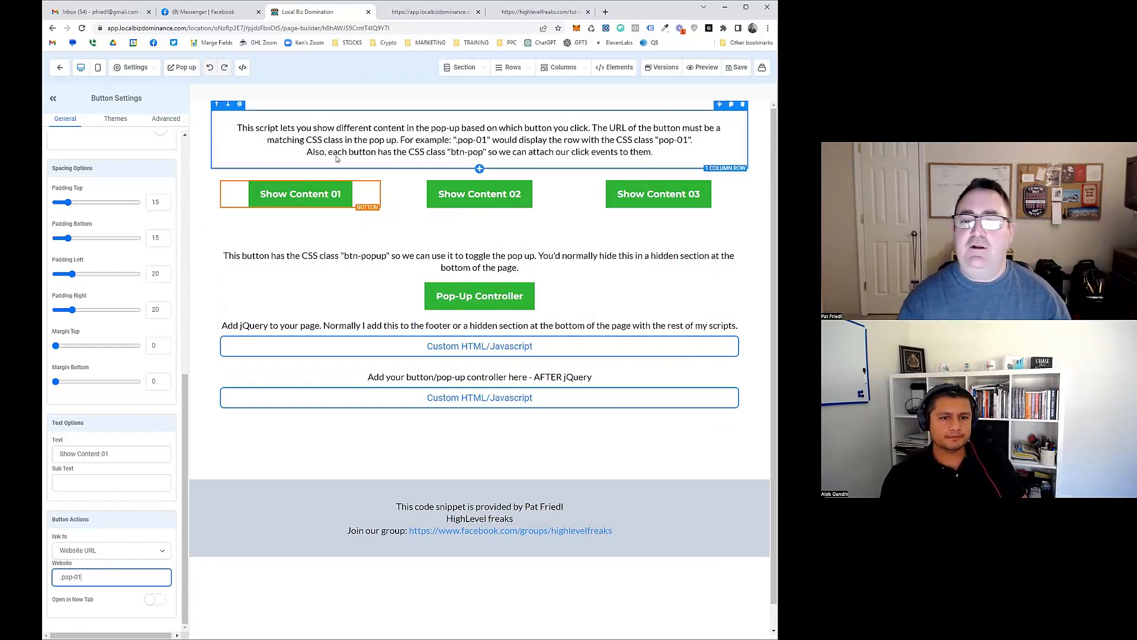
pyautogui.click(479, 193)
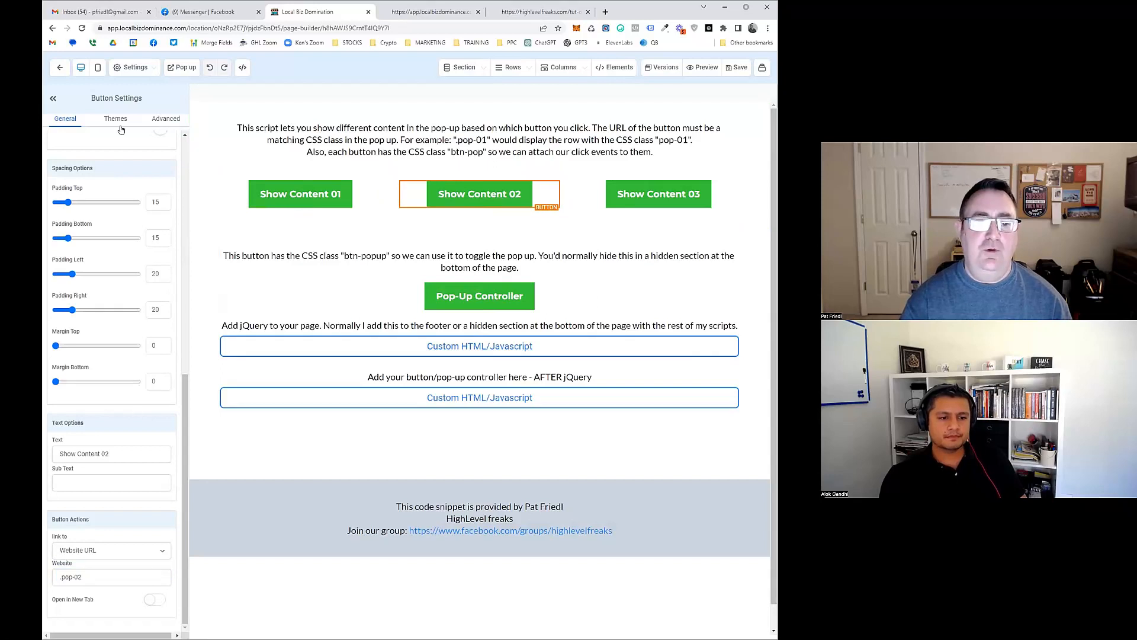
# Check that Show Content 02's Website URL is .pop-02.
pyautogui.click(166, 119)
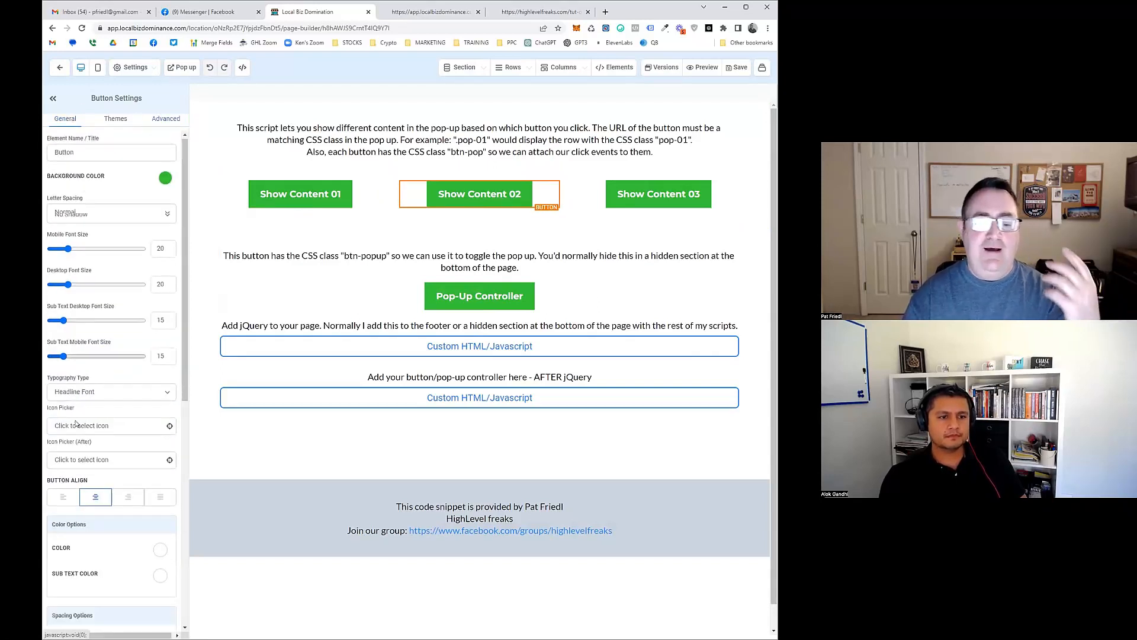
pyautogui.scroll(-3)
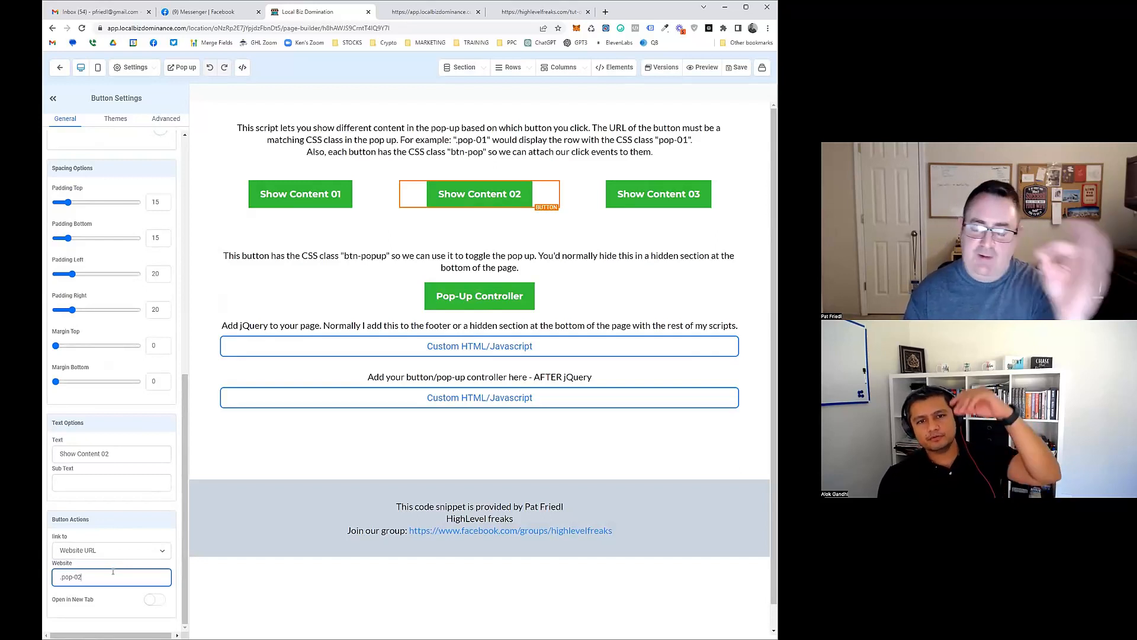
pyautogui.click(478, 296)
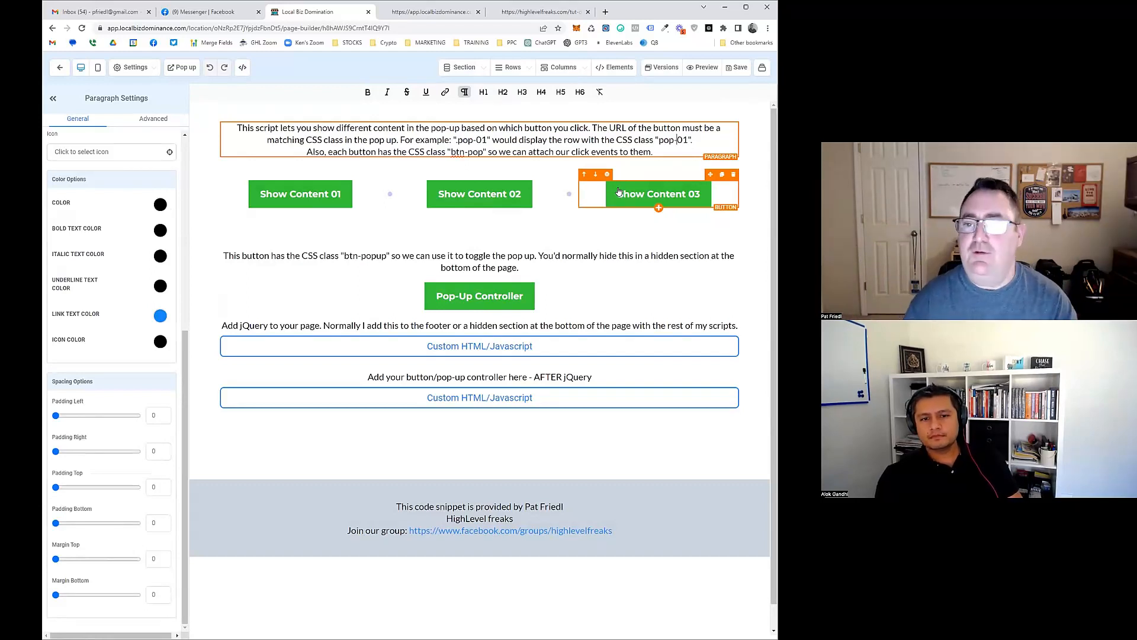
# Select Show Content 03 and verify its Website URL is .pop-03.
pyautogui.click(658, 194)
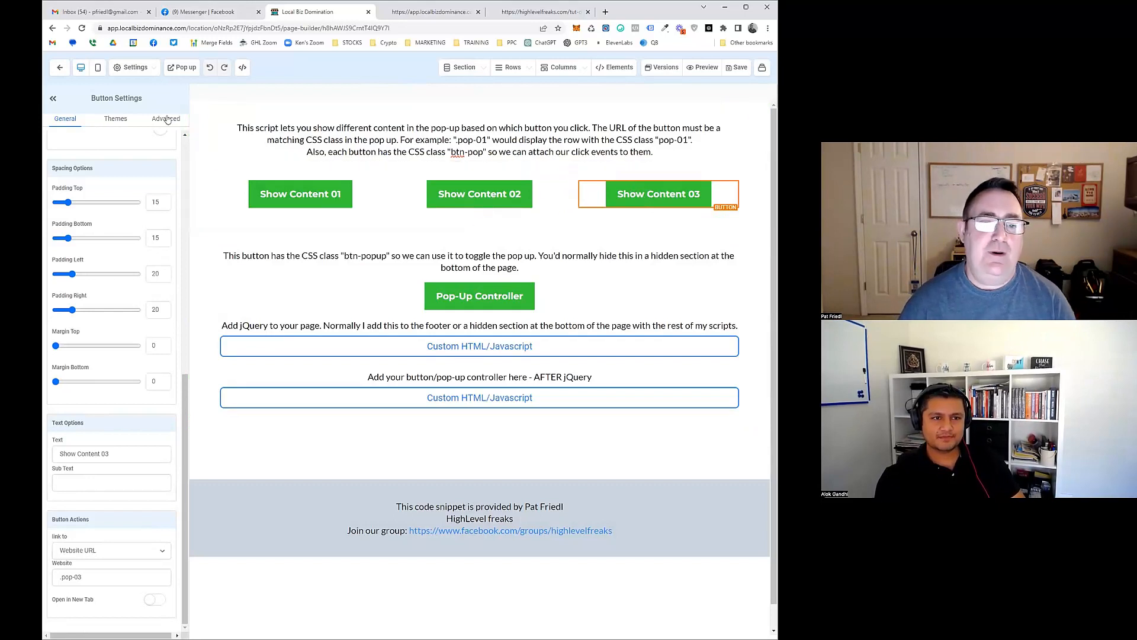
pyautogui.click(165, 118)
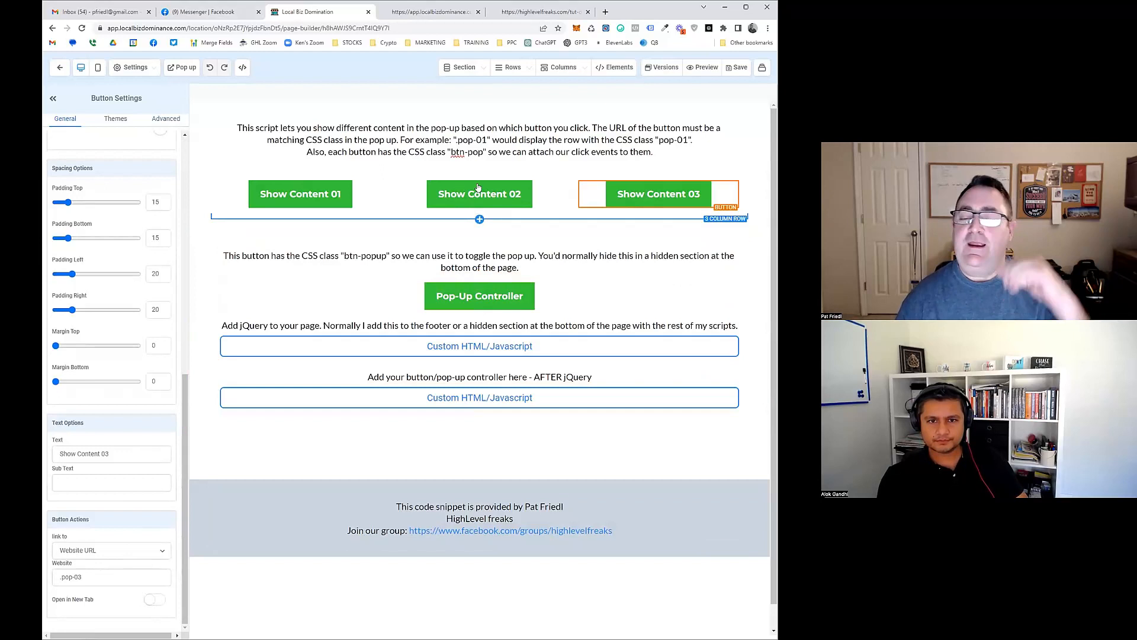
pyautogui.click(478, 296)
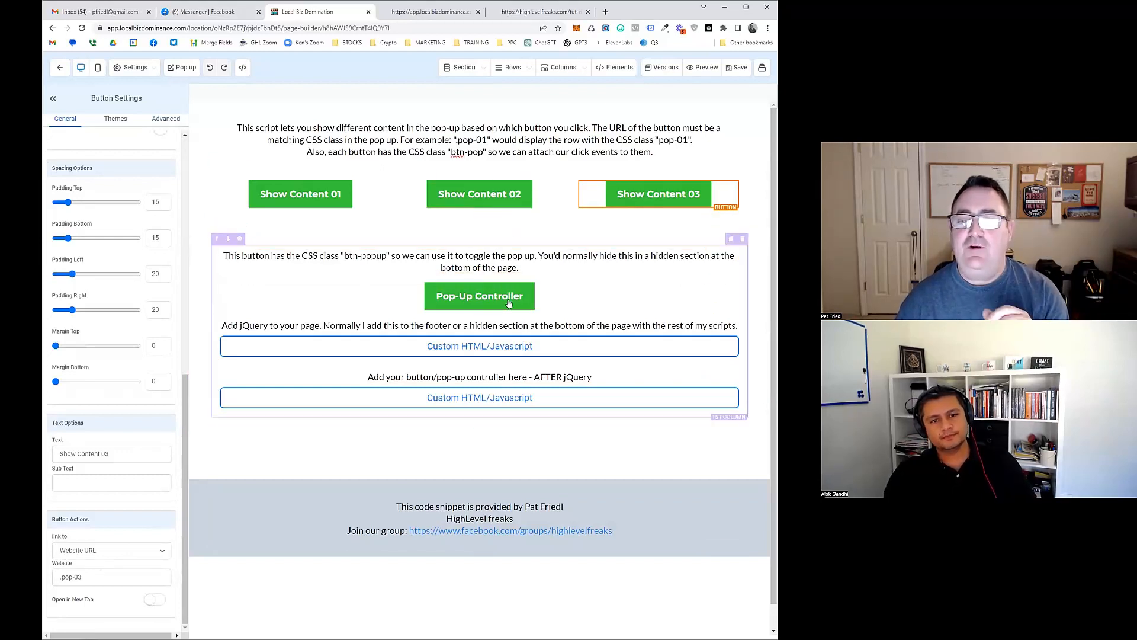
# Inspect the Pop-Up Controller button: Link To set to Open popup, Custom Class btn-popup.
pyautogui.click(479, 296)
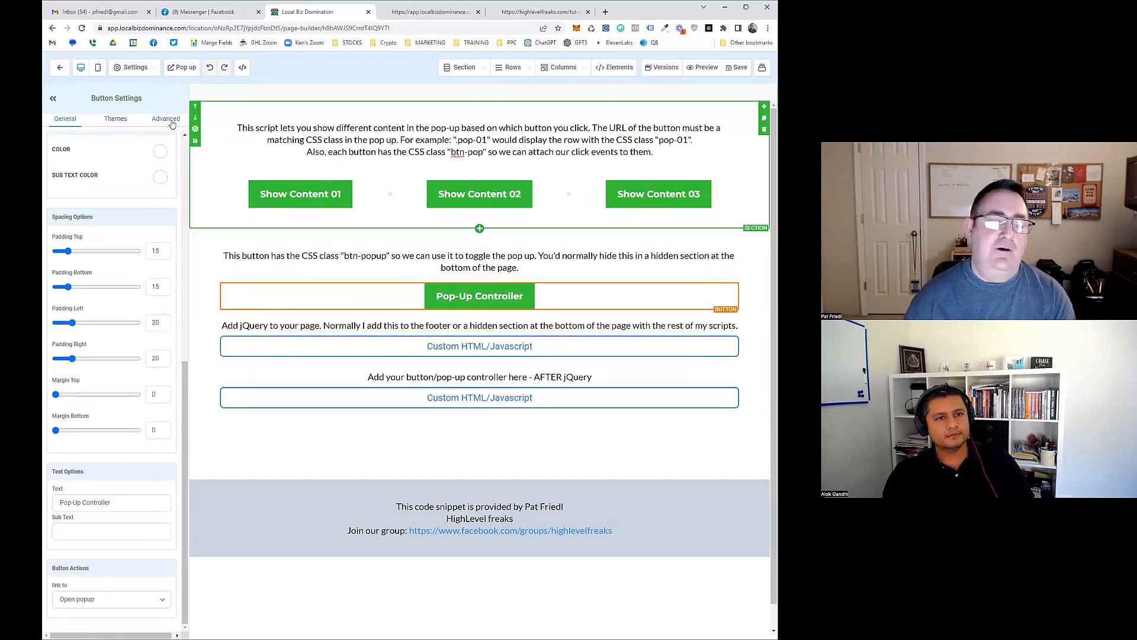
pyautogui.click(165, 119)
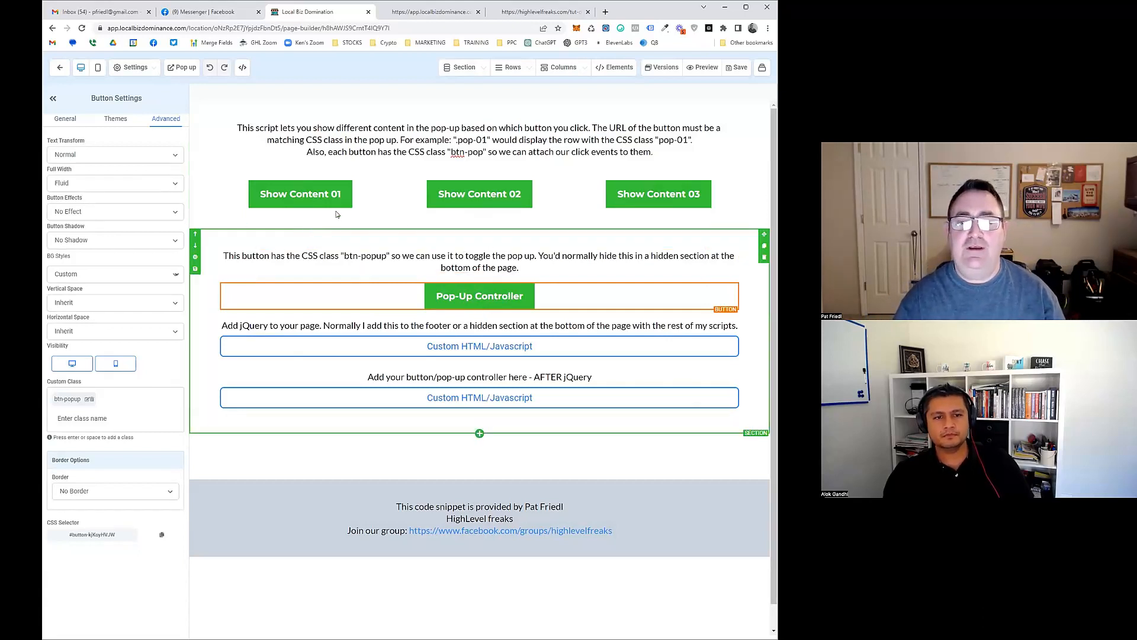
pyautogui.click(463, 67)
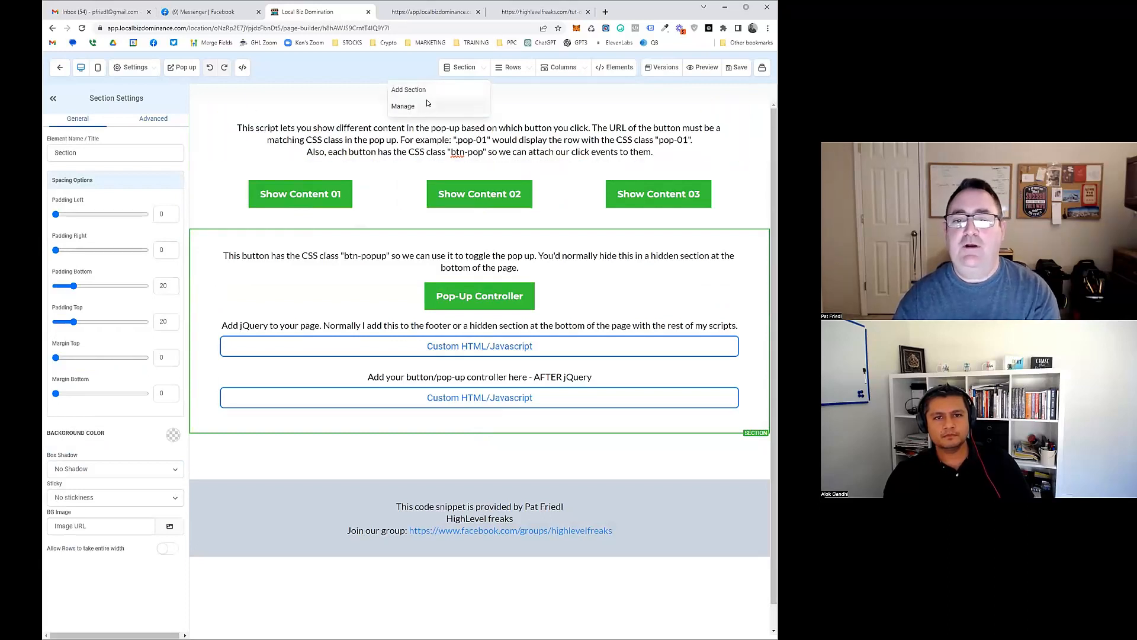
# Hide and then unhide the pop-up controller section in the page sections list.
pyautogui.click(403, 106)
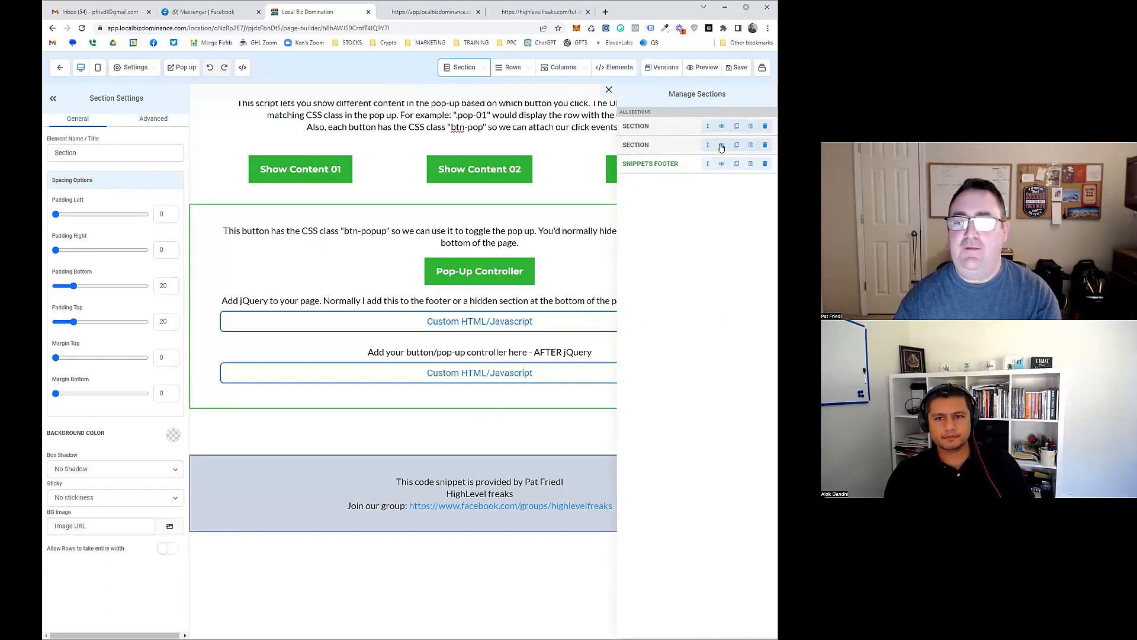
pyautogui.click(720, 145)
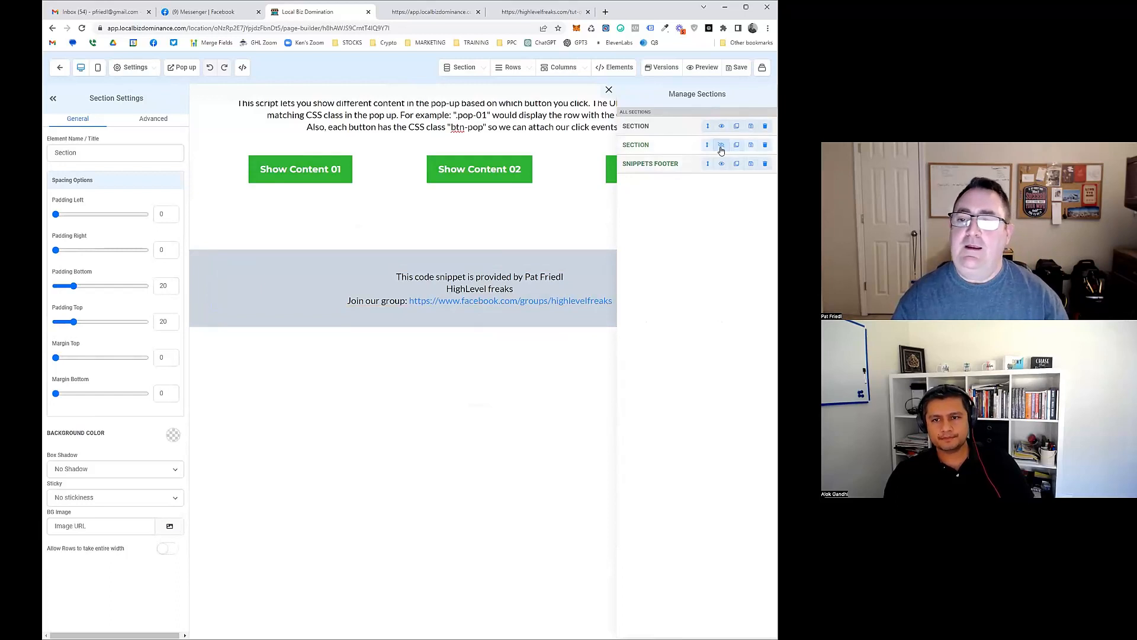
pyautogui.click(721, 145)
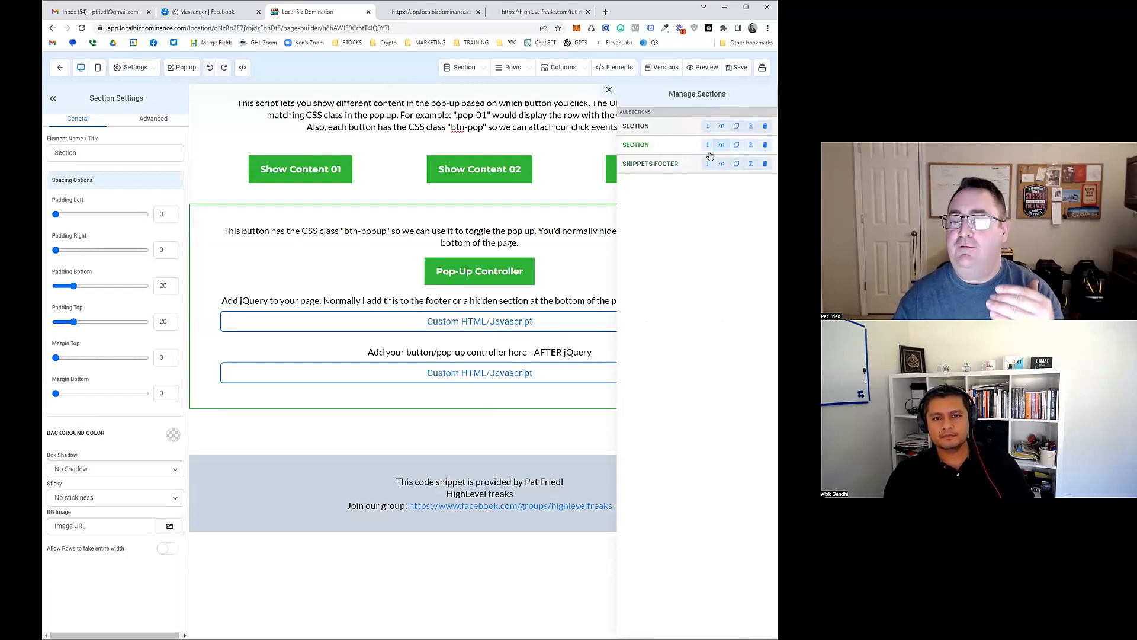
pyautogui.moveTo(707, 144)
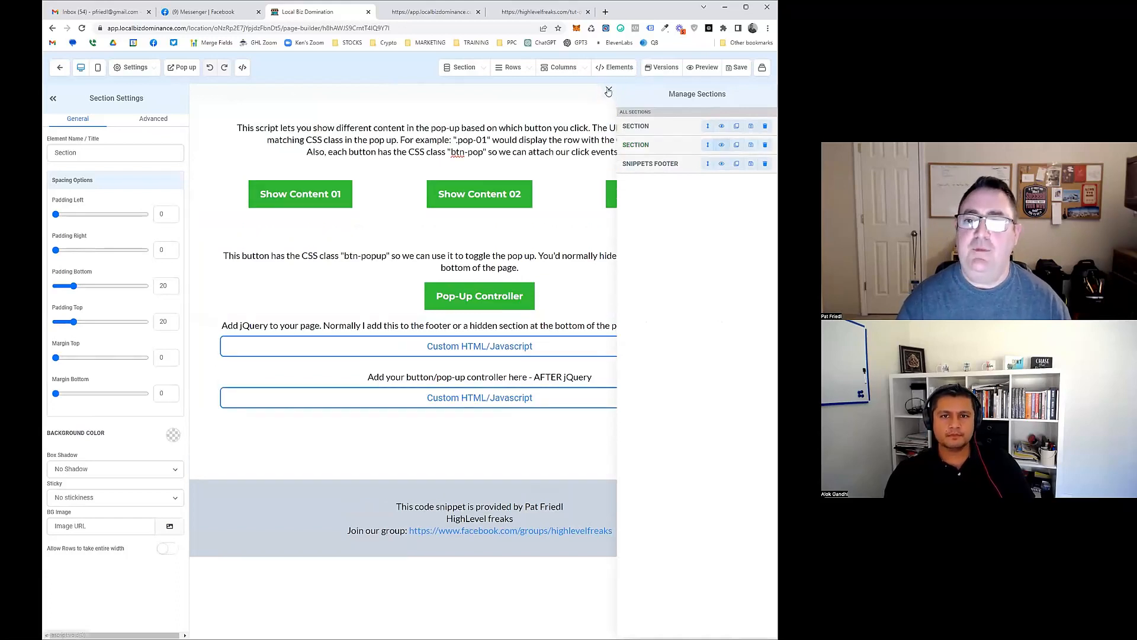
pyautogui.click(607, 91)
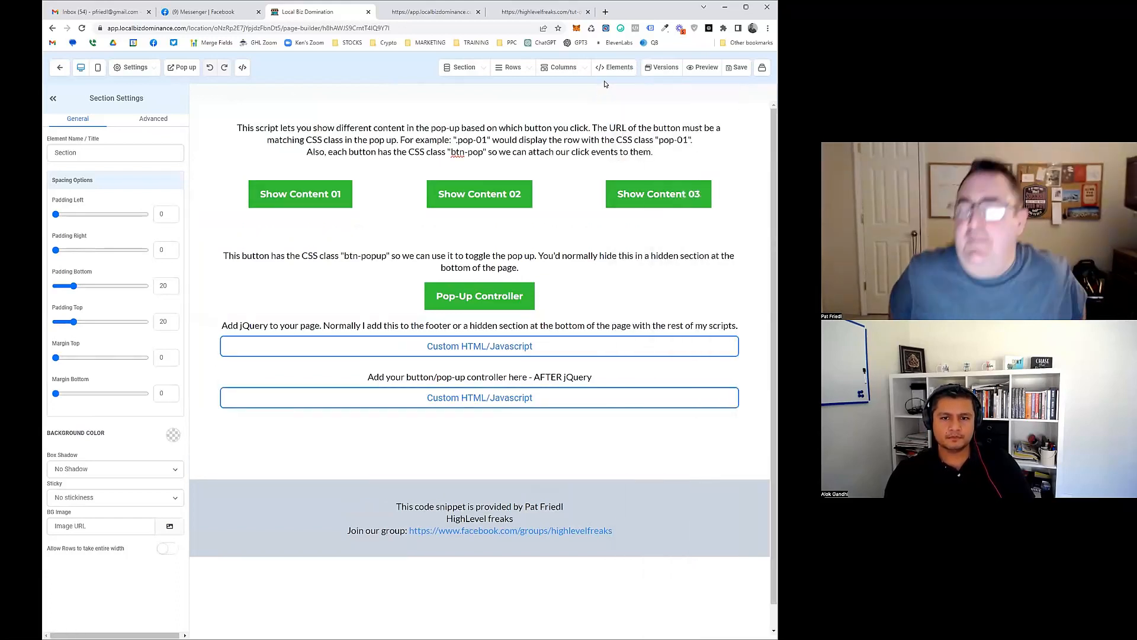
# Select the Show Content 01 and Pop-Up Controller buttons, then open the jQuery code block.
pyautogui.click(300, 193)
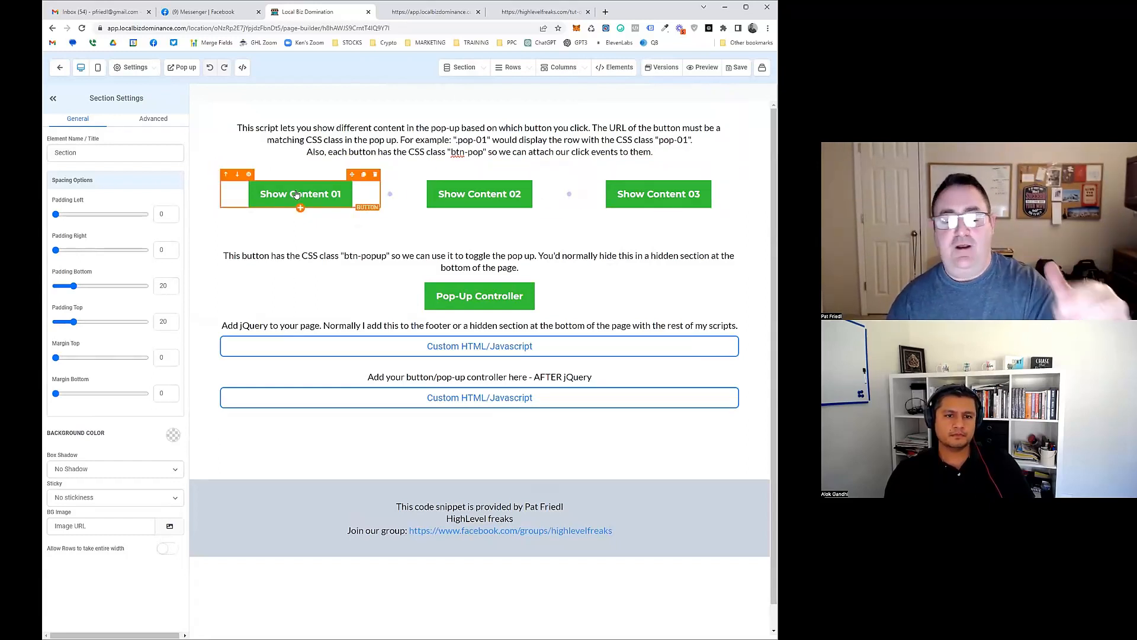
pyautogui.click(479, 295)
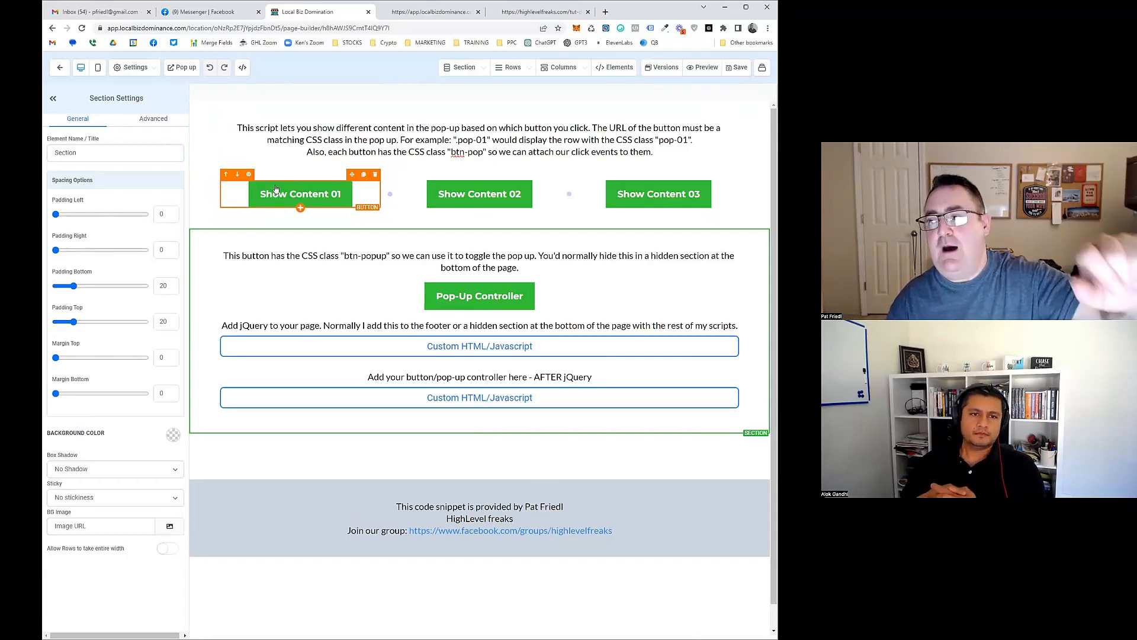
pyautogui.click(479, 296)
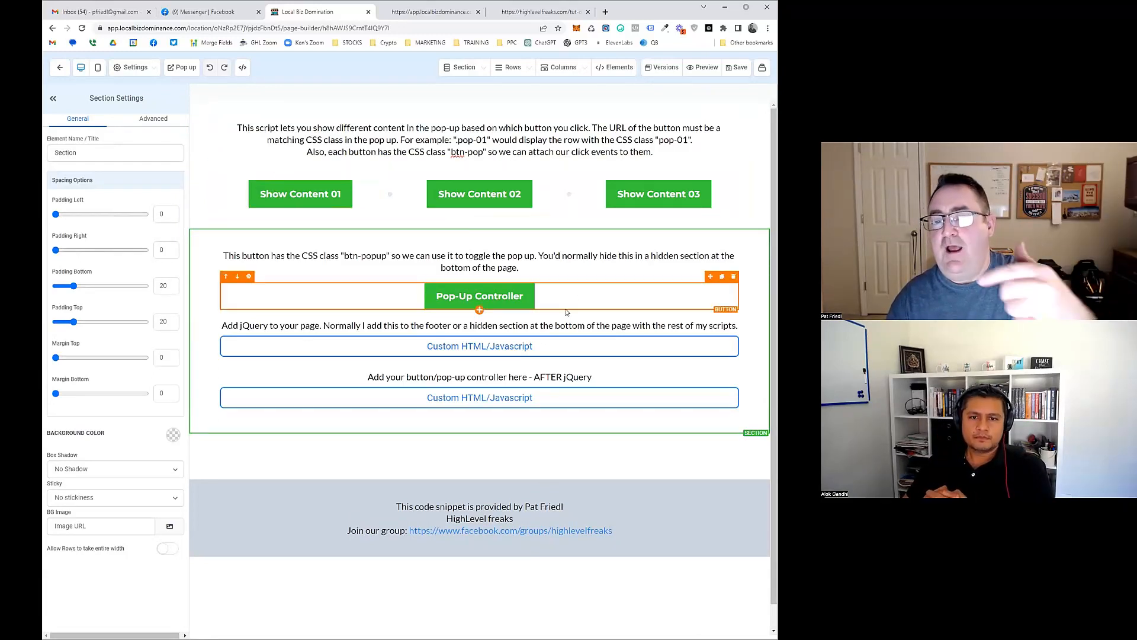
pyautogui.moveTo(511, 296)
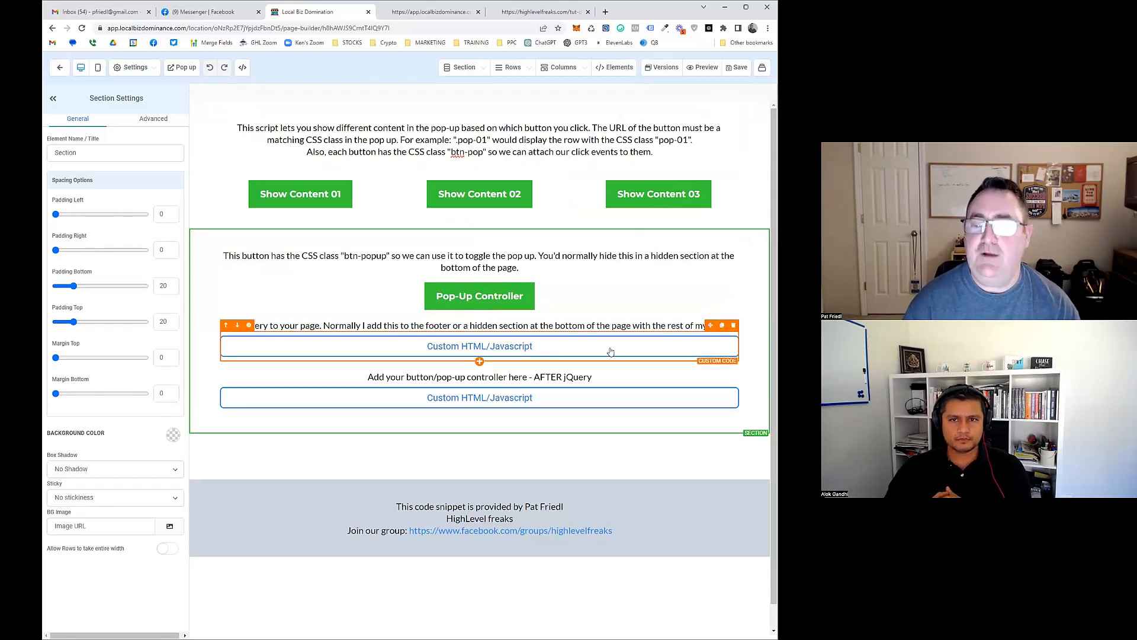
pyautogui.moveTo(562, 343)
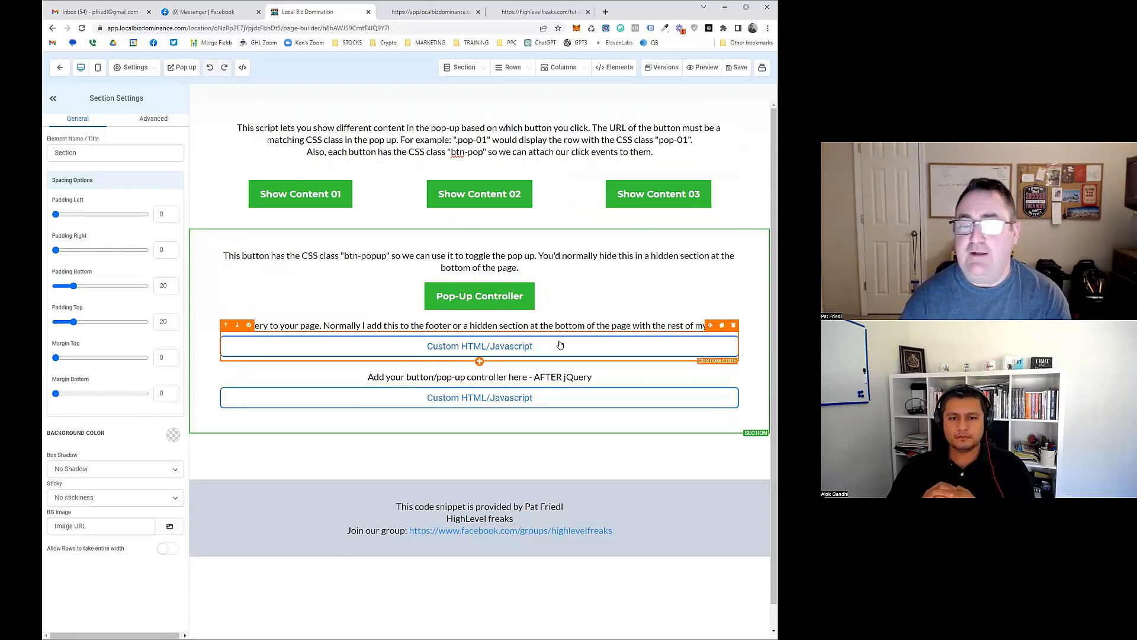
pyautogui.click(479, 346)
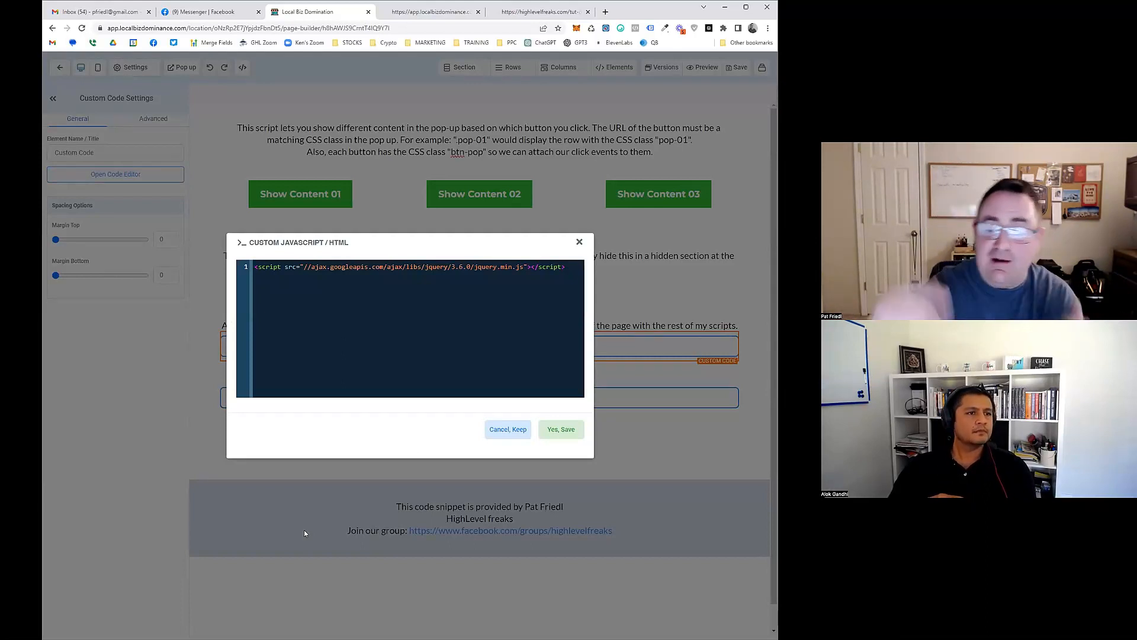
pyautogui.moveTo(524, 414)
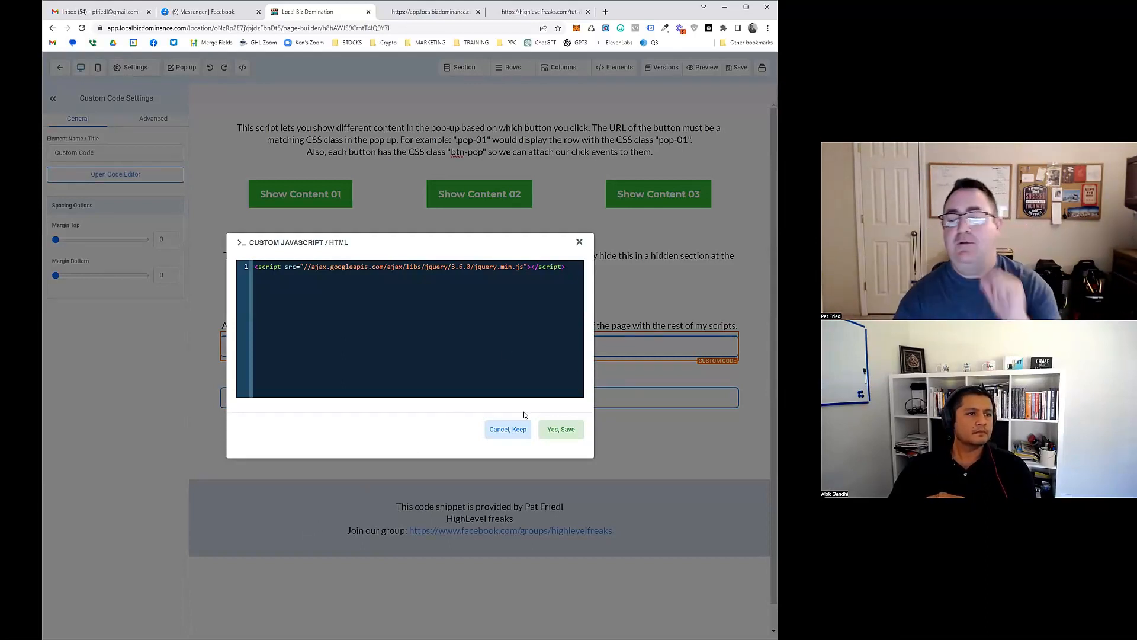
# Cancel out of the jQuery code editor without saving changes.
pyautogui.click(559, 429)
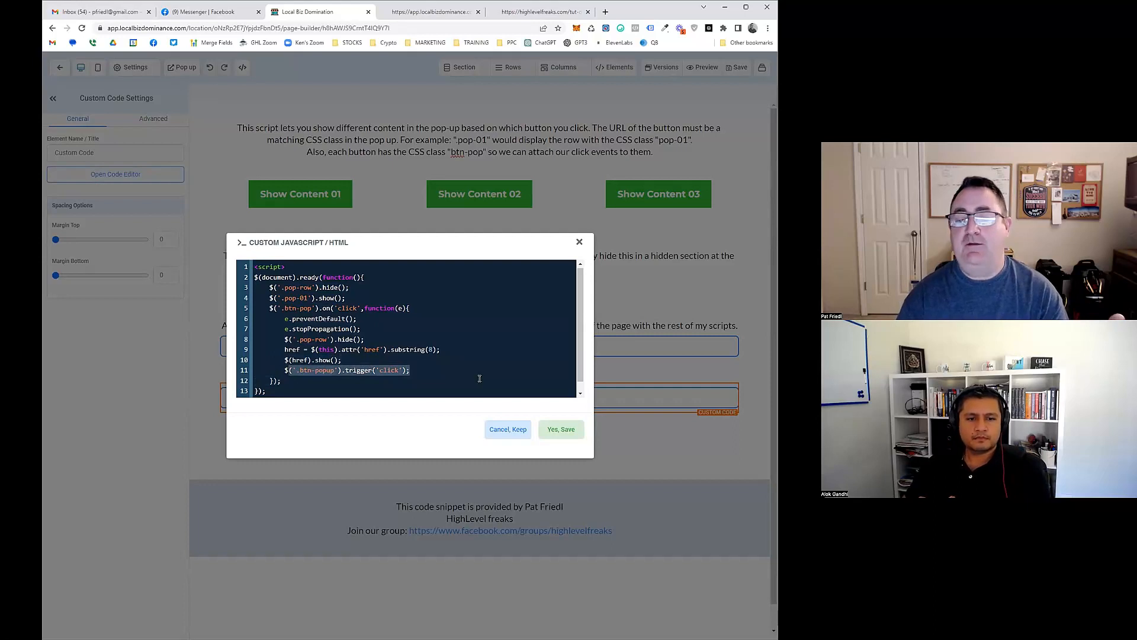
pyautogui.moveTo(507, 428)
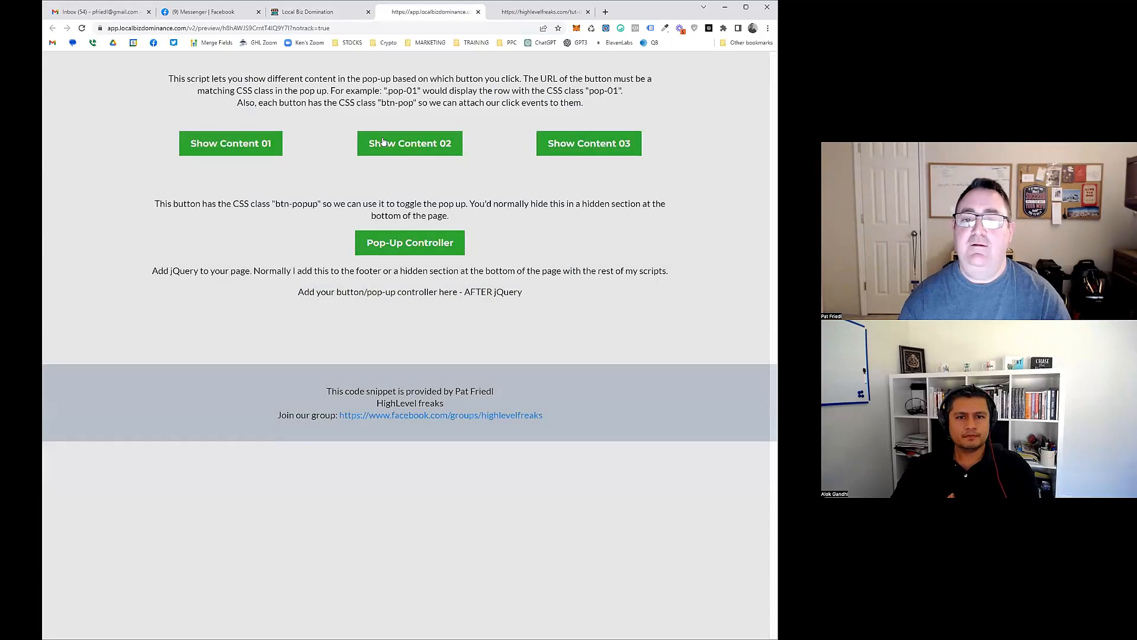
# In the preview, open the Show Content 02 pop-up and close it again.
pyautogui.click(409, 142)
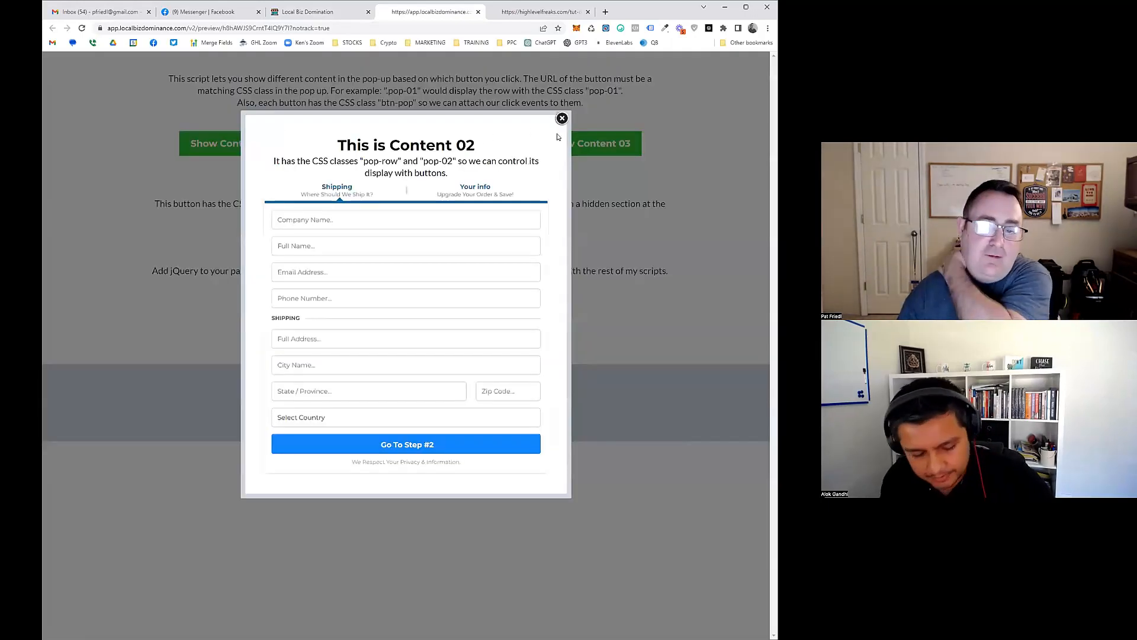
pyautogui.click(561, 118)
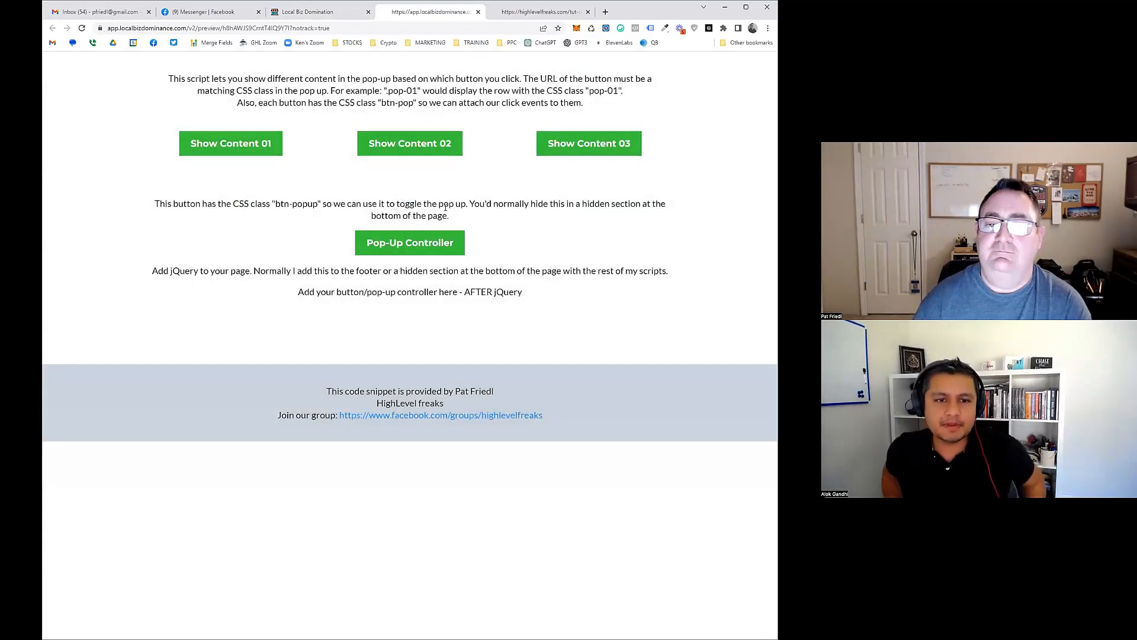
pyautogui.click(589, 143)
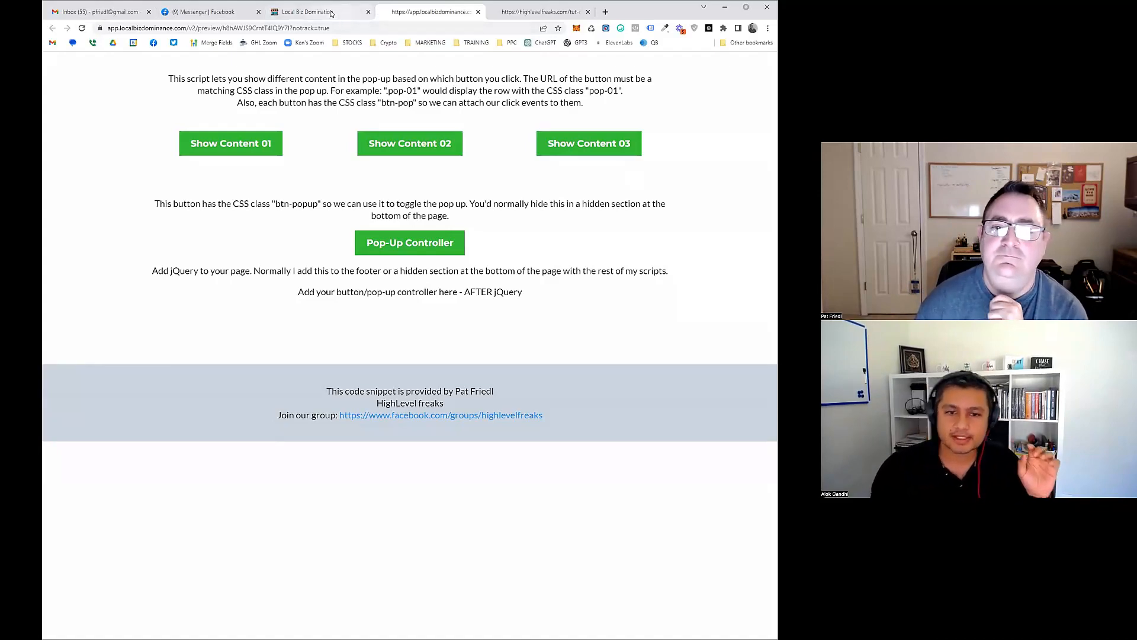
# Back in the builder, bring up the page sections list from the Section options.
pyautogui.click(304, 12)
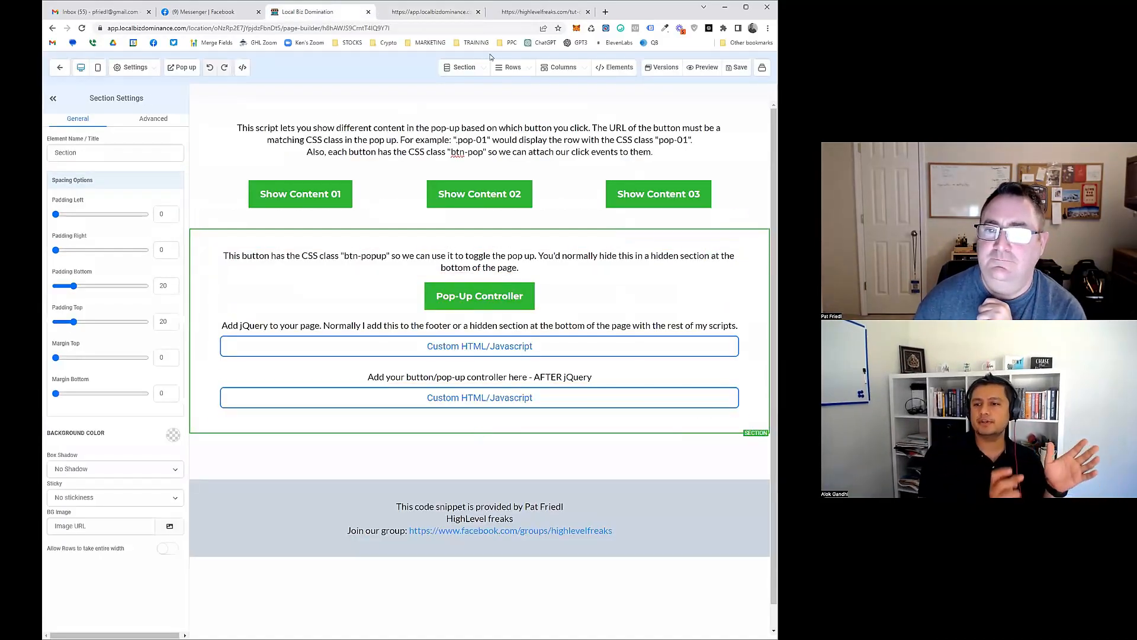
pyautogui.click(464, 67)
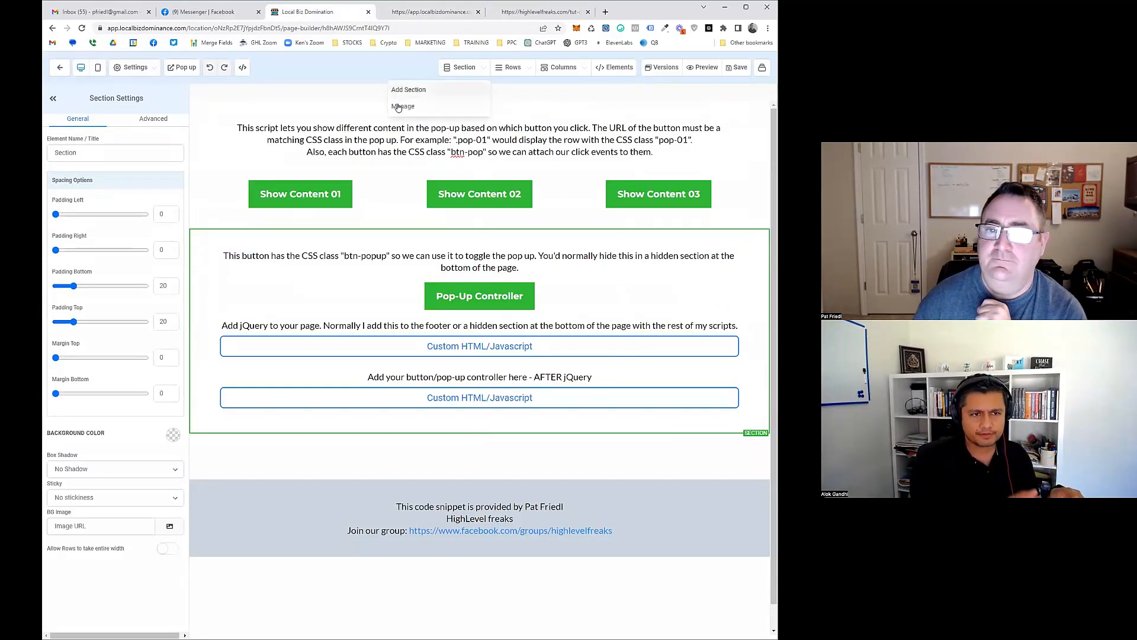
pyautogui.click(404, 106)
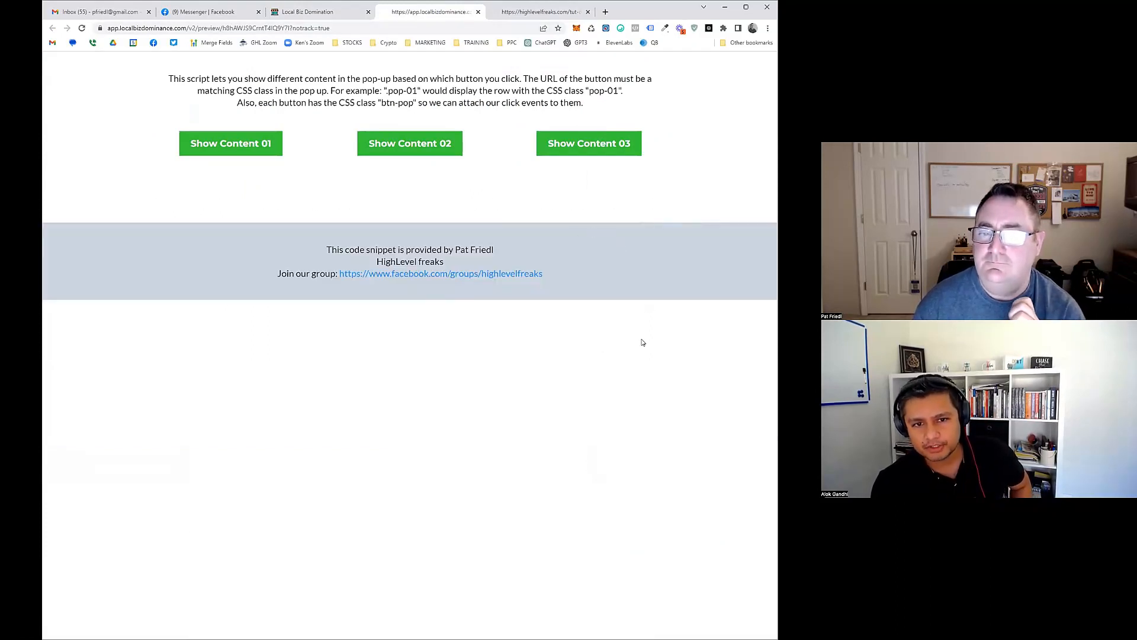
pyautogui.click(230, 143)
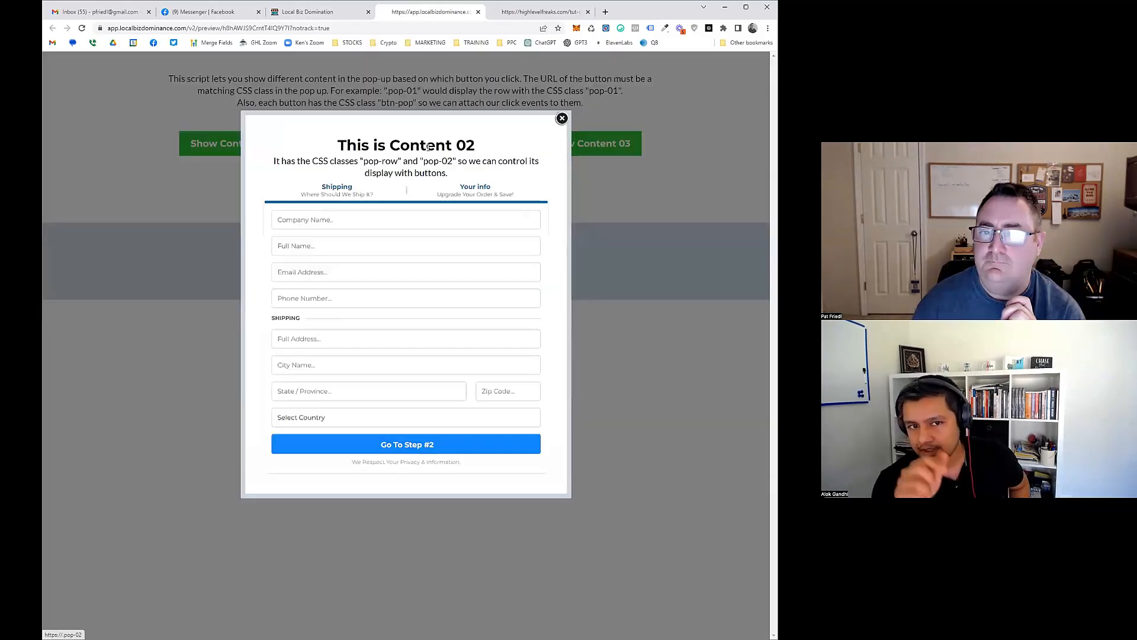
pyautogui.click(562, 119)
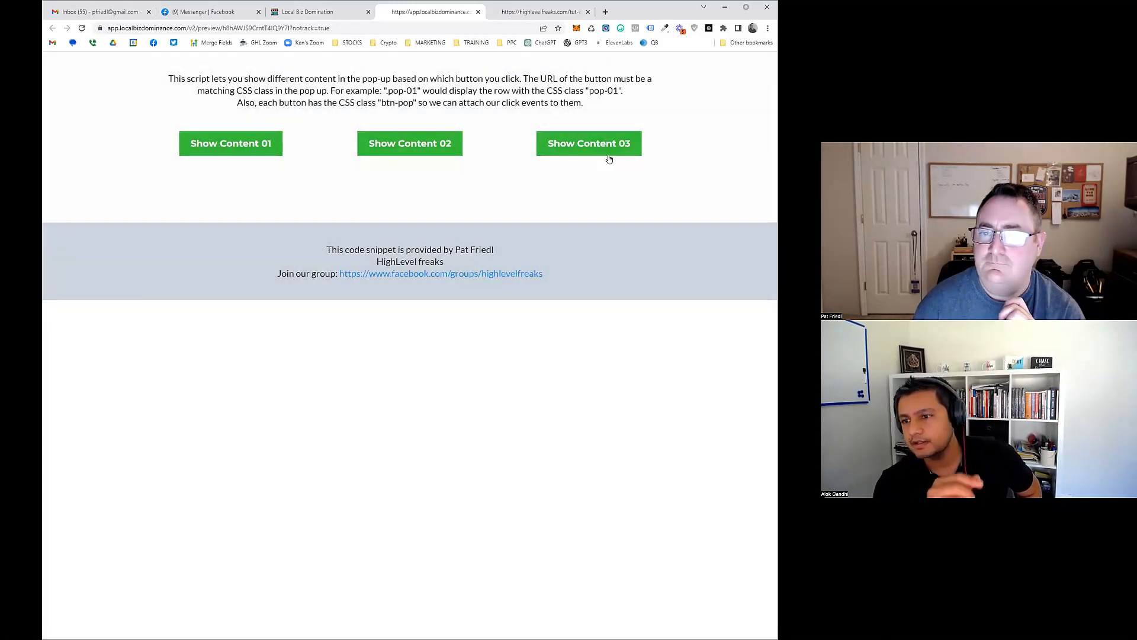
pyautogui.click(588, 143)
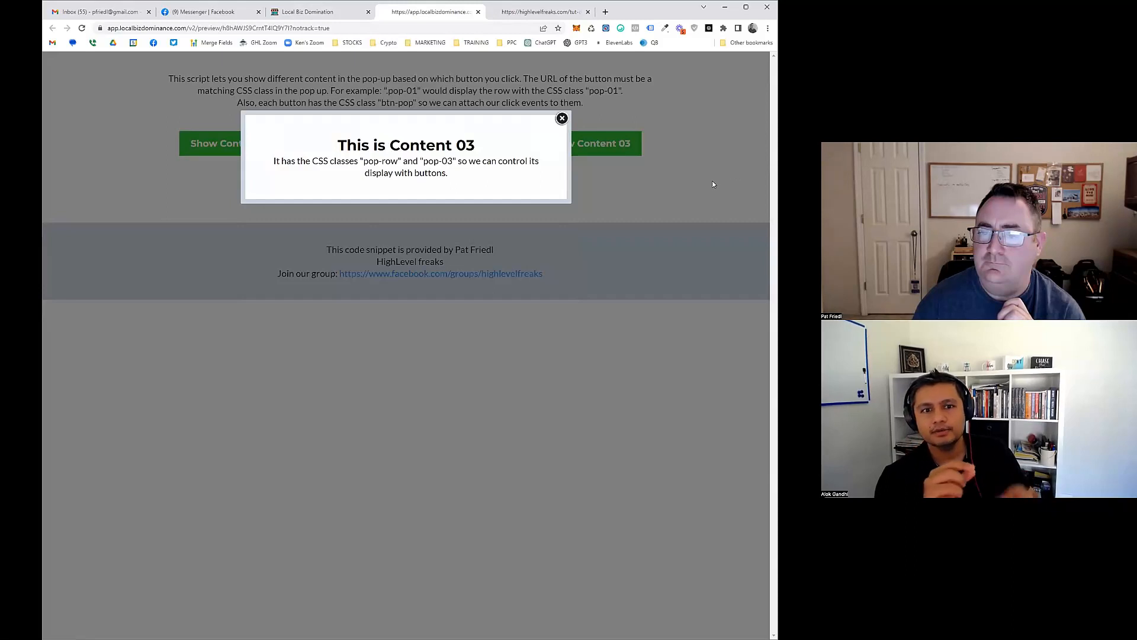
pyautogui.click(562, 118)
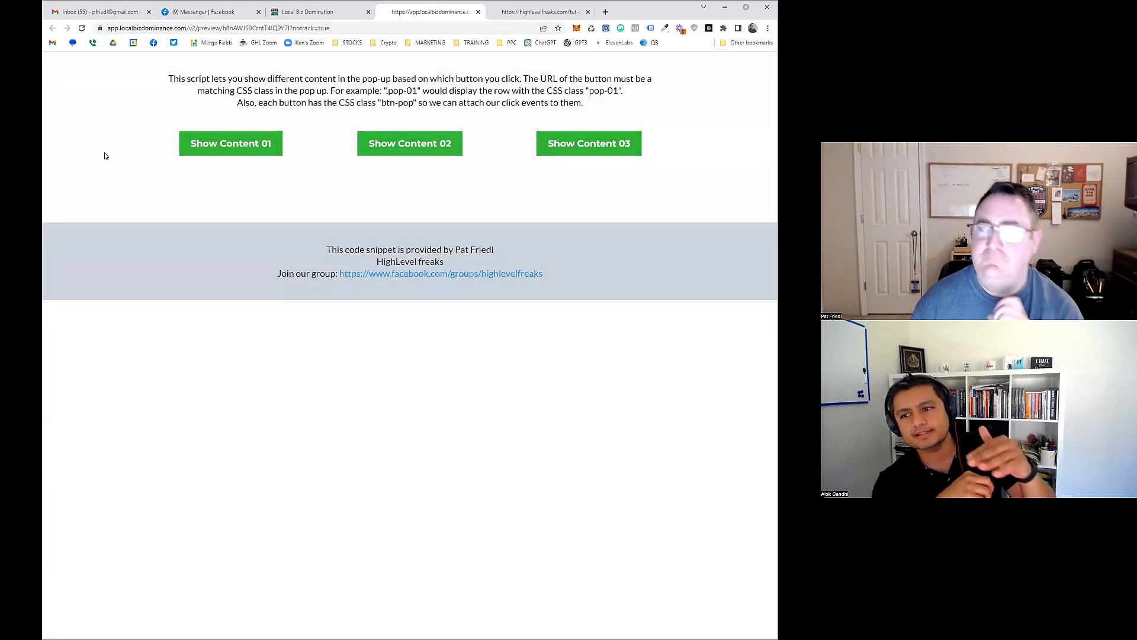
pyautogui.moveTo(266, 142)
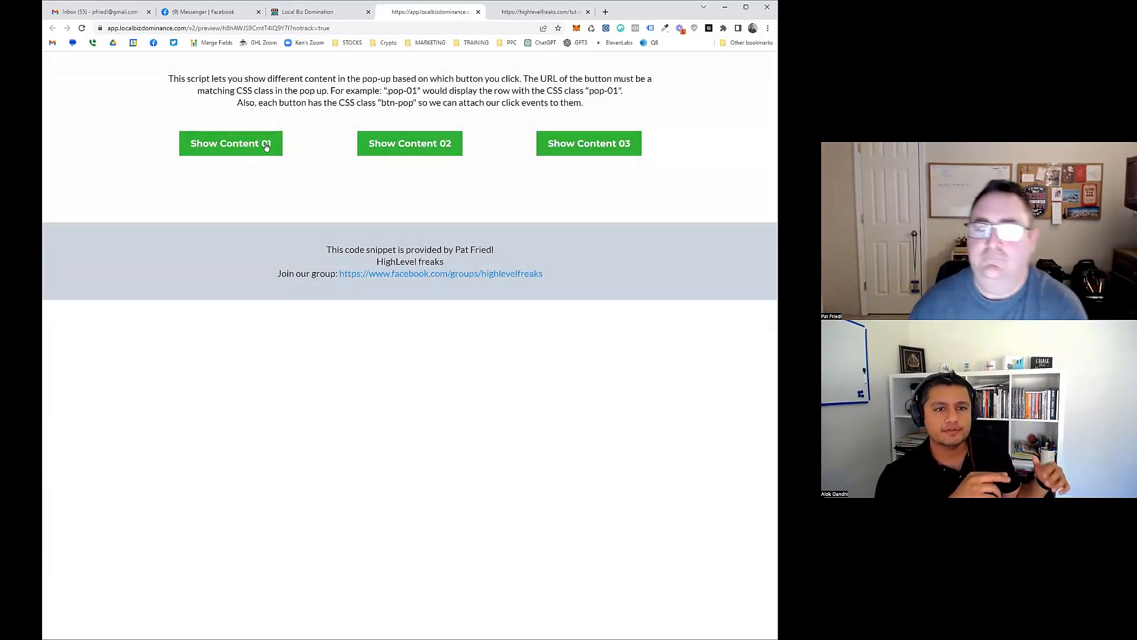
pyautogui.moveTo(645, 119)
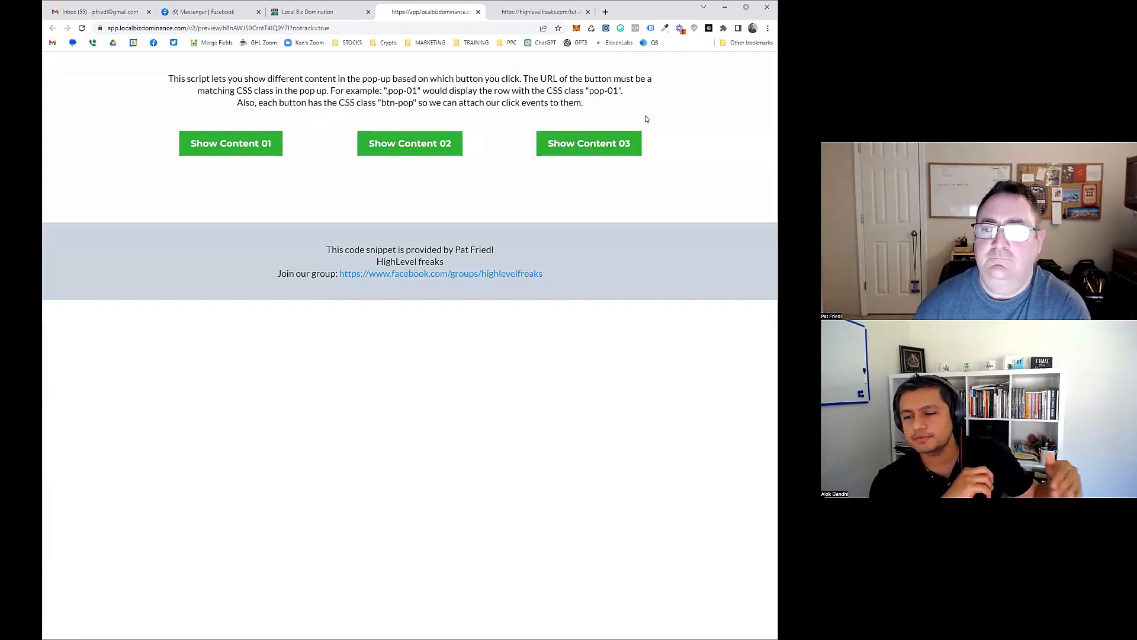
pyautogui.moveTo(589, 143)
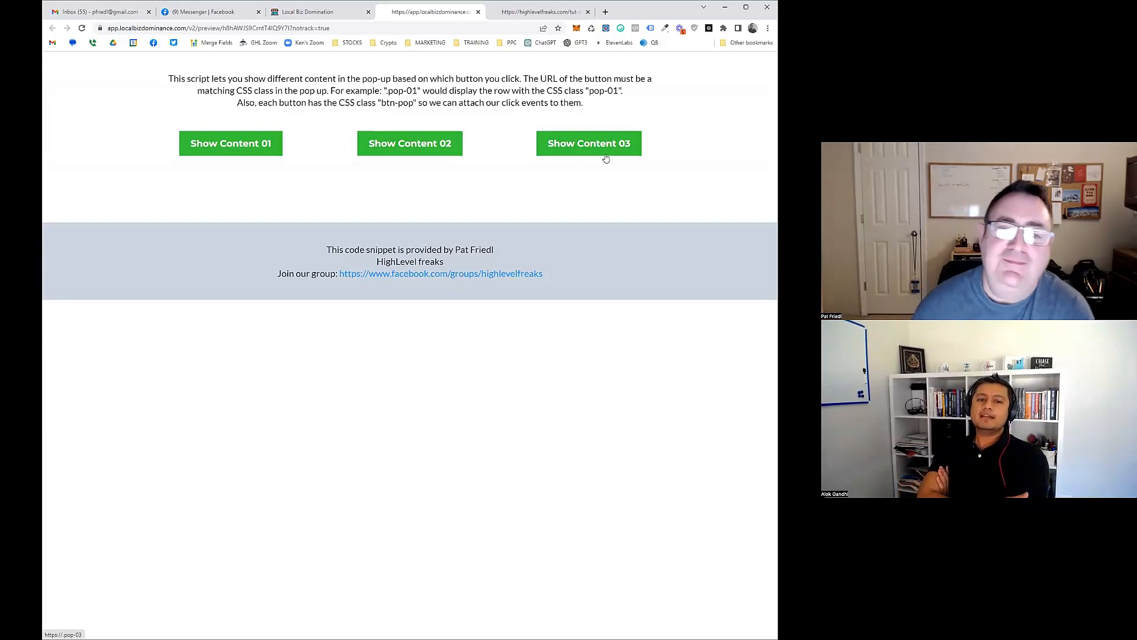
# Open and close the Show Content pop-ups in the preview, including Content 01 and 02.
pyautogui.click(231, 143)
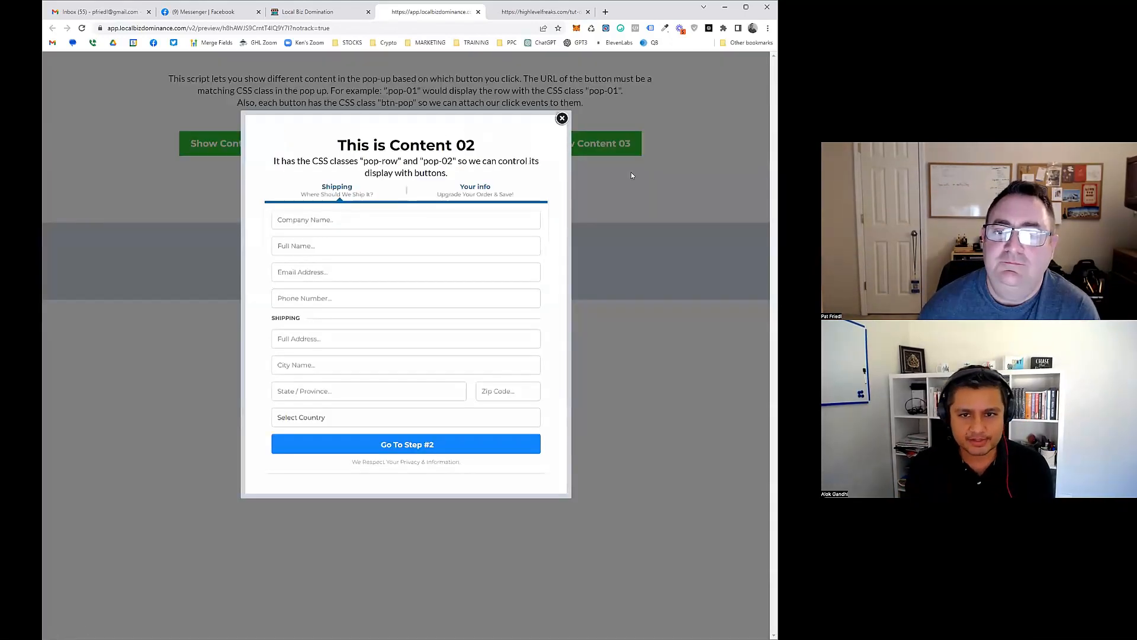
pyautogui.click(561, 119)
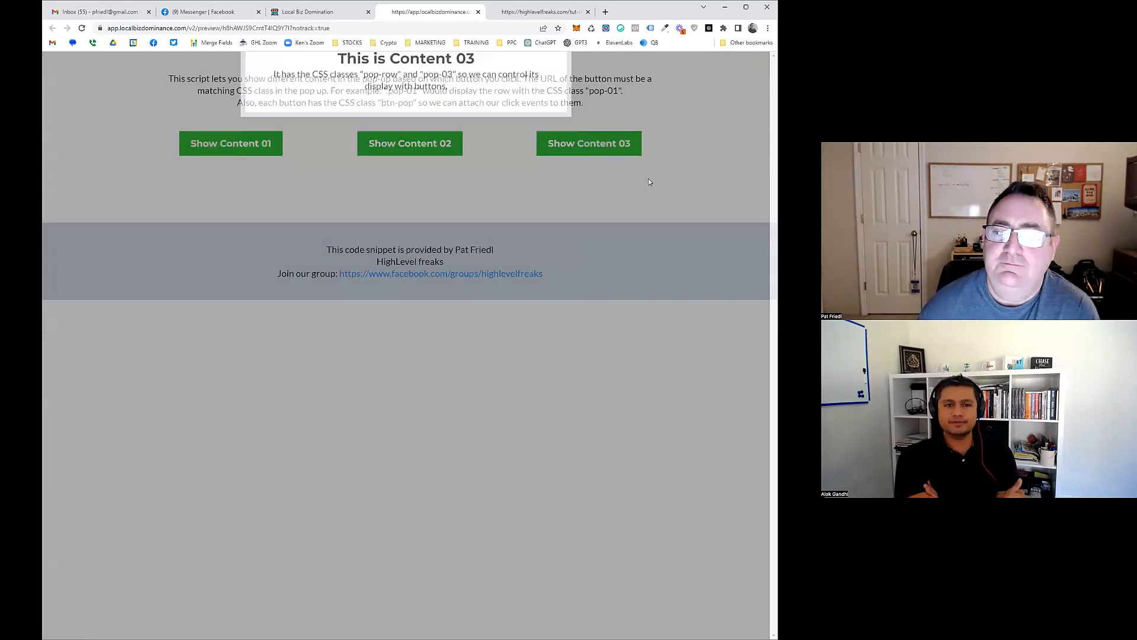
pyautogui.click(230, 142)
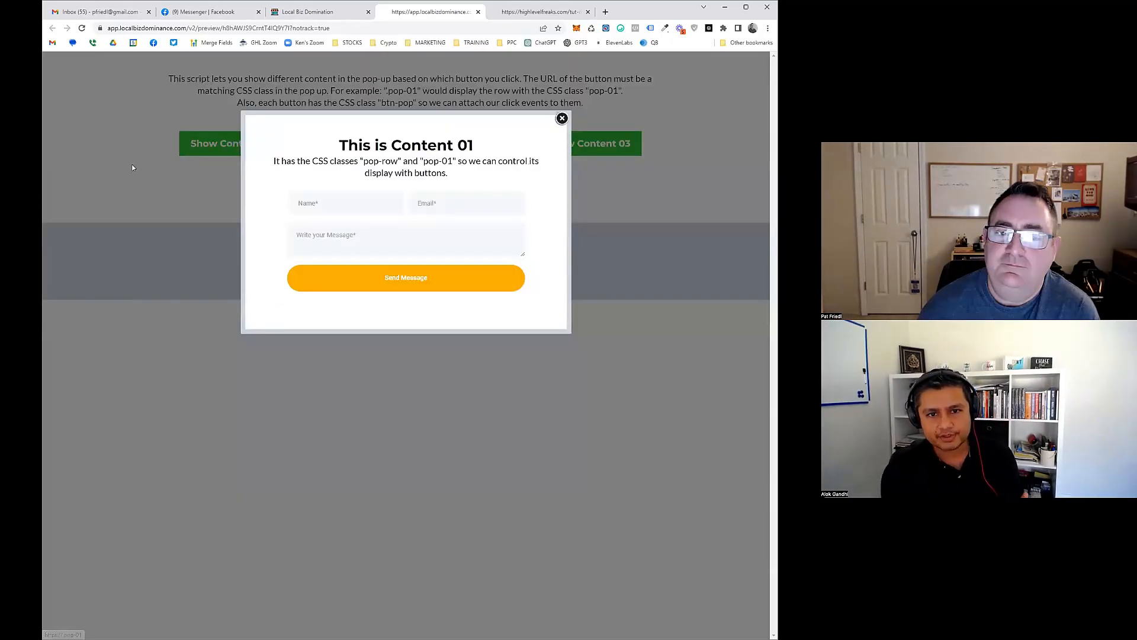
pyautogui.click(561, 118)
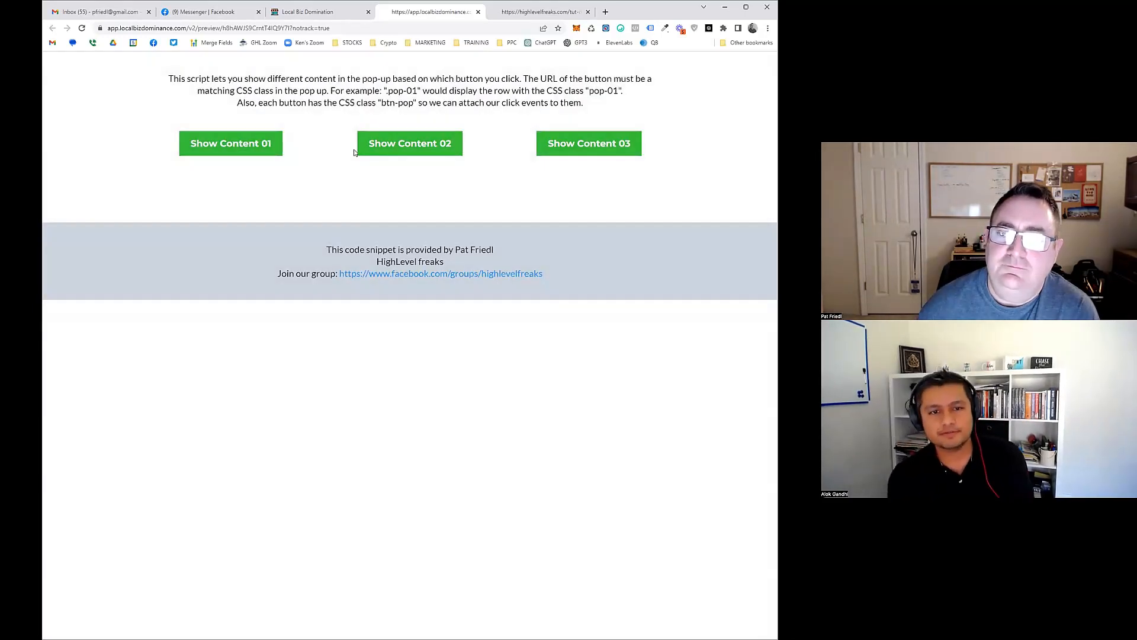
pyautogui.click(409, 143)
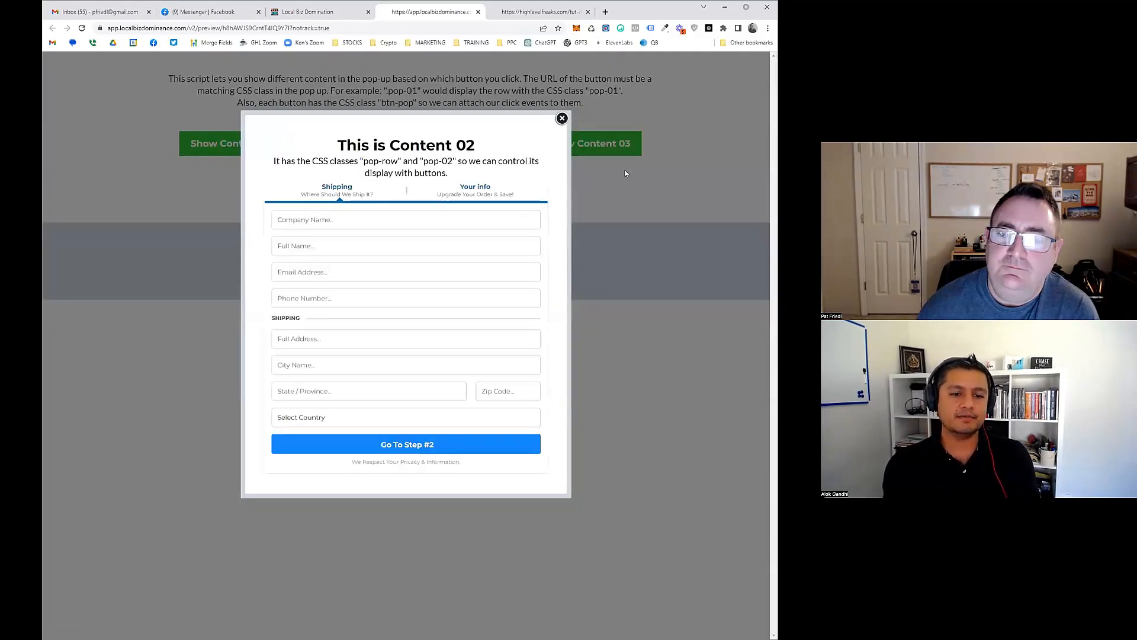
pyautogui.click(561, 119)
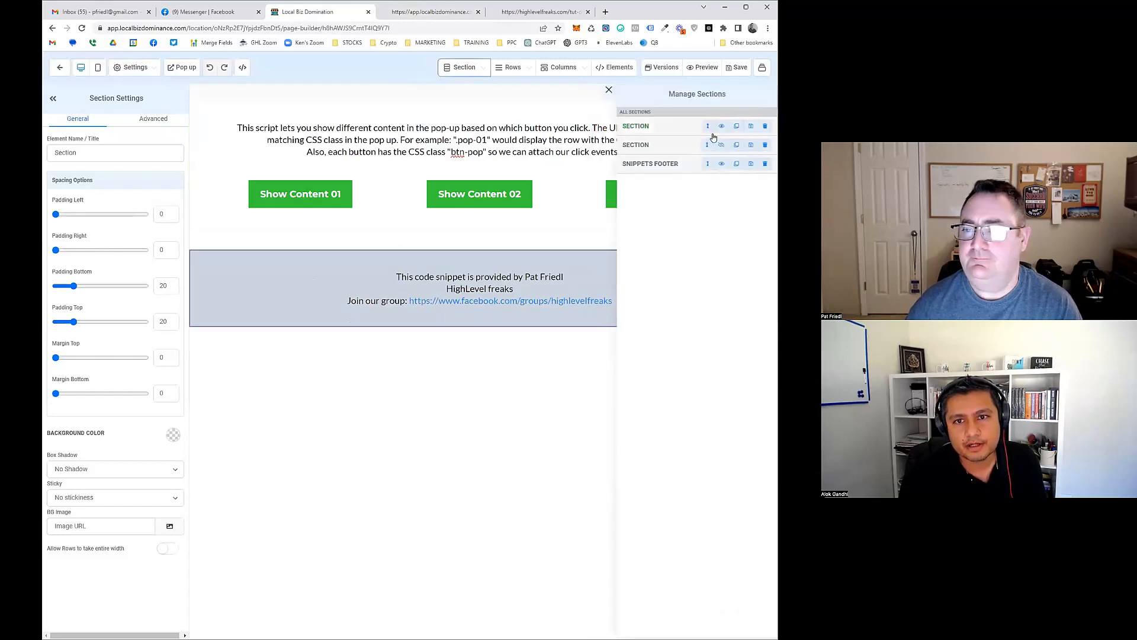
# Scroll down the Manage Sections list to reach the hidden controller section.
pyautogui.scroll(-3)
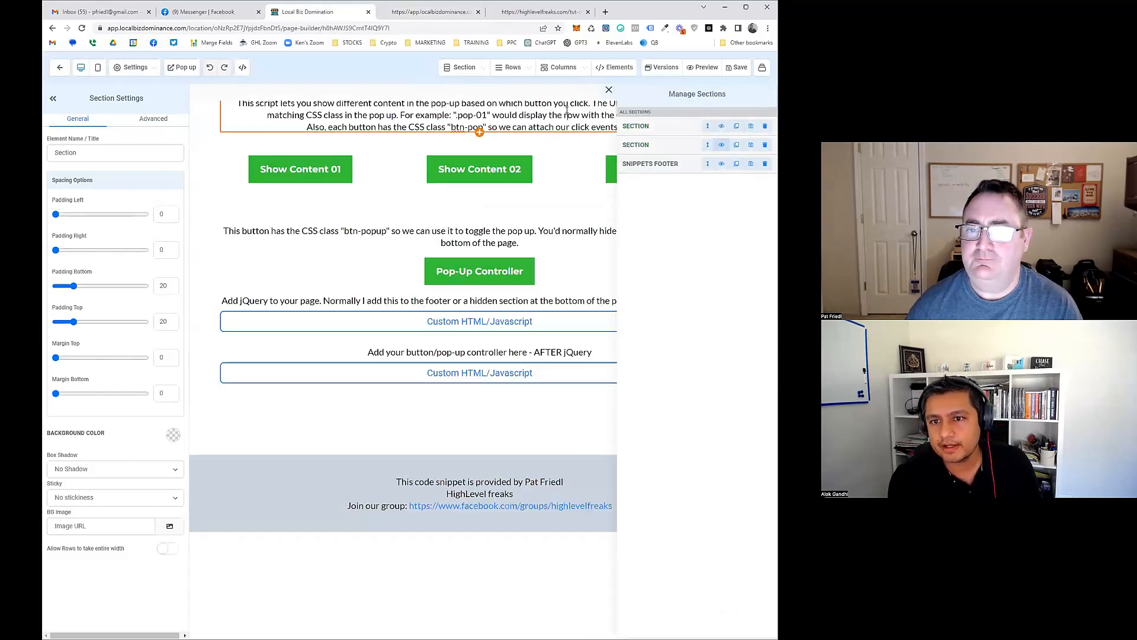